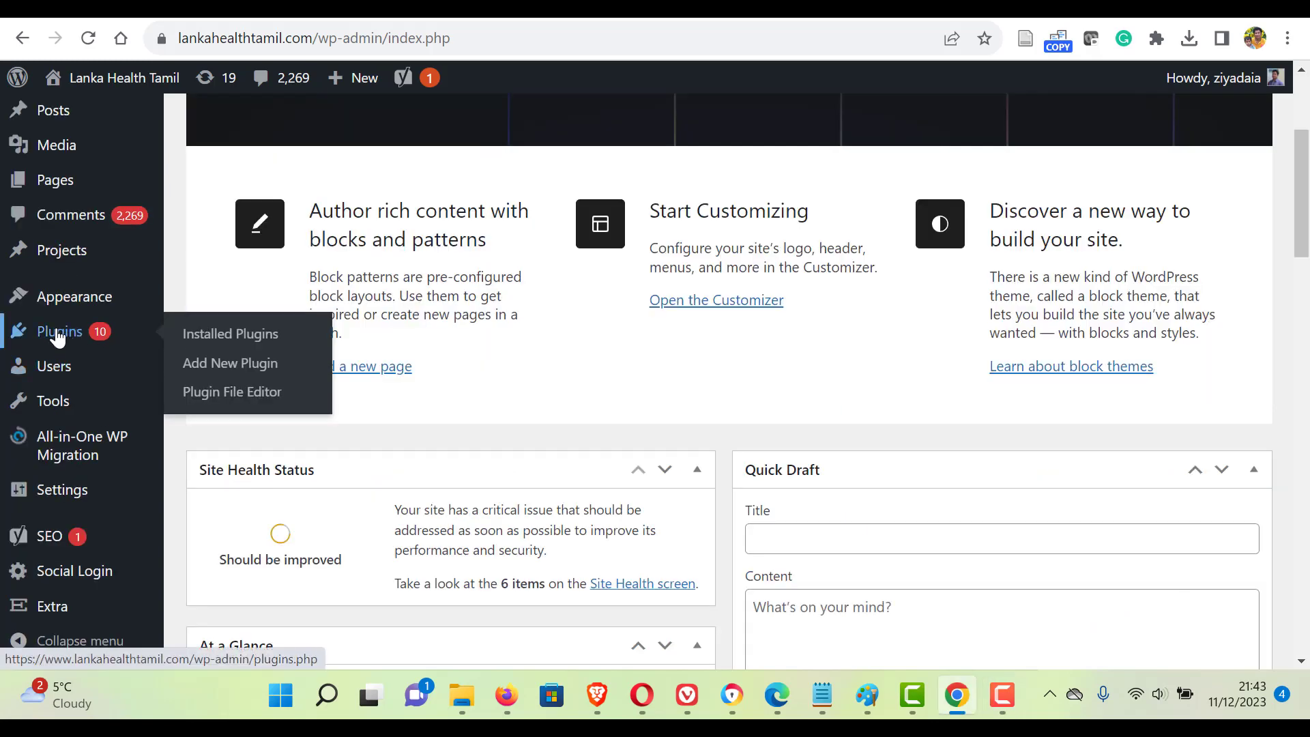
mouse_move(229, 363)
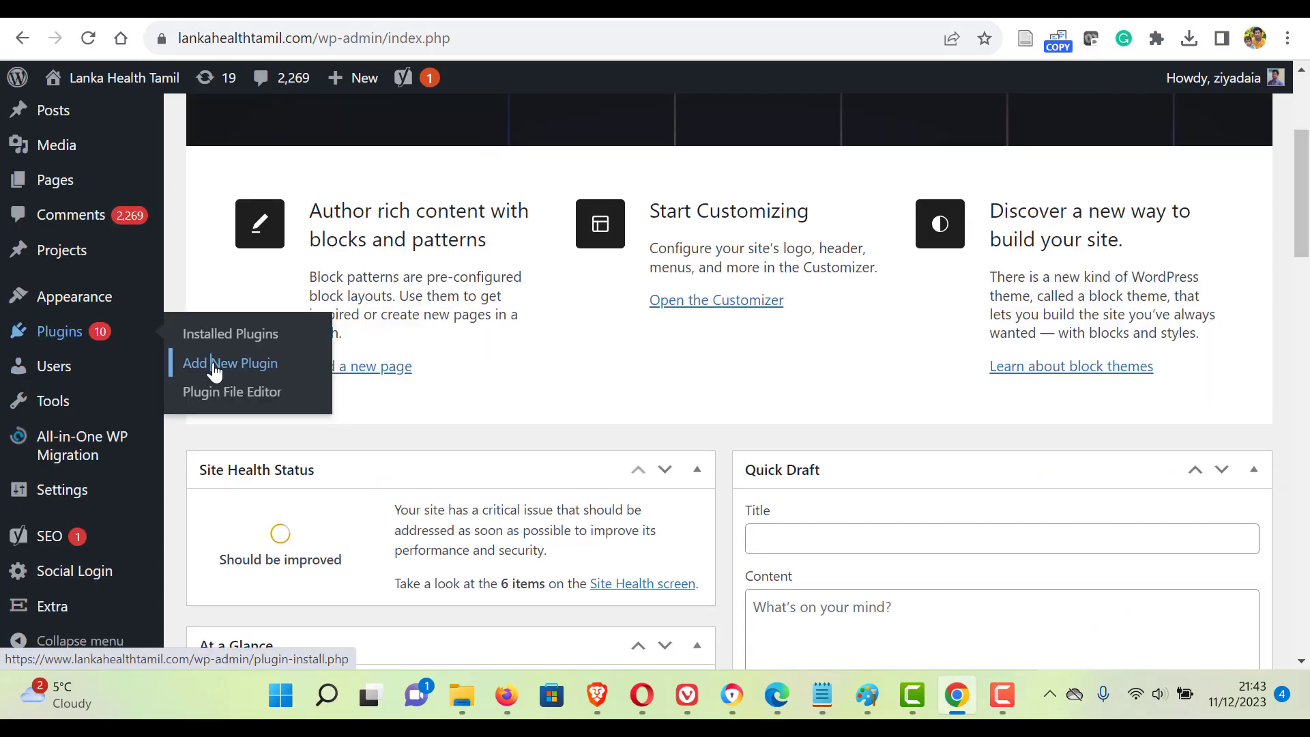
Search the plugin directory for 'google site kit', install Site Kit by Google and activate it.
click(229, 363)
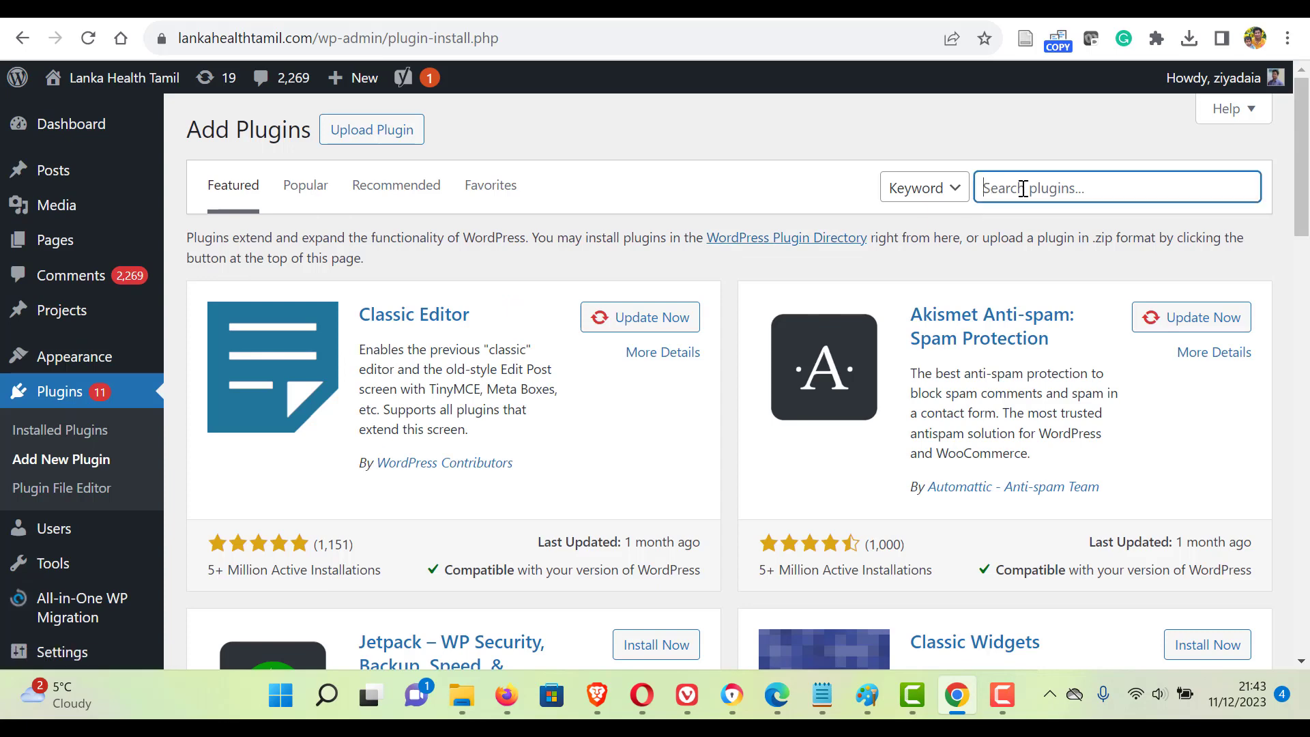
text(google site kit)
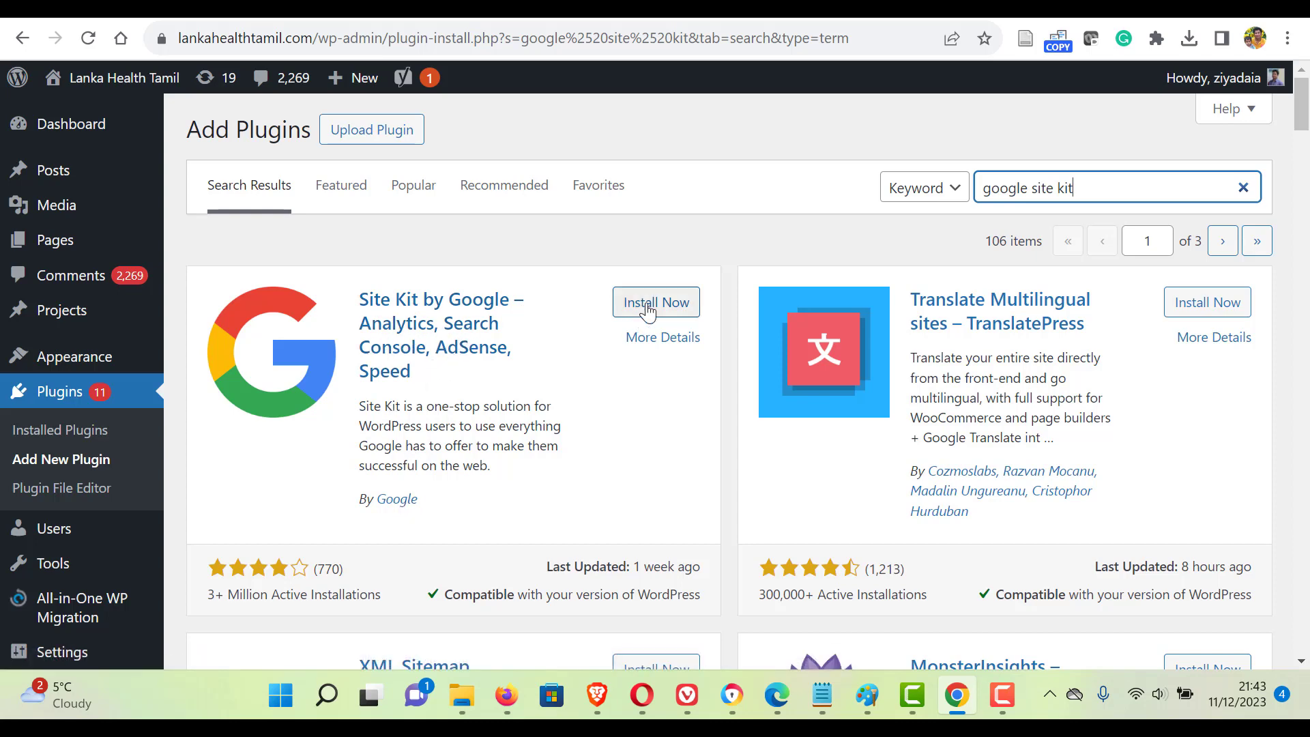
click(656, 301)
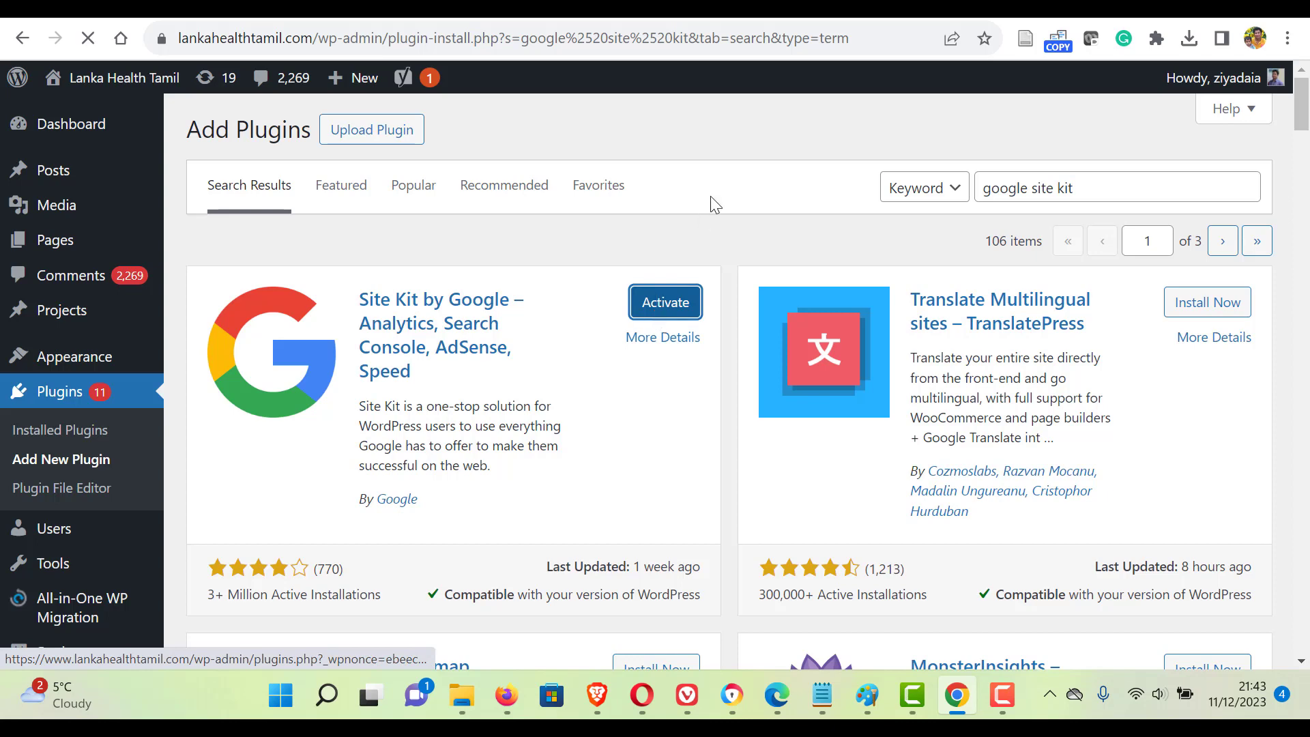
click(665, 302)
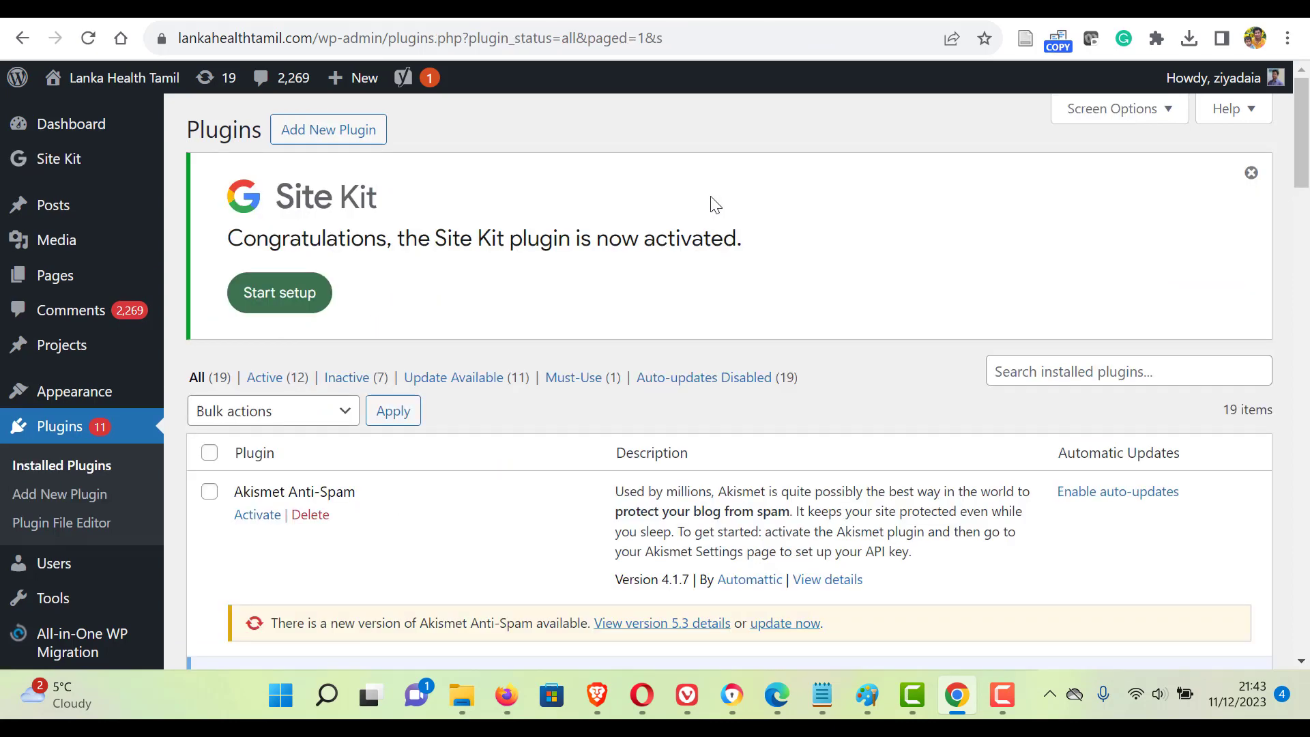
mouse_move(278, 292)
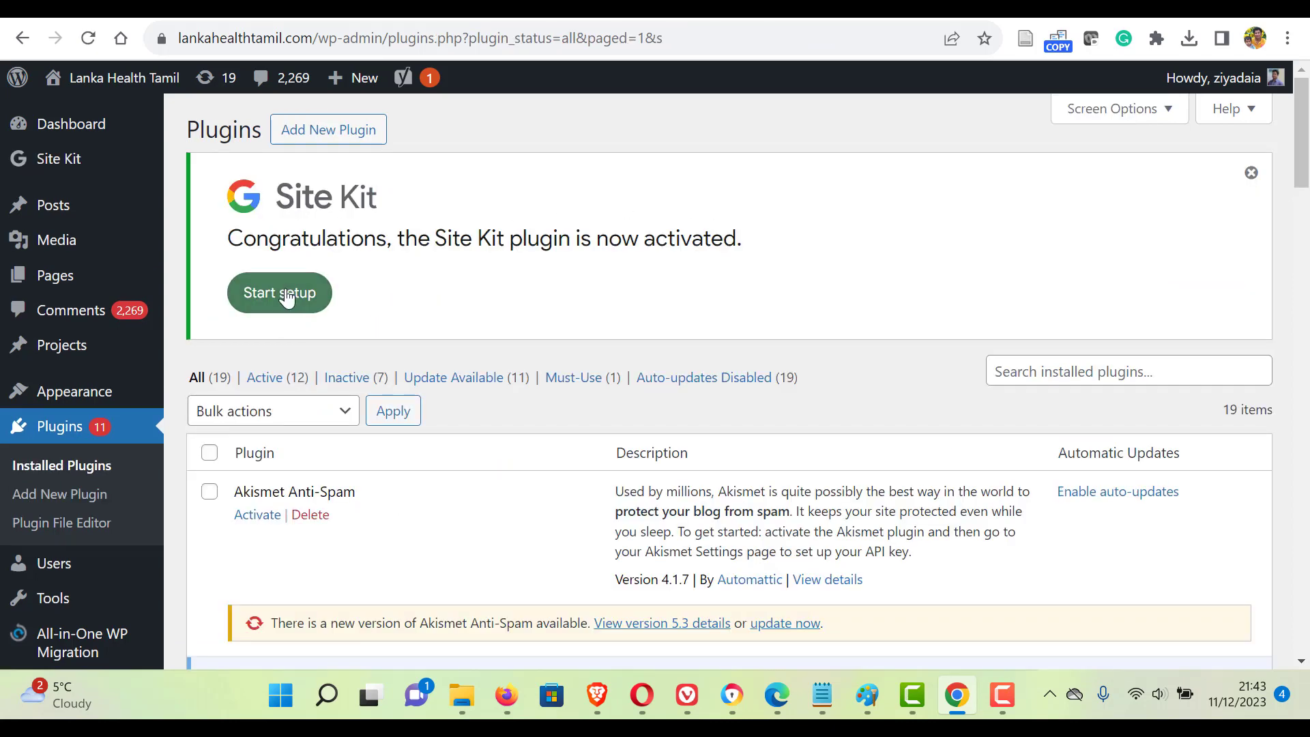
Start the Site Kit setup and opt in to sharing anonymous usage data.
click(278, 292)
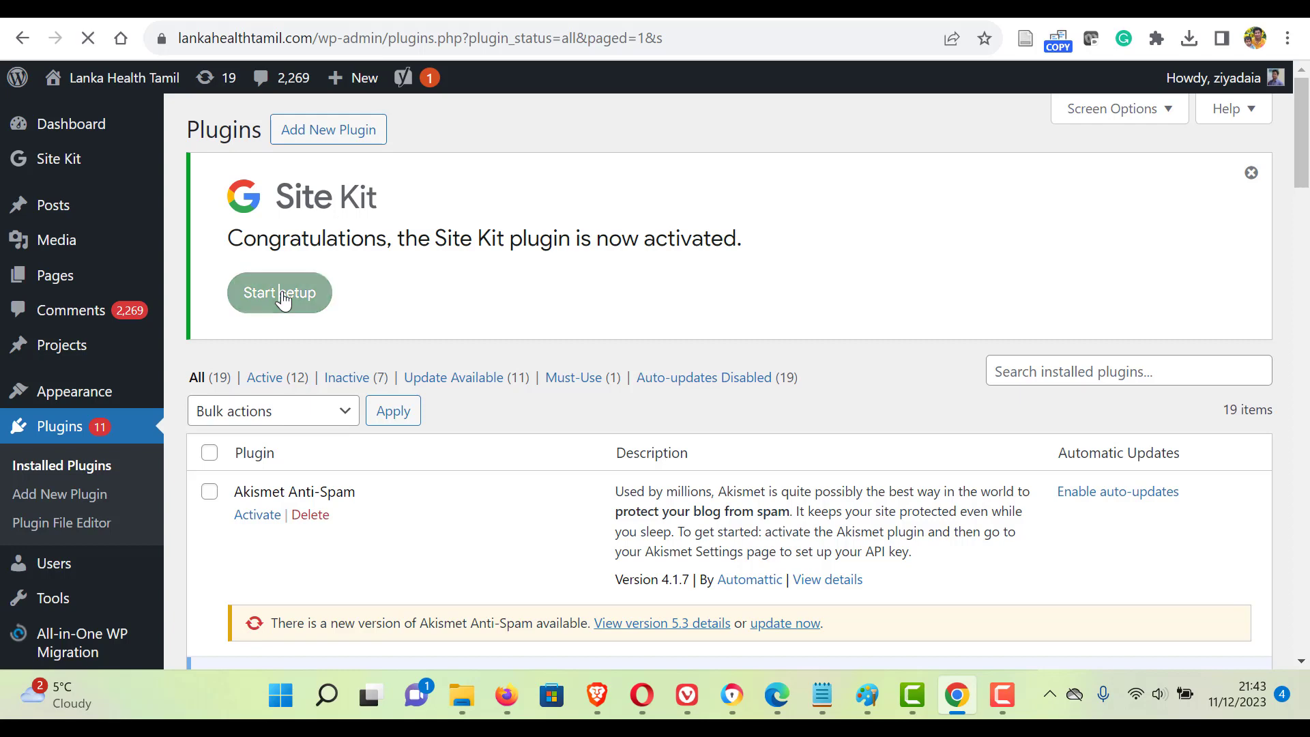
click(279, 292)
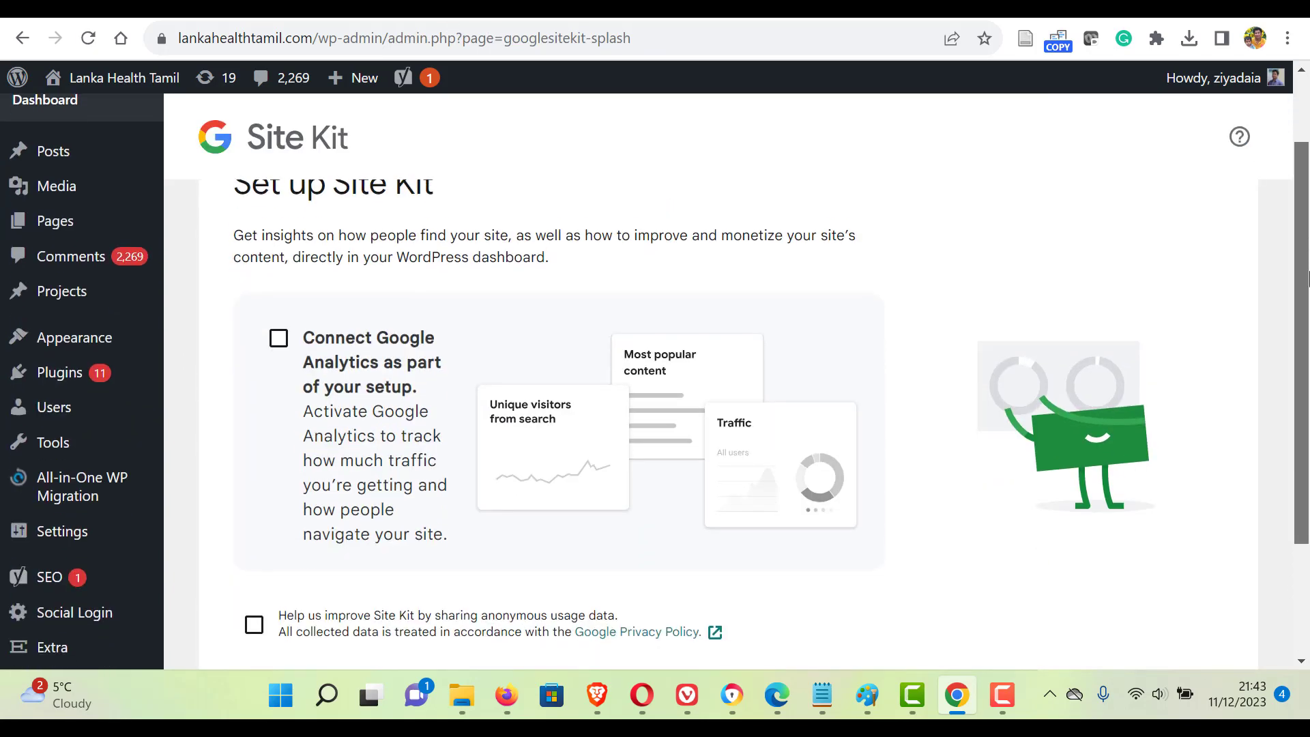
scroll(down, 3)
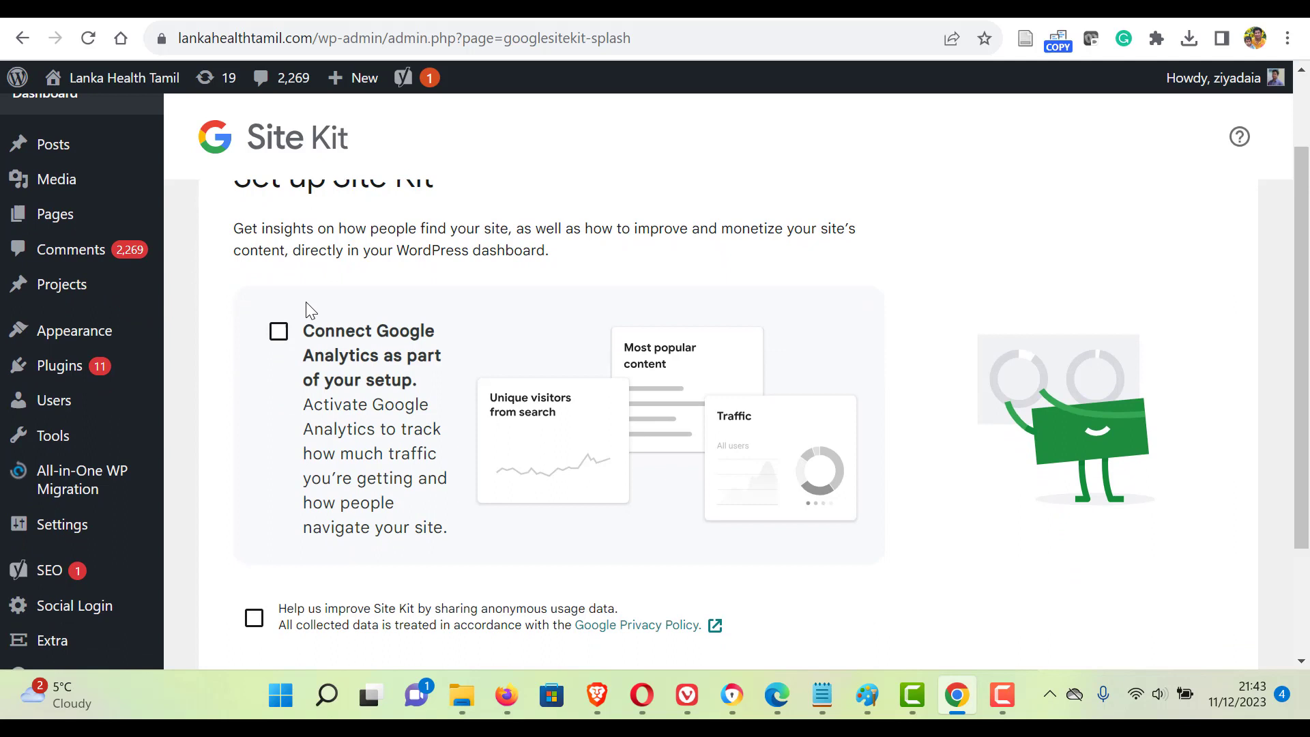
mouse_move(401, 371)
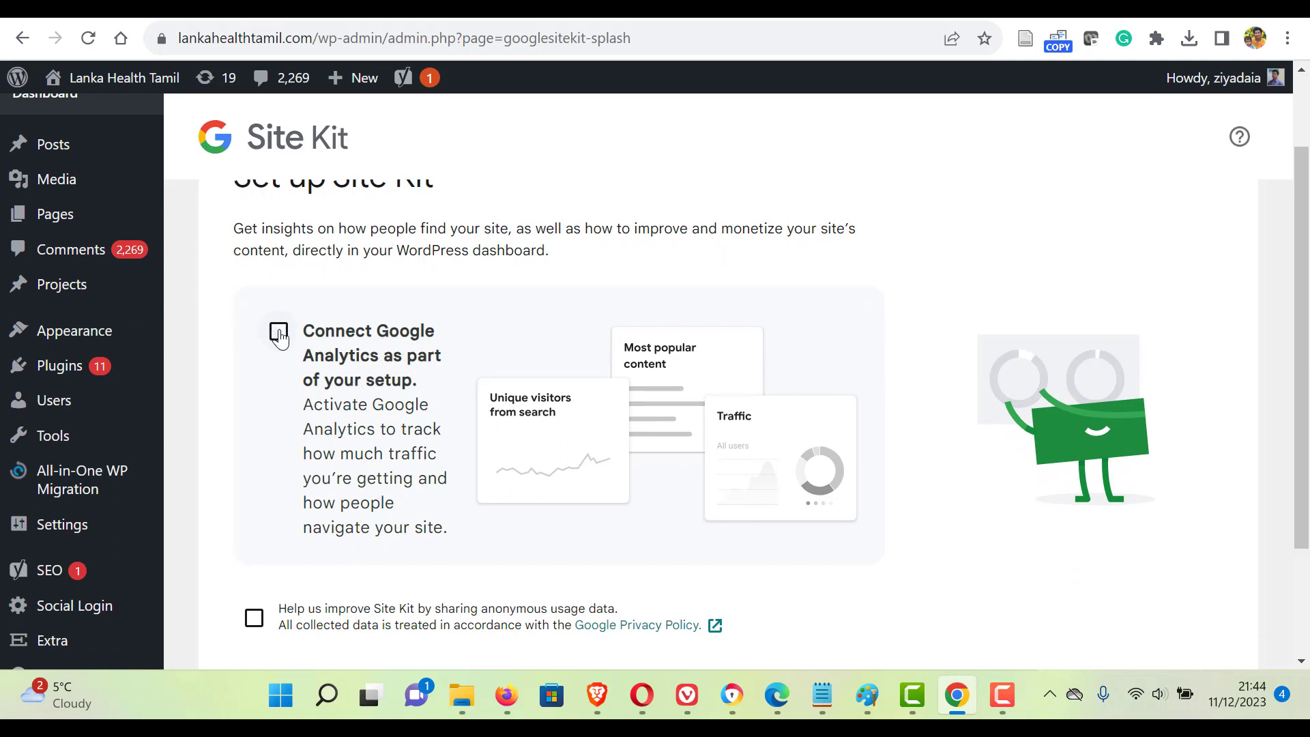
scroll(down, 3)
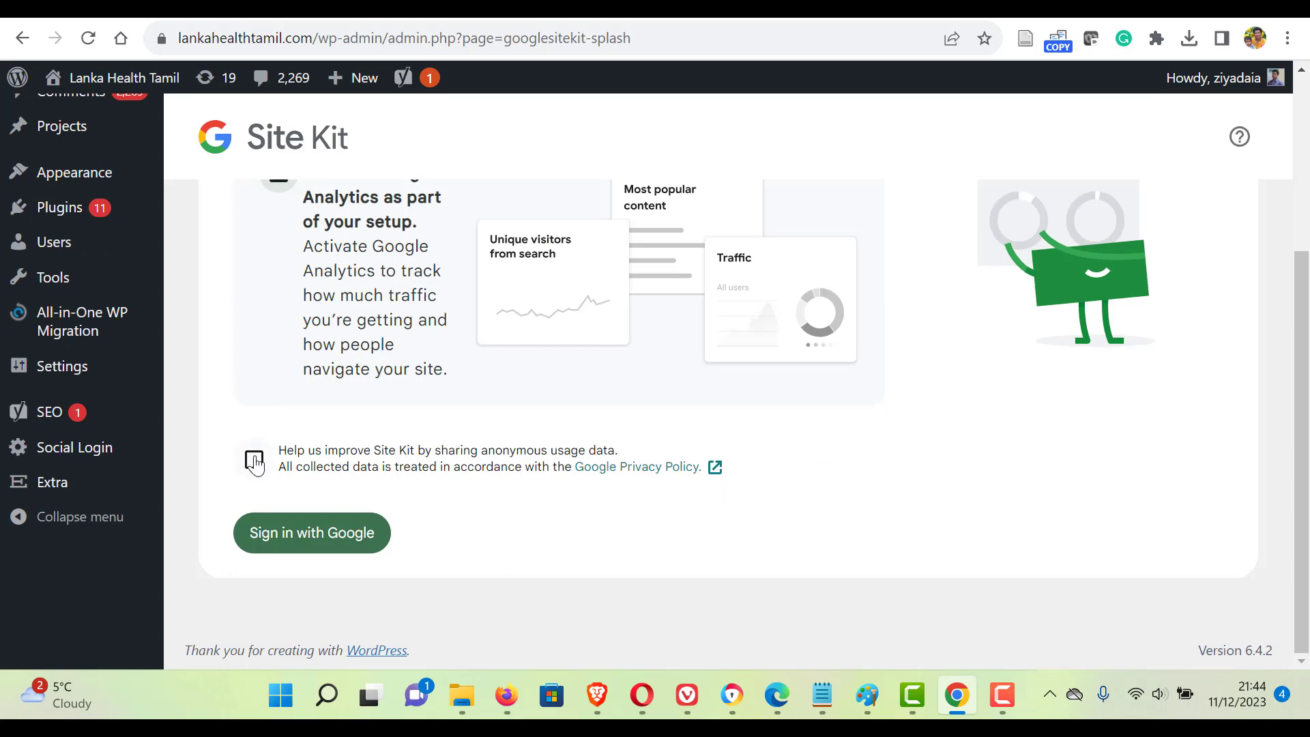
click(253, 460)
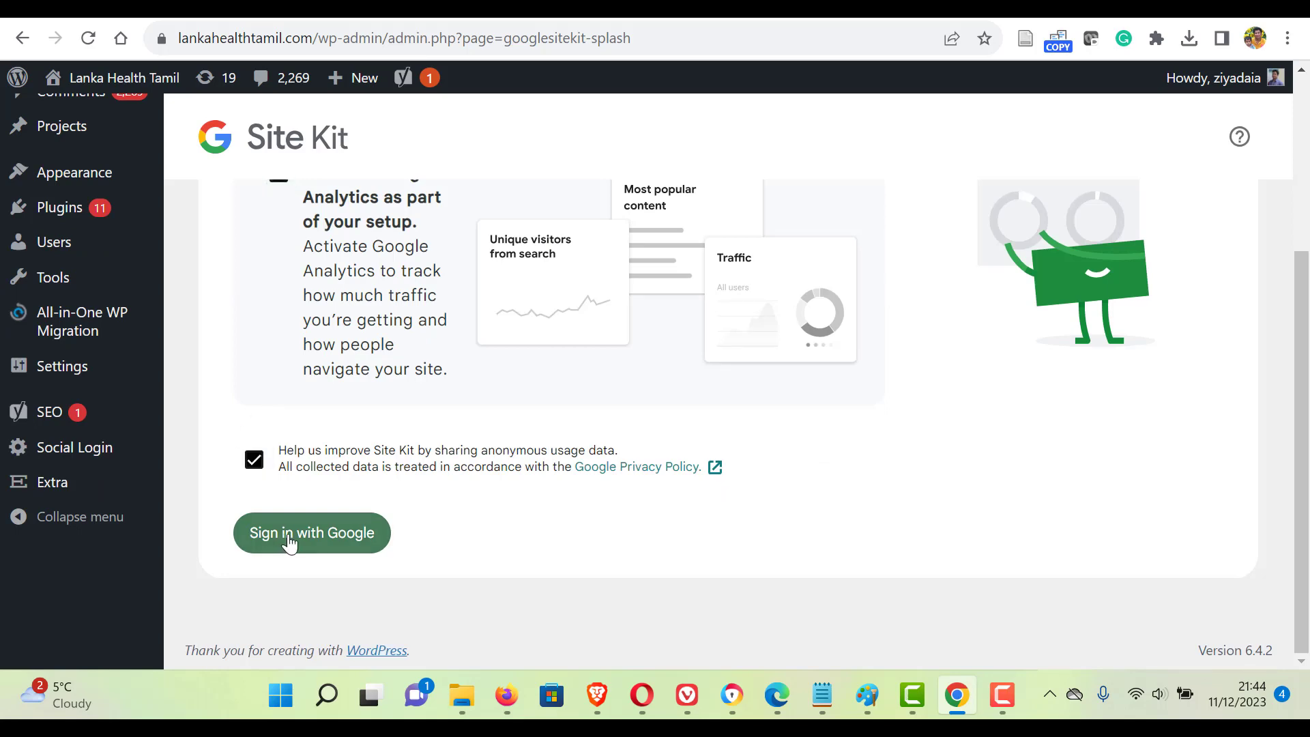
Sign in with the Google account and grant Site Kit the requested access.
click(311, 533)
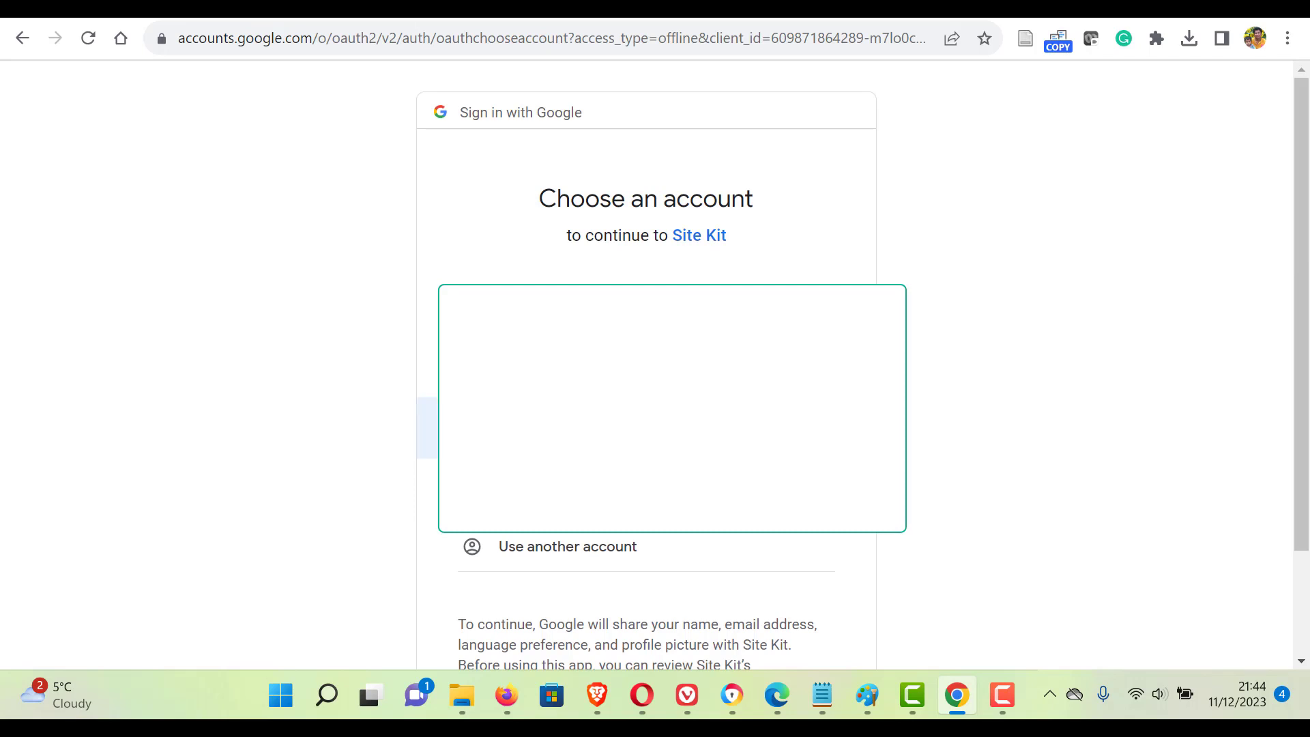
click(643, 406)
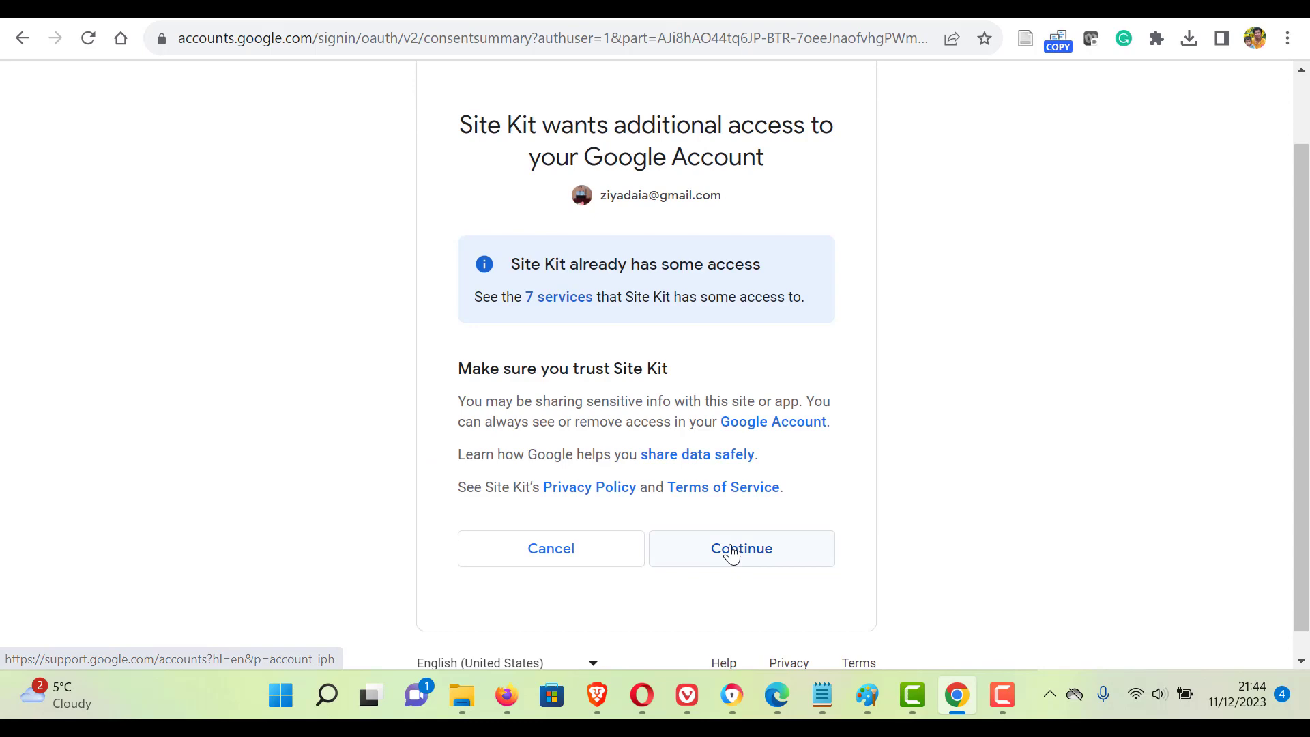
click(740, 549)
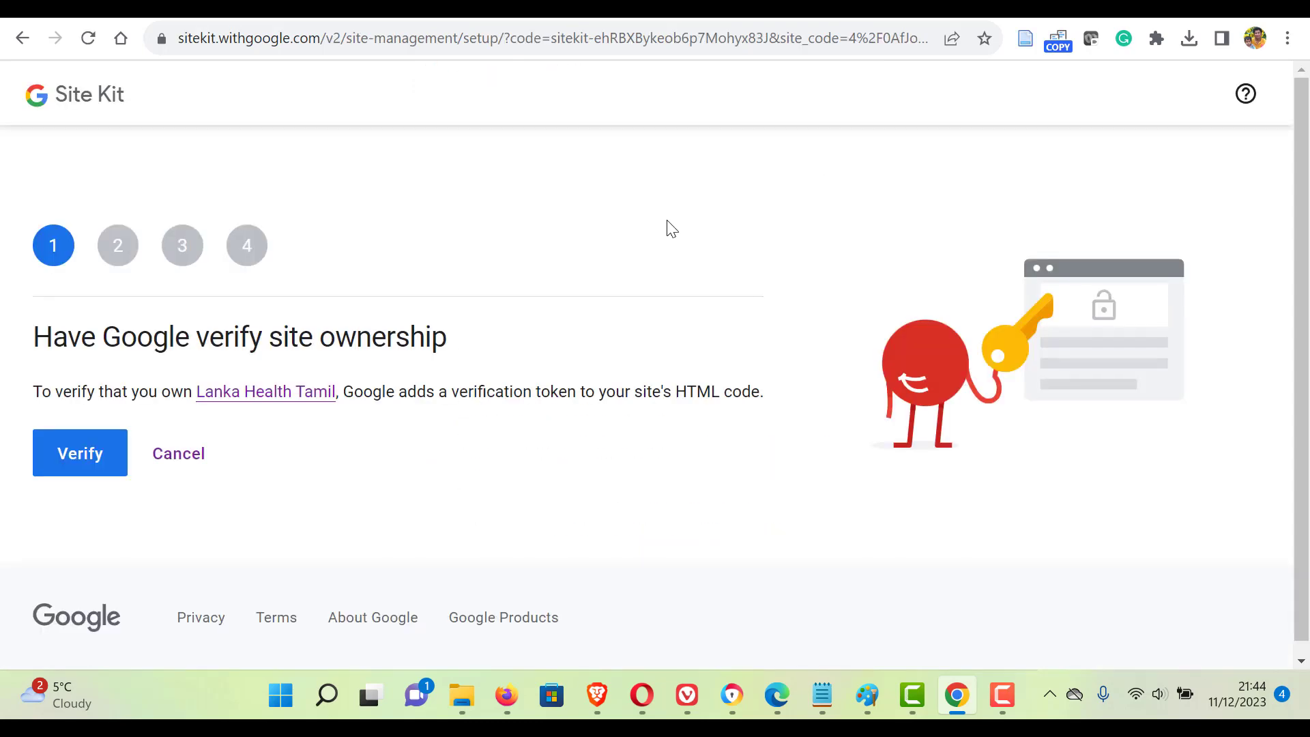
mouse_move(178, 453)
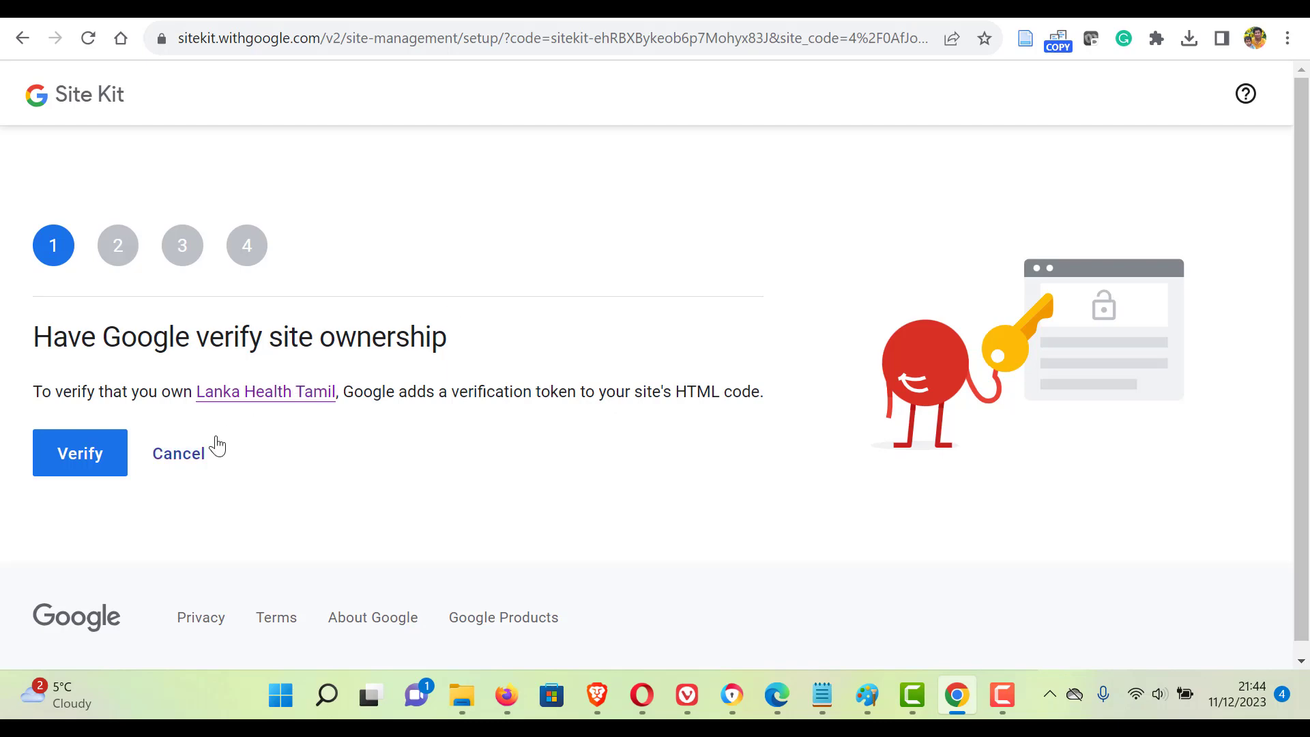
mouse_move(307, 98)
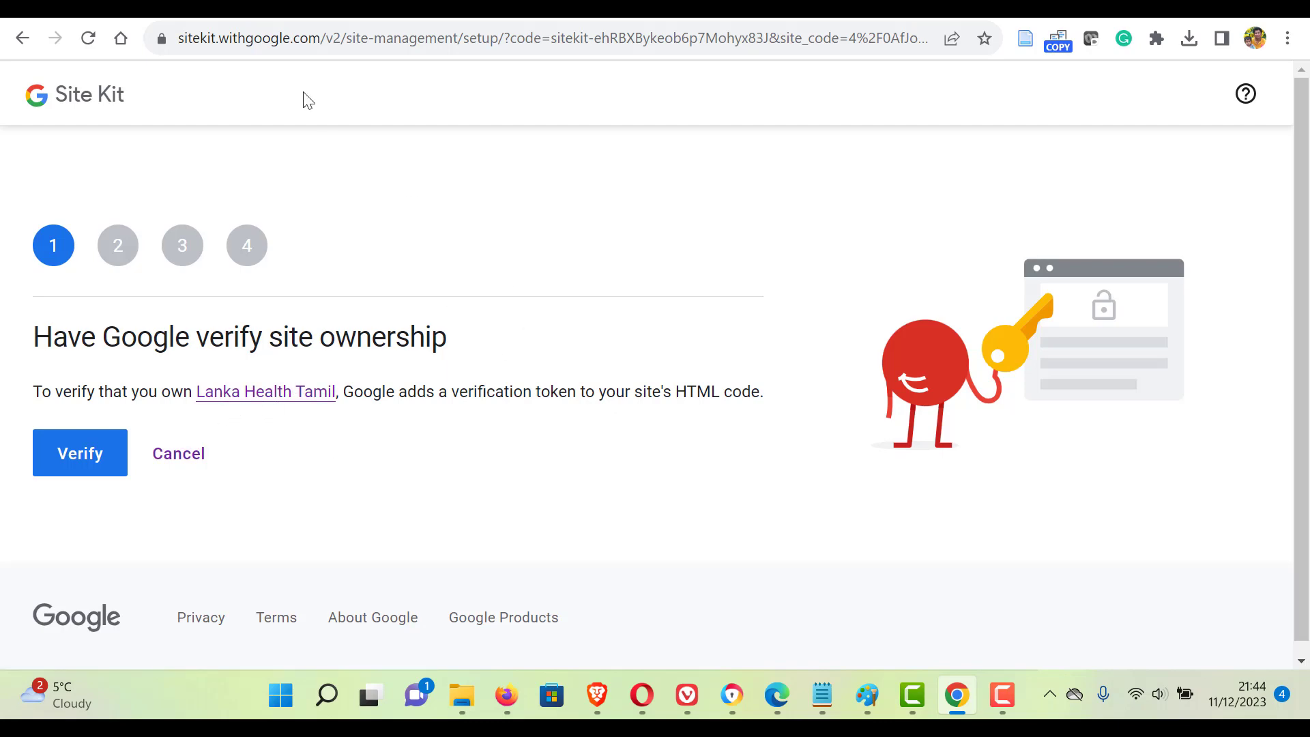
Verify site ownership with Google and allow dashboard metrics from the account.
click(79, 453)
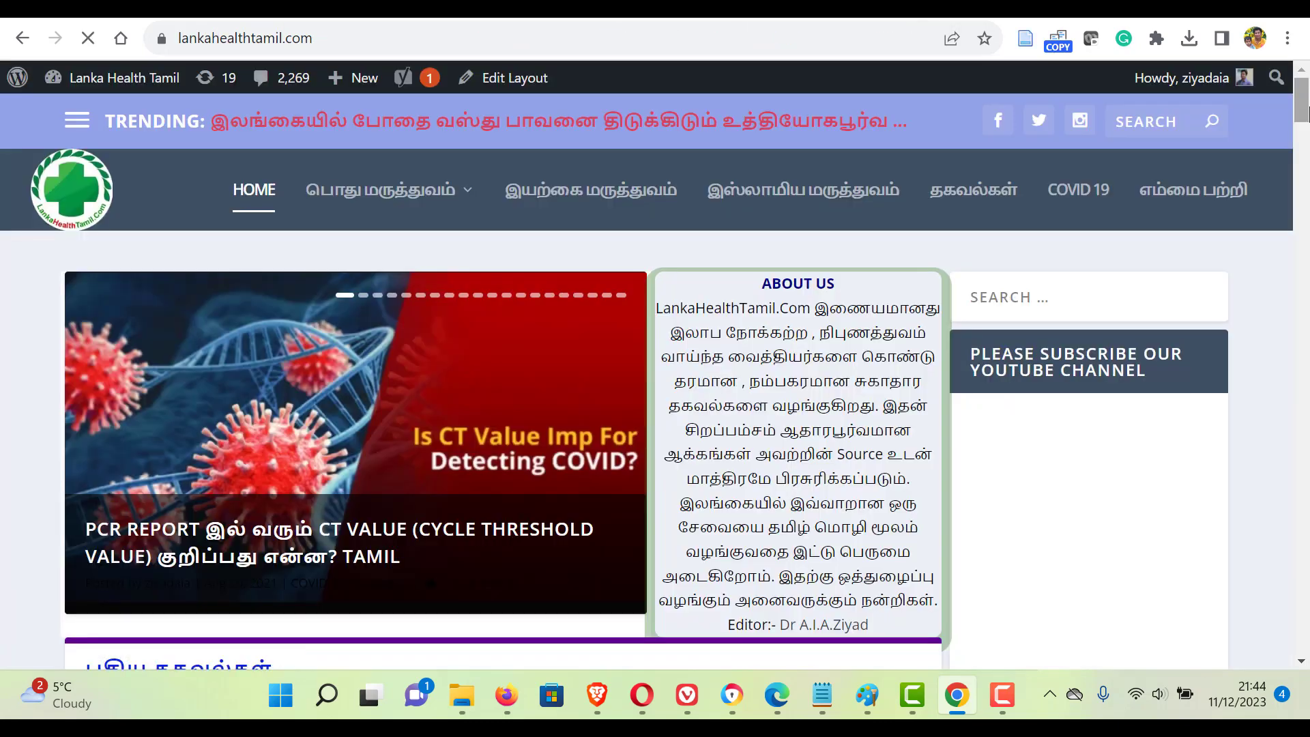
scroll(down, 3)
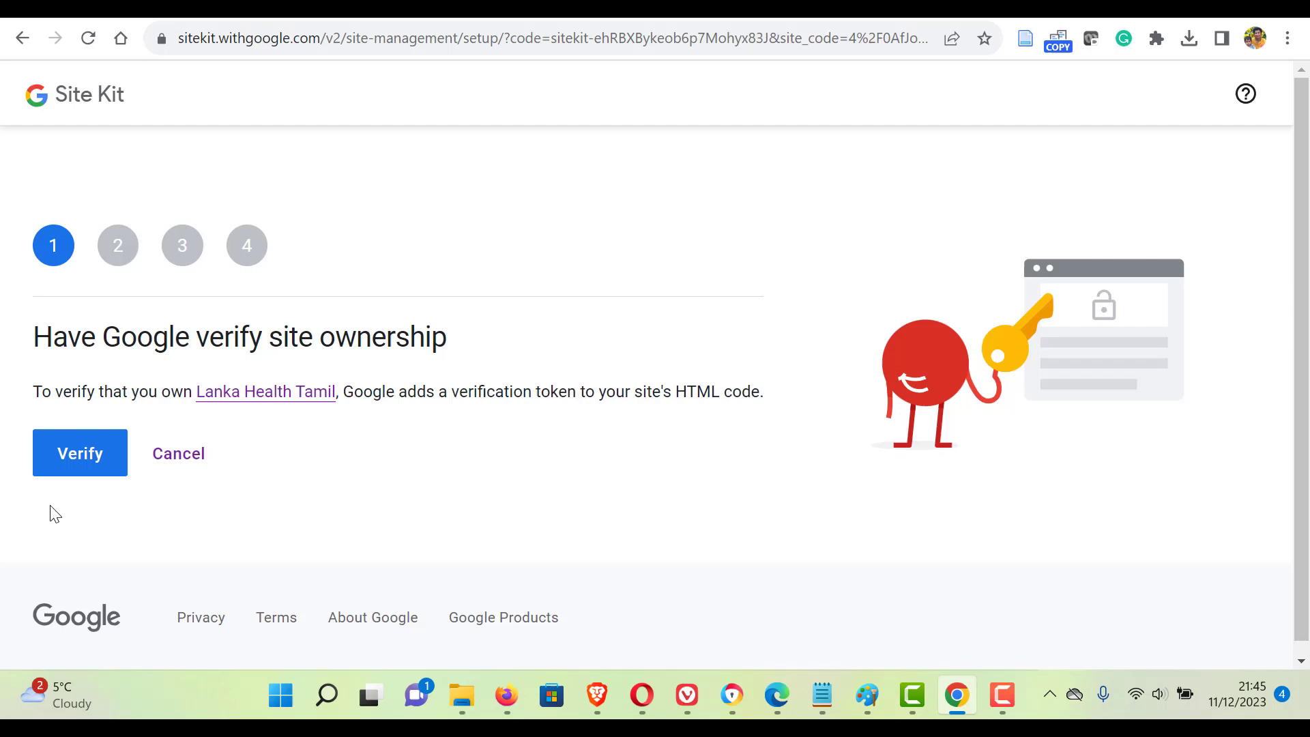
click(79, 453)
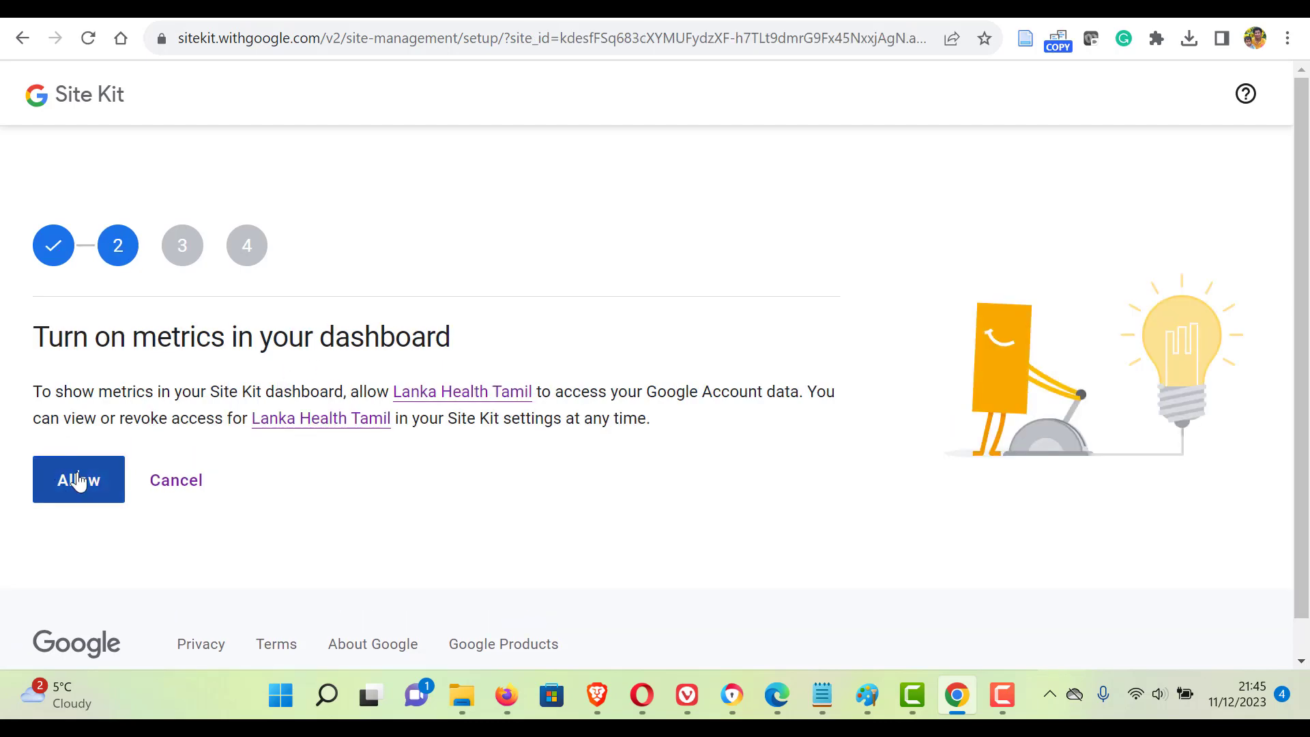
click(80, 479)
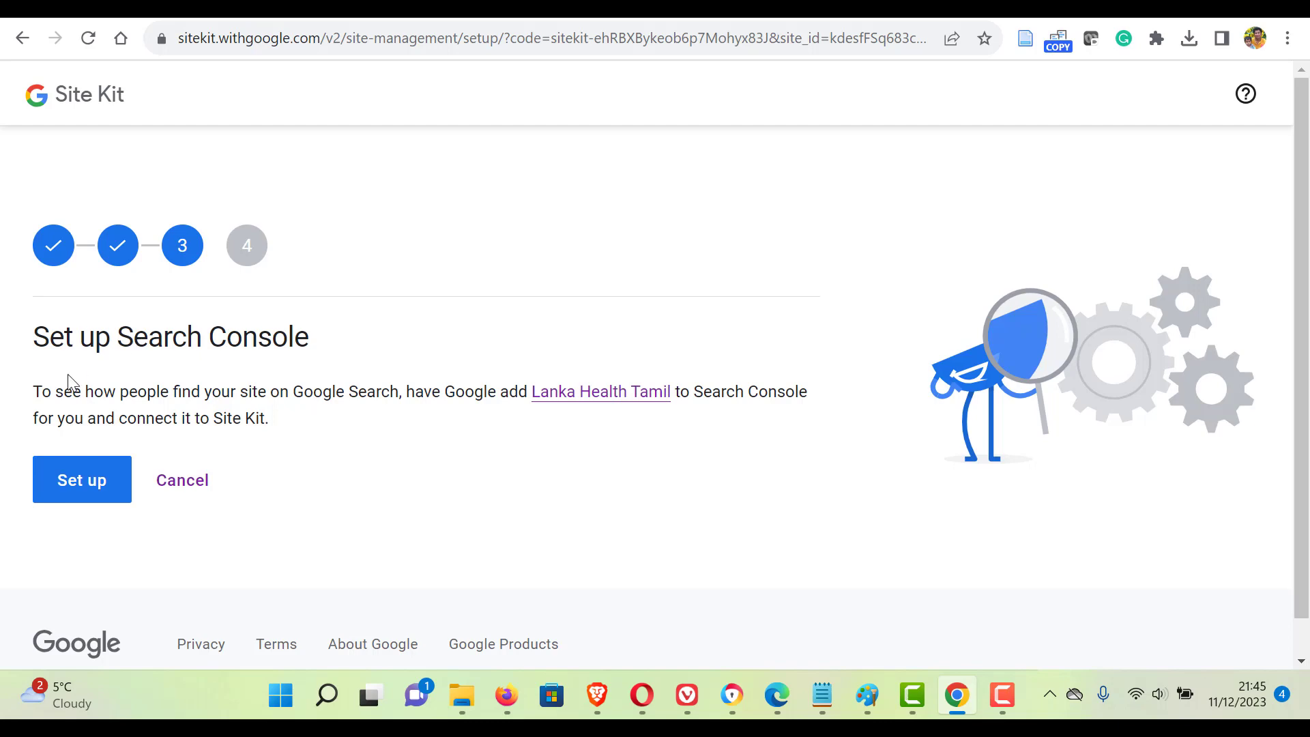
Add the site to Search Console and continue to the Google Analytics step.
click(82, 478)
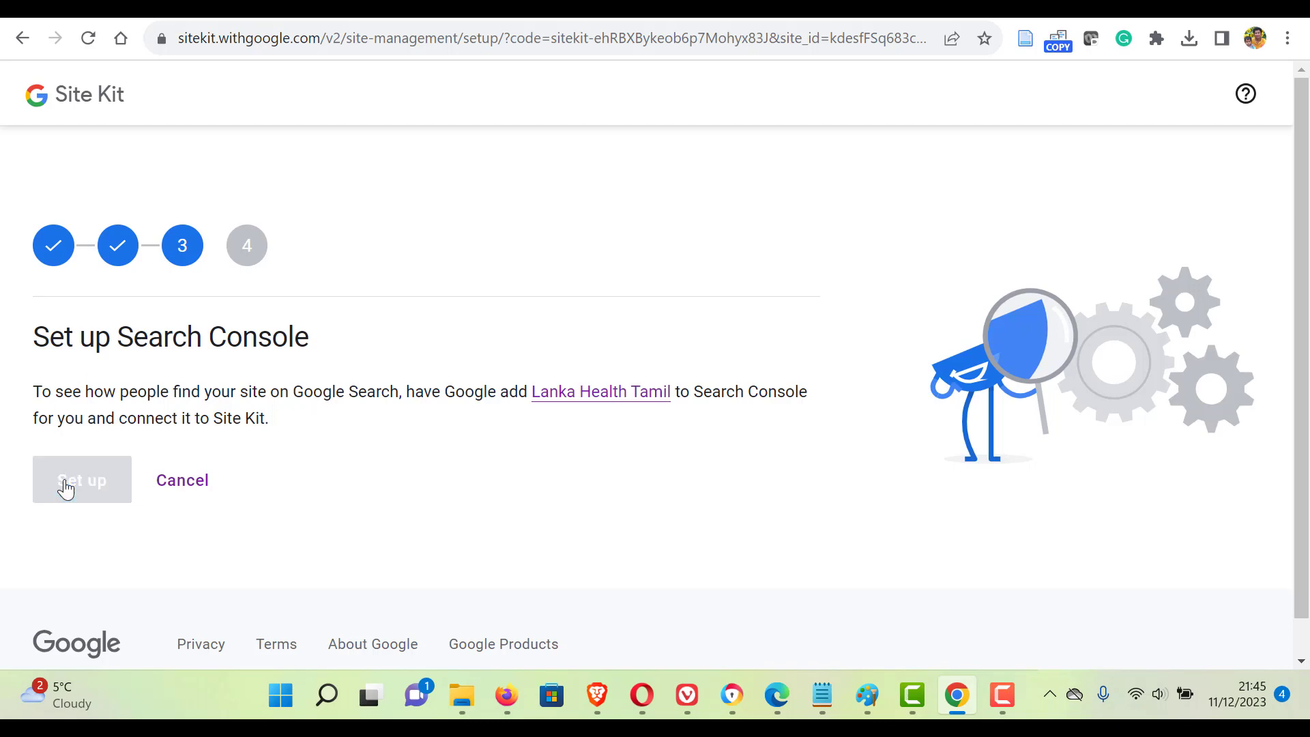
click(82, 479)
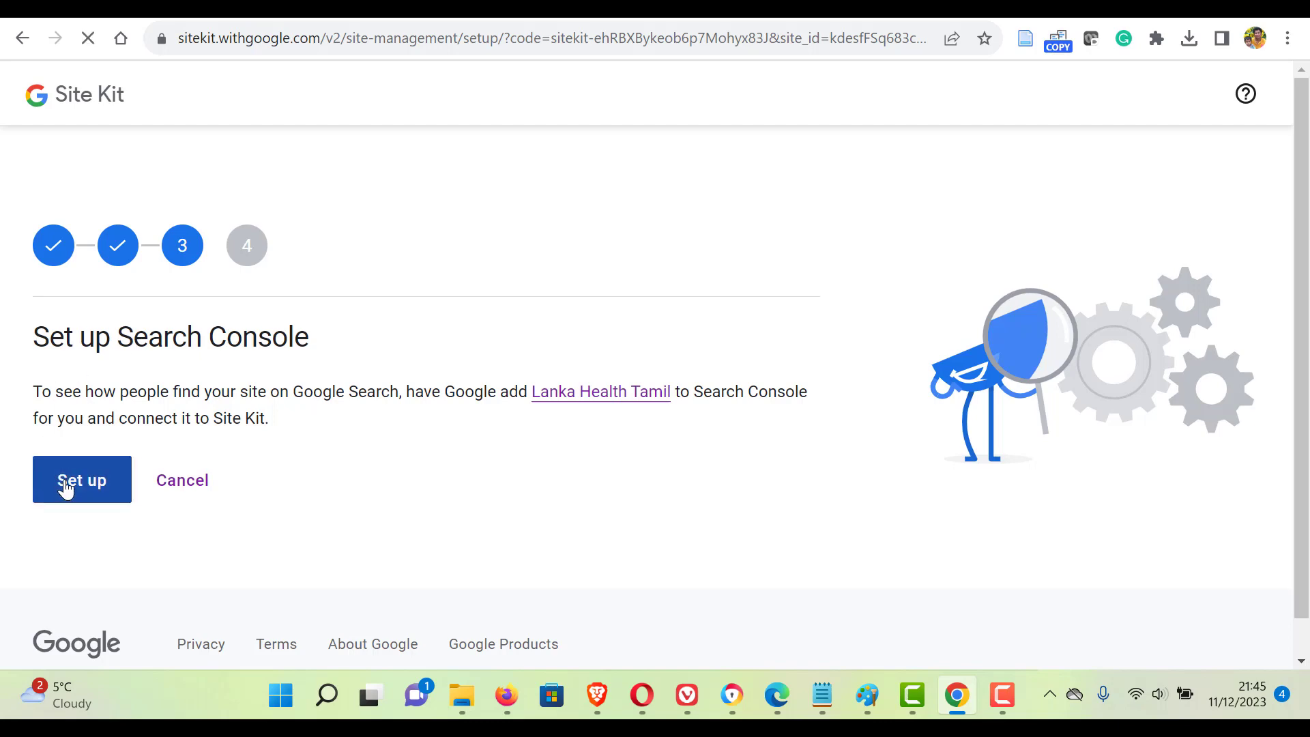
click(82, 479)
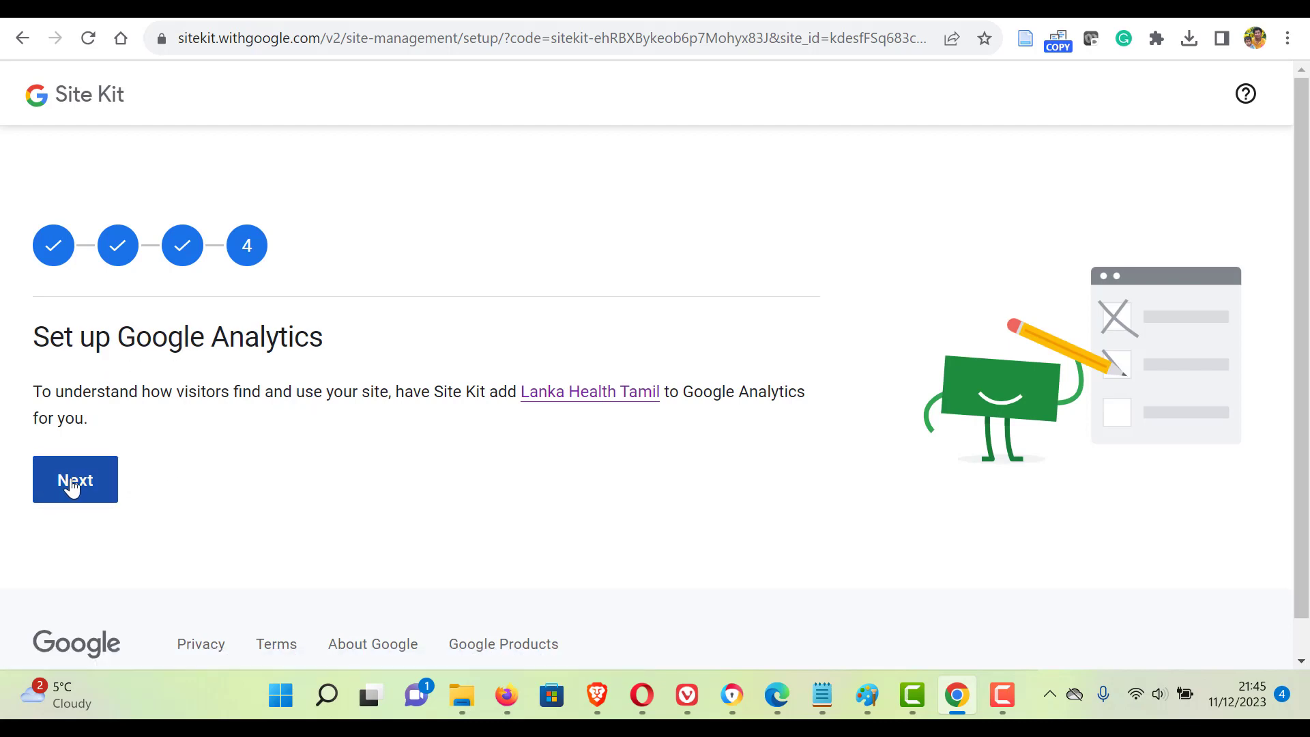
click(75, 479)
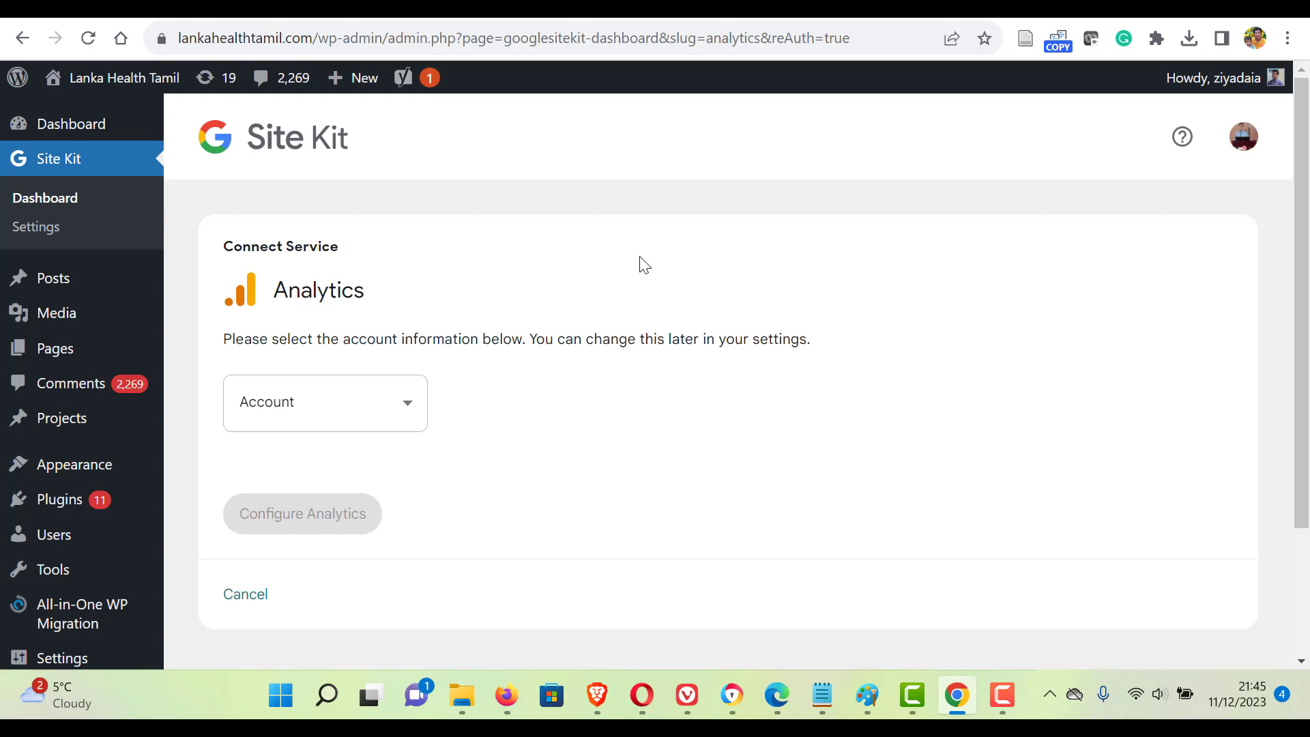
mouse_move(363, 401)
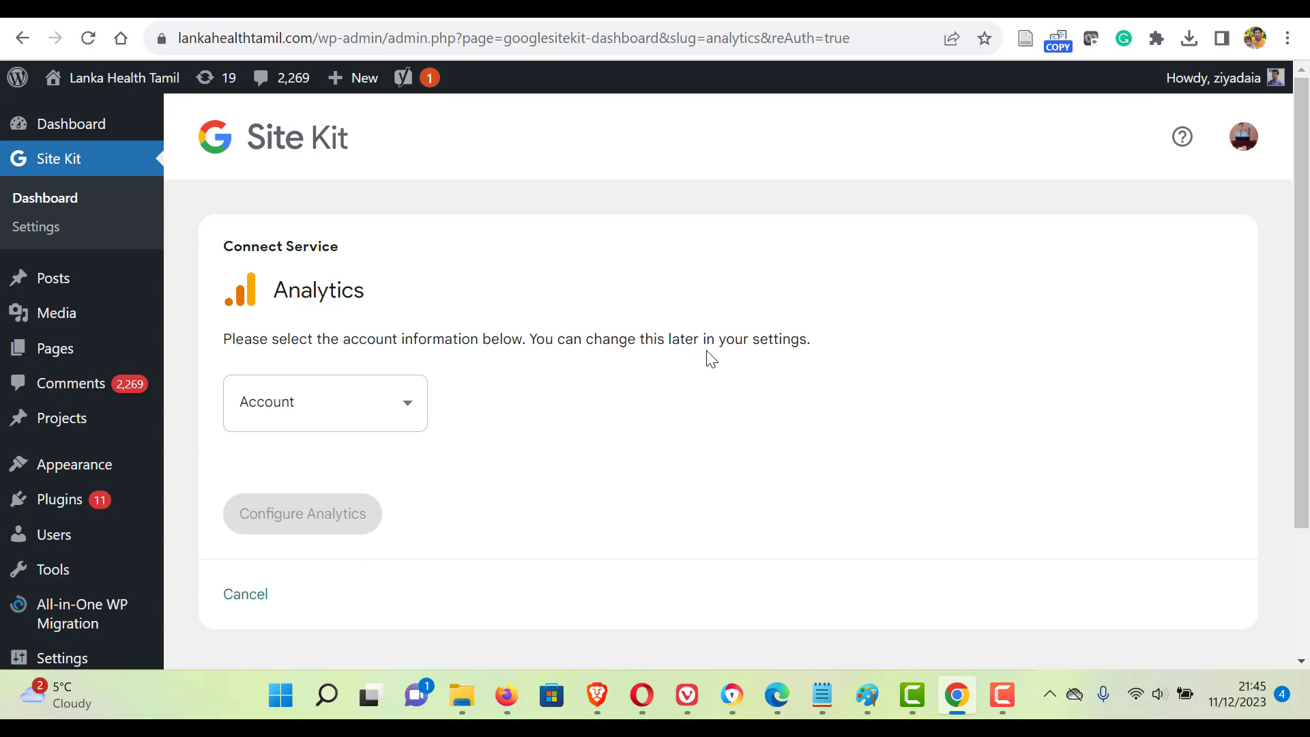
Create a new Analytics account for Lanka Health Tamil from the prefilled details and choose the Google account.
click(324, 401)
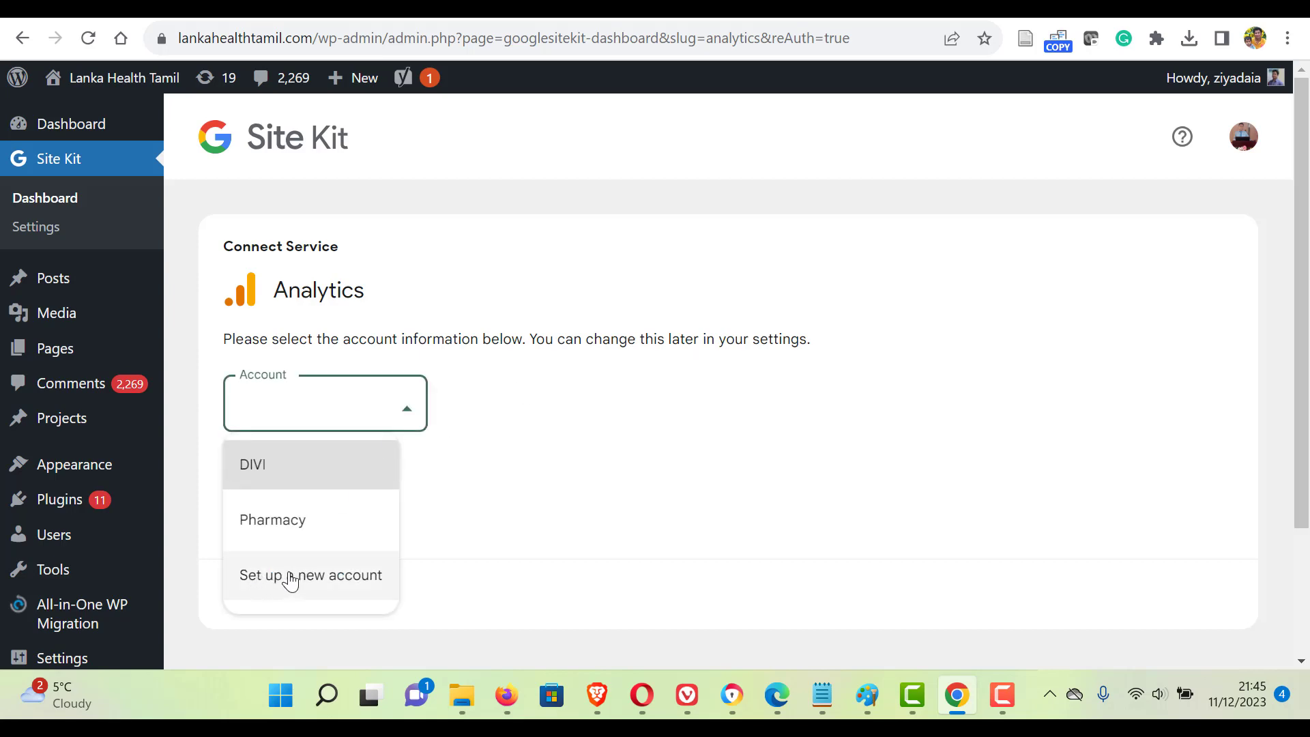
click(310, 574)
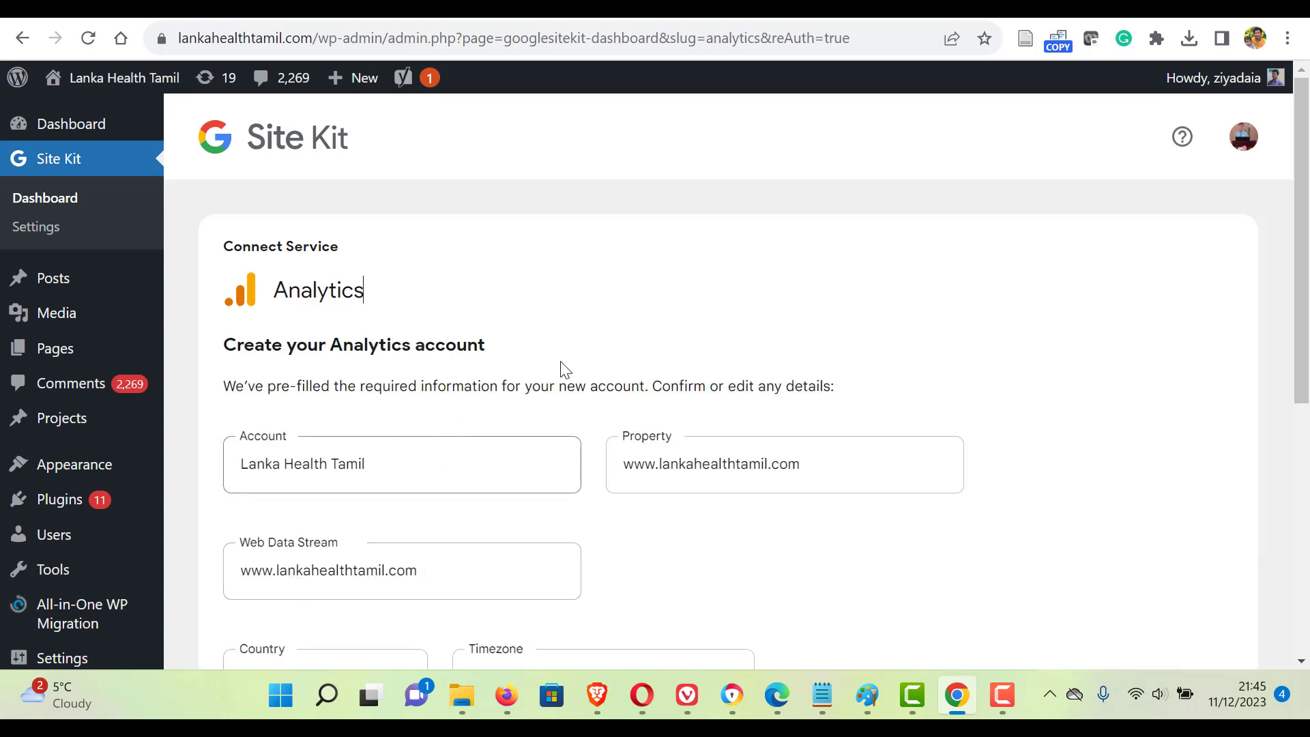
scroll(down, 3)
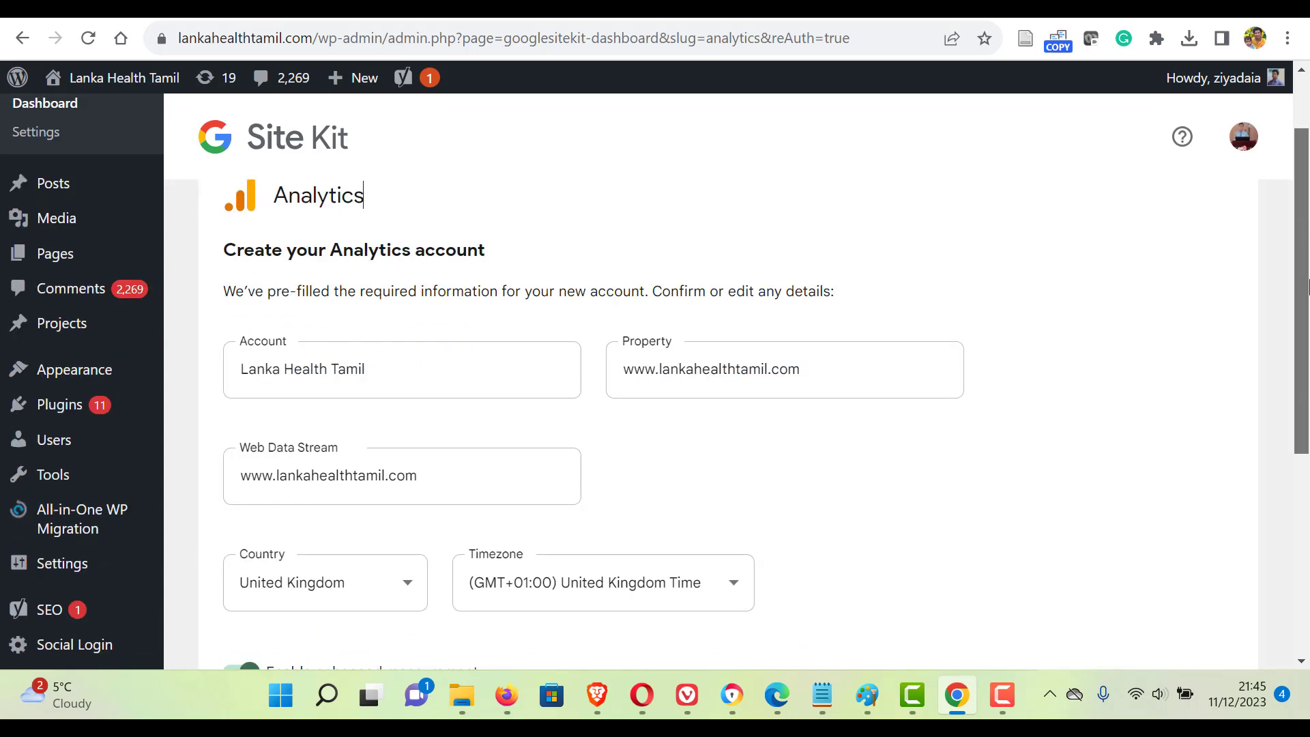
scroll(down, 3)
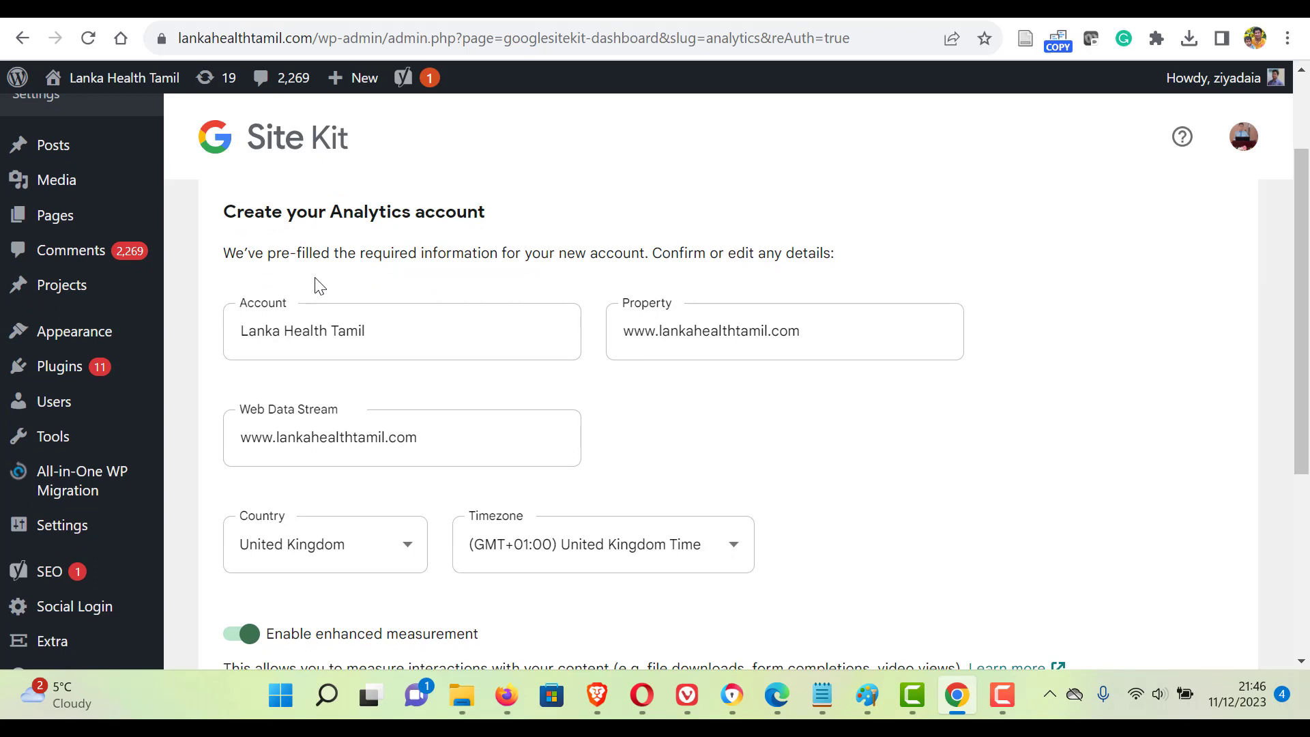
mouse_move(772, 483)
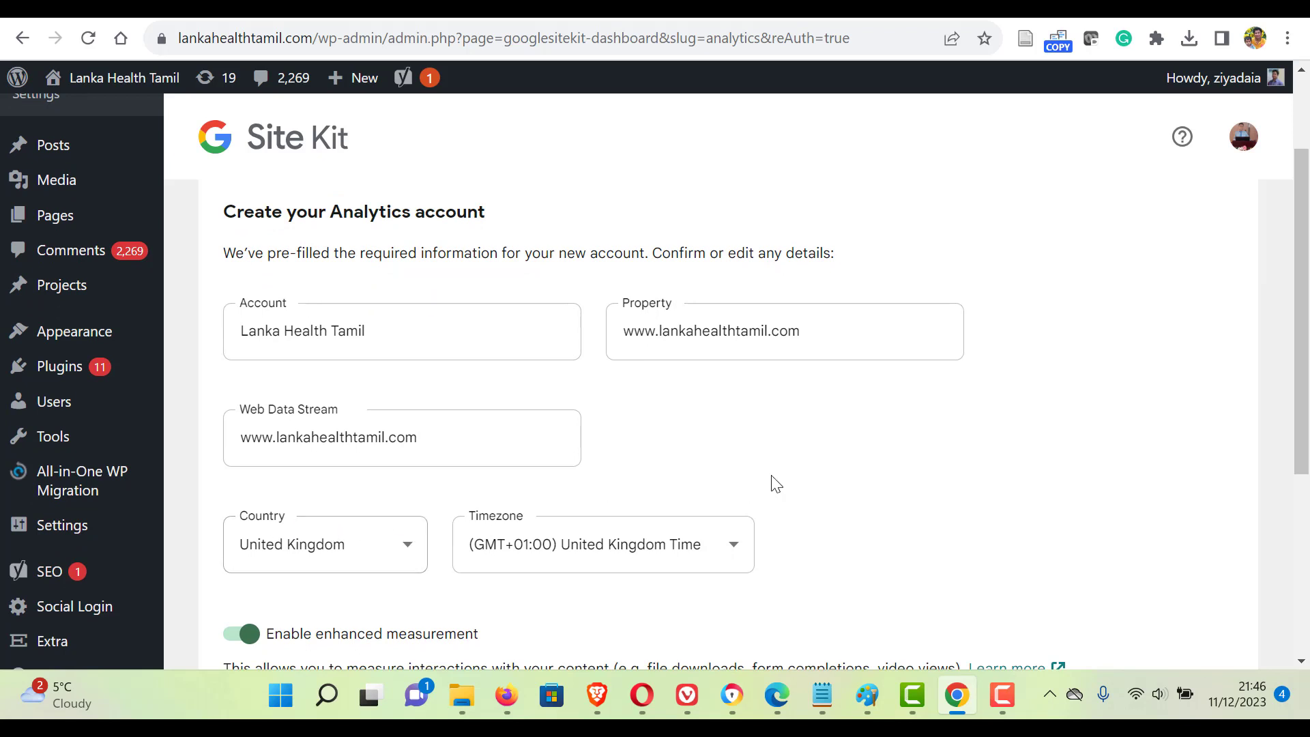
scroll(down, 3)
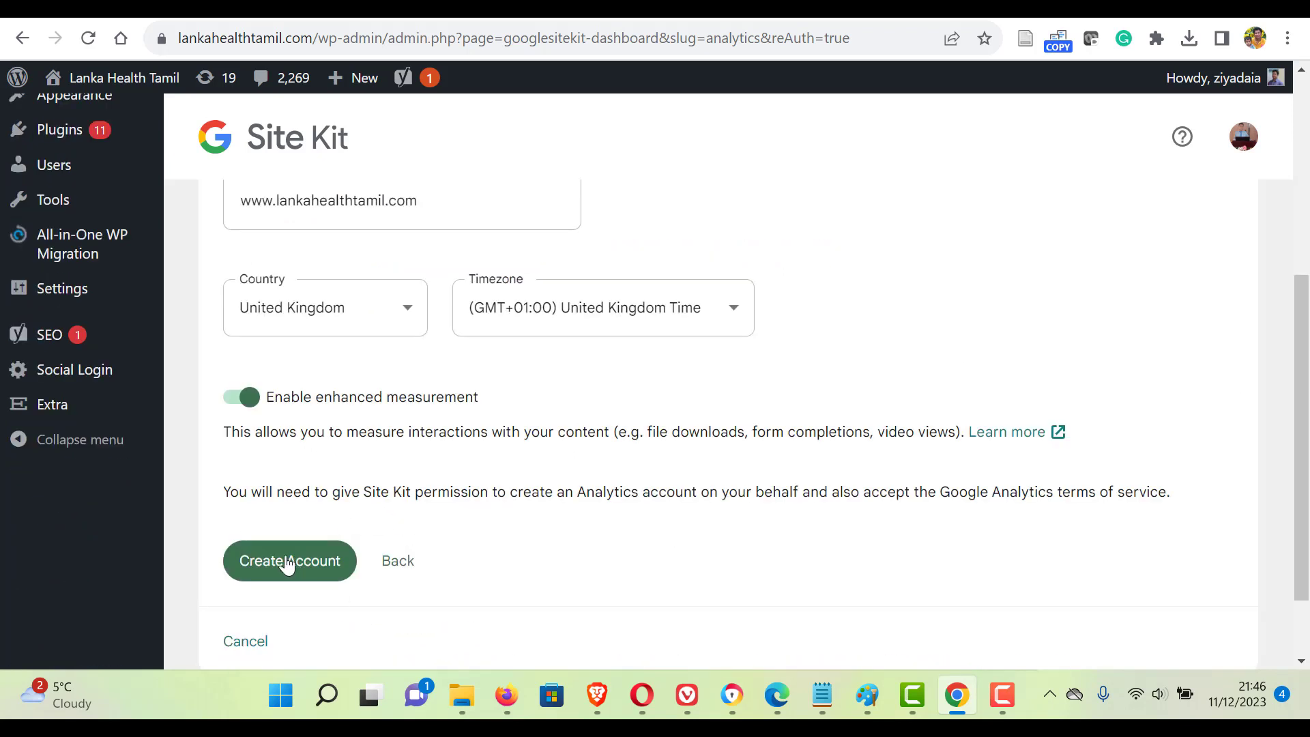
click(289, 561)
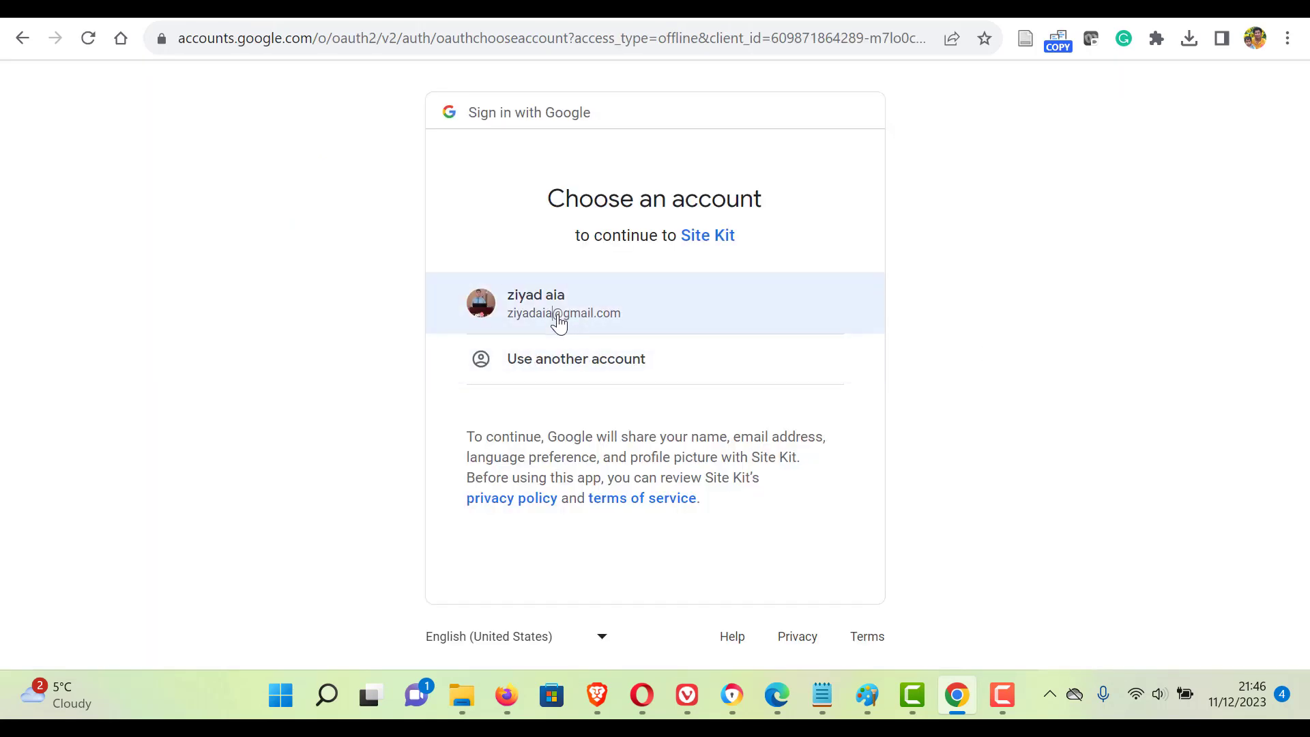
click(564, 303)
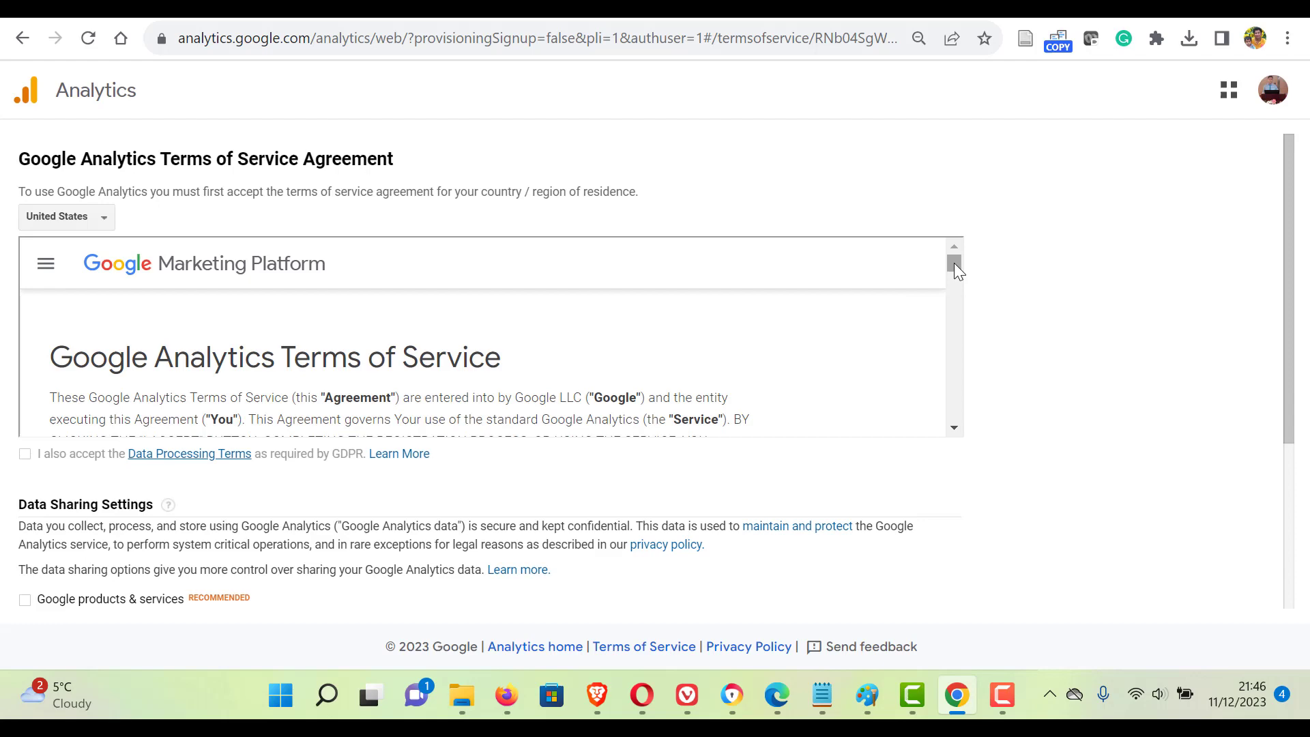
Accept the Data Processing and Controller-Controller terms, create the Analytics account and return to the dashboard.
scroll(down, 3)
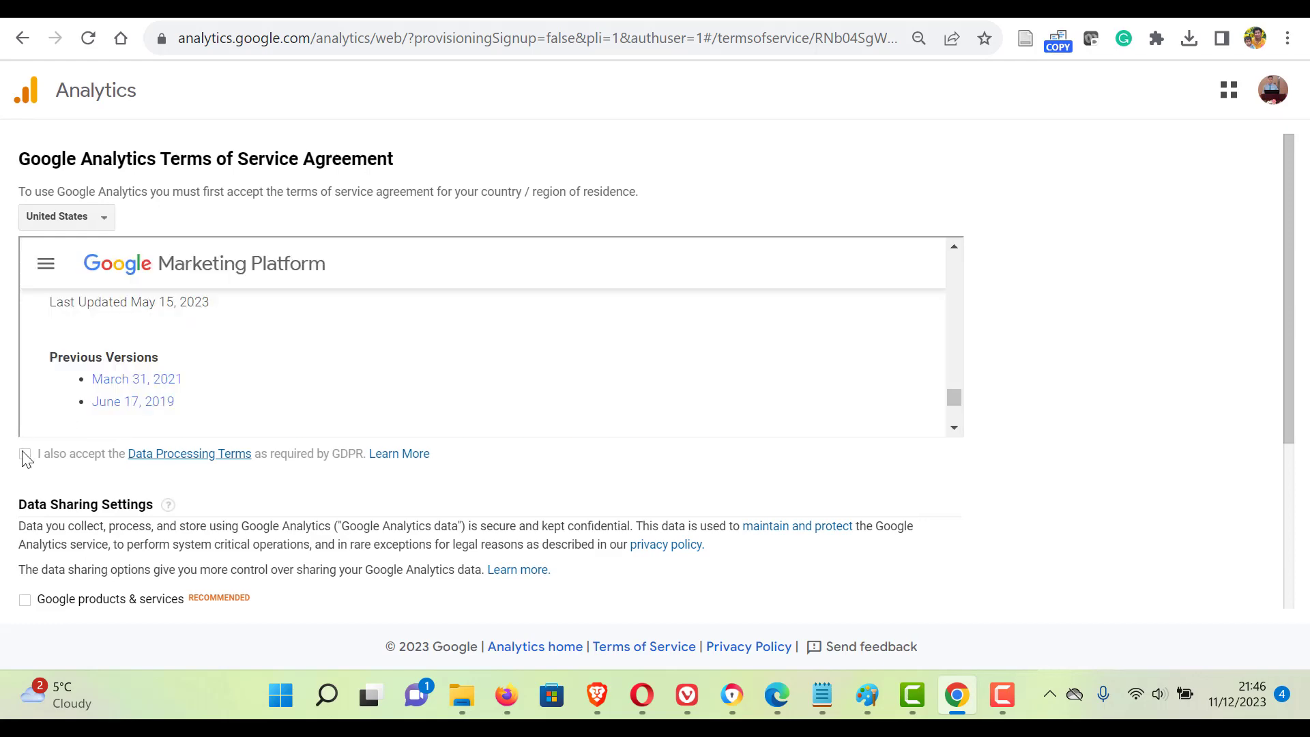
click(25, 453)
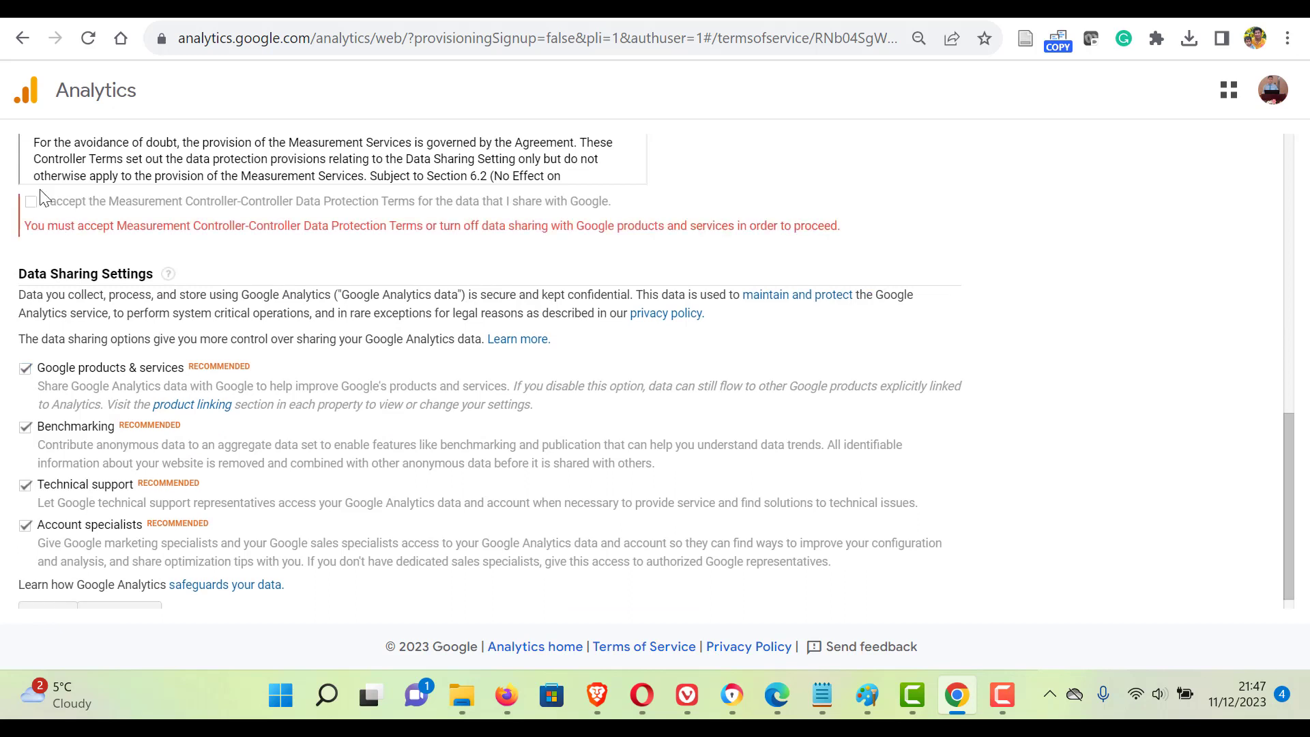
click(24, 202)
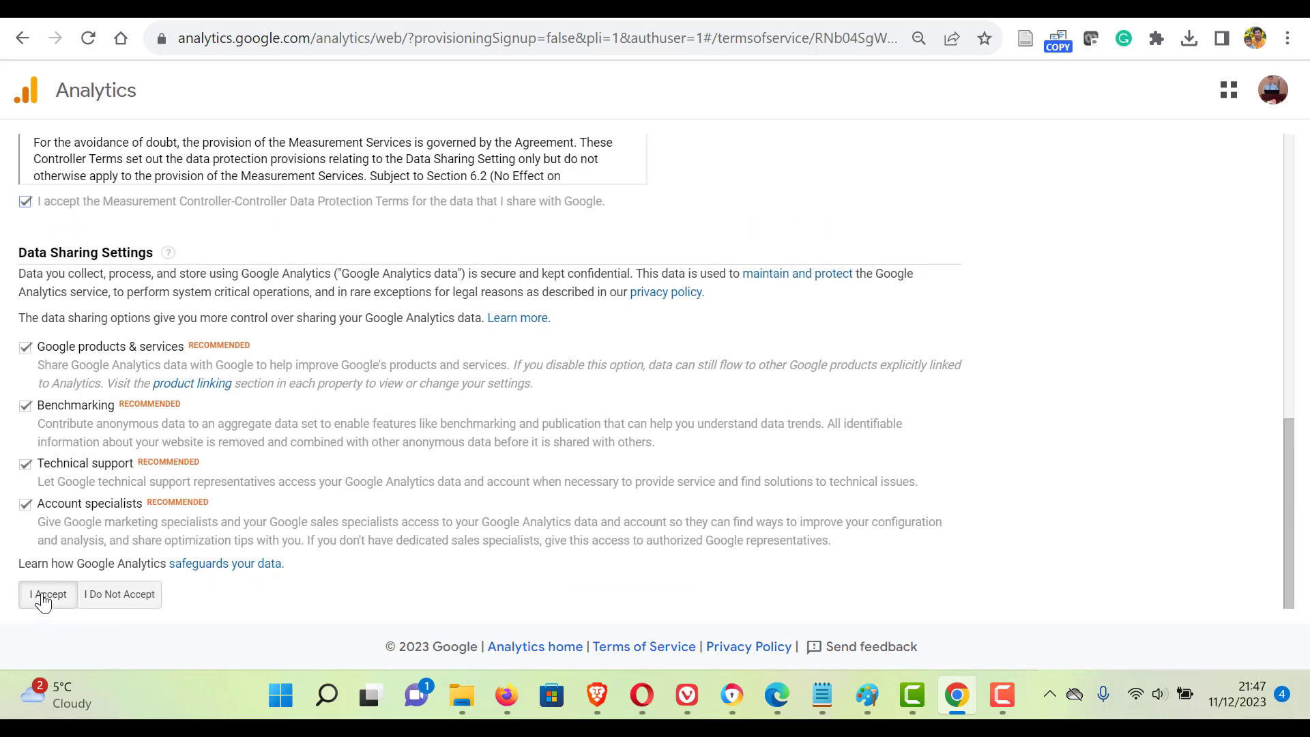
click(47, 593)
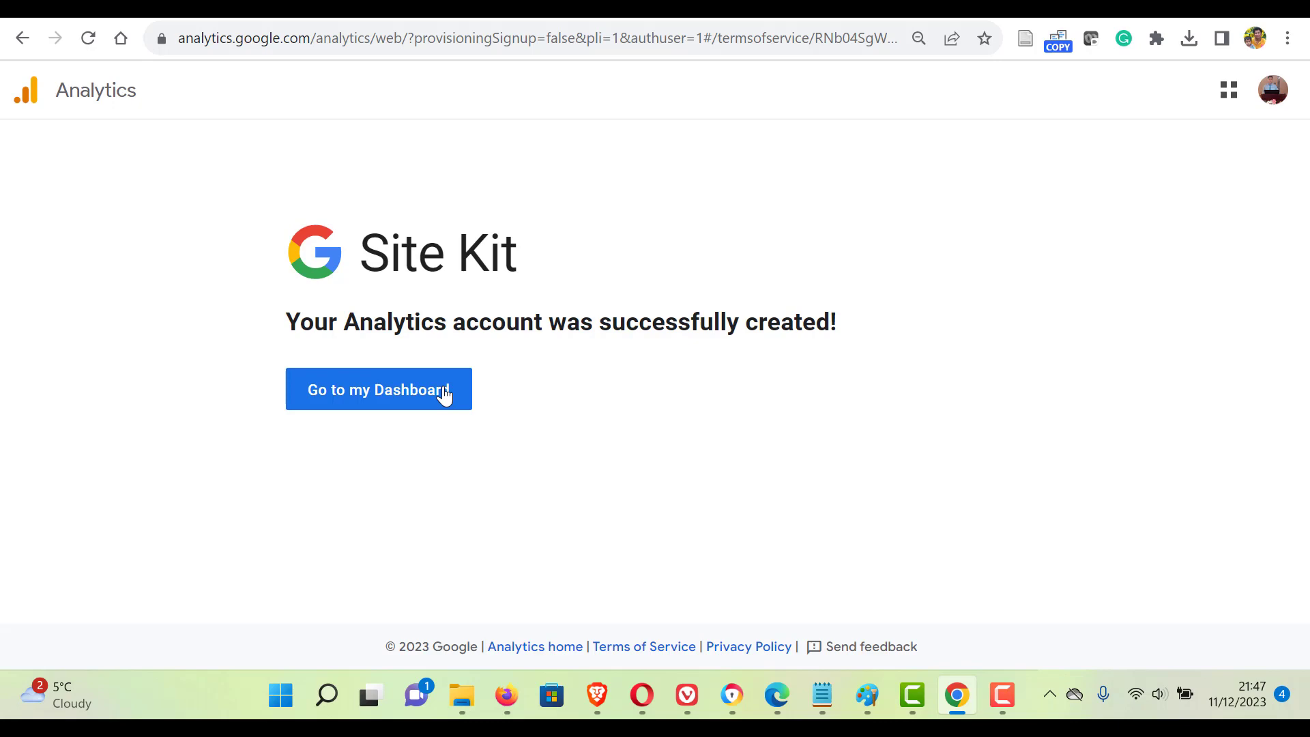
click(378, 389)
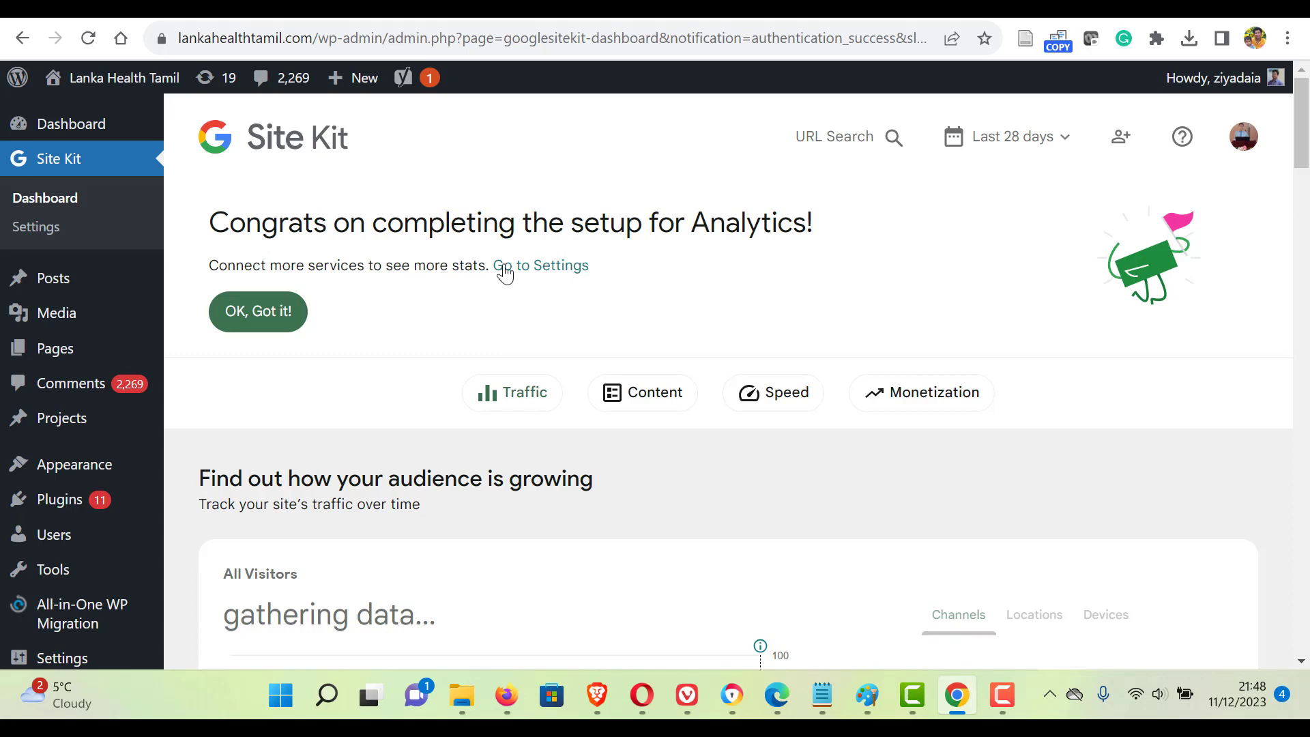
Confirm Search Console, Analytics and PageSpeed Insights show as connected services, then go to the dashboard.
click(562, 265)
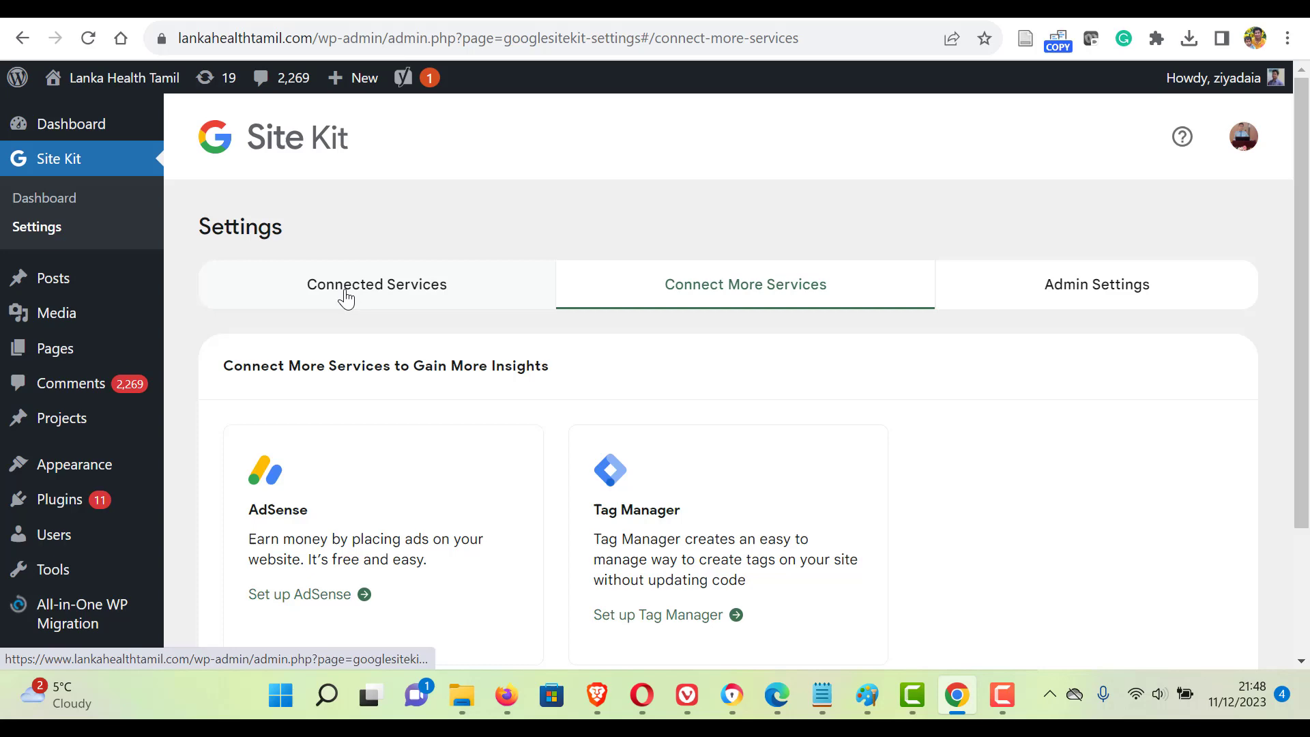
click(376, 284)
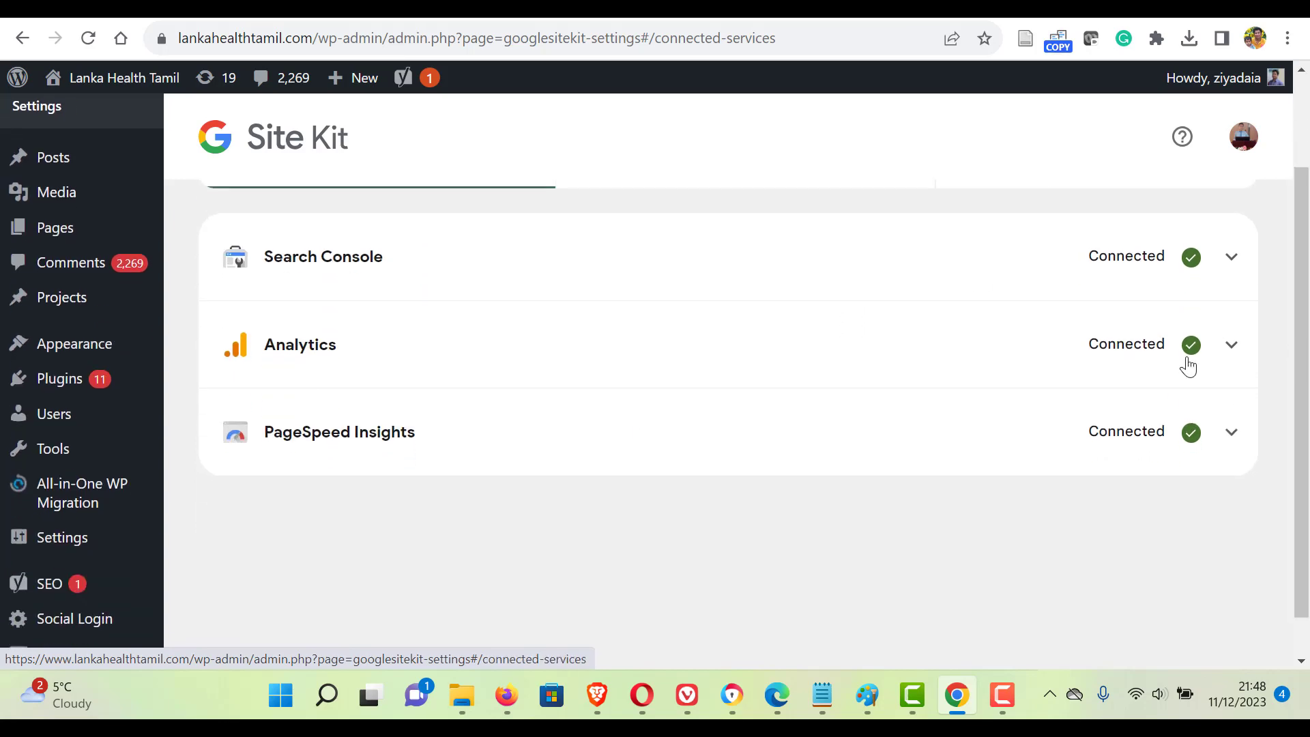
click(1230, 432)
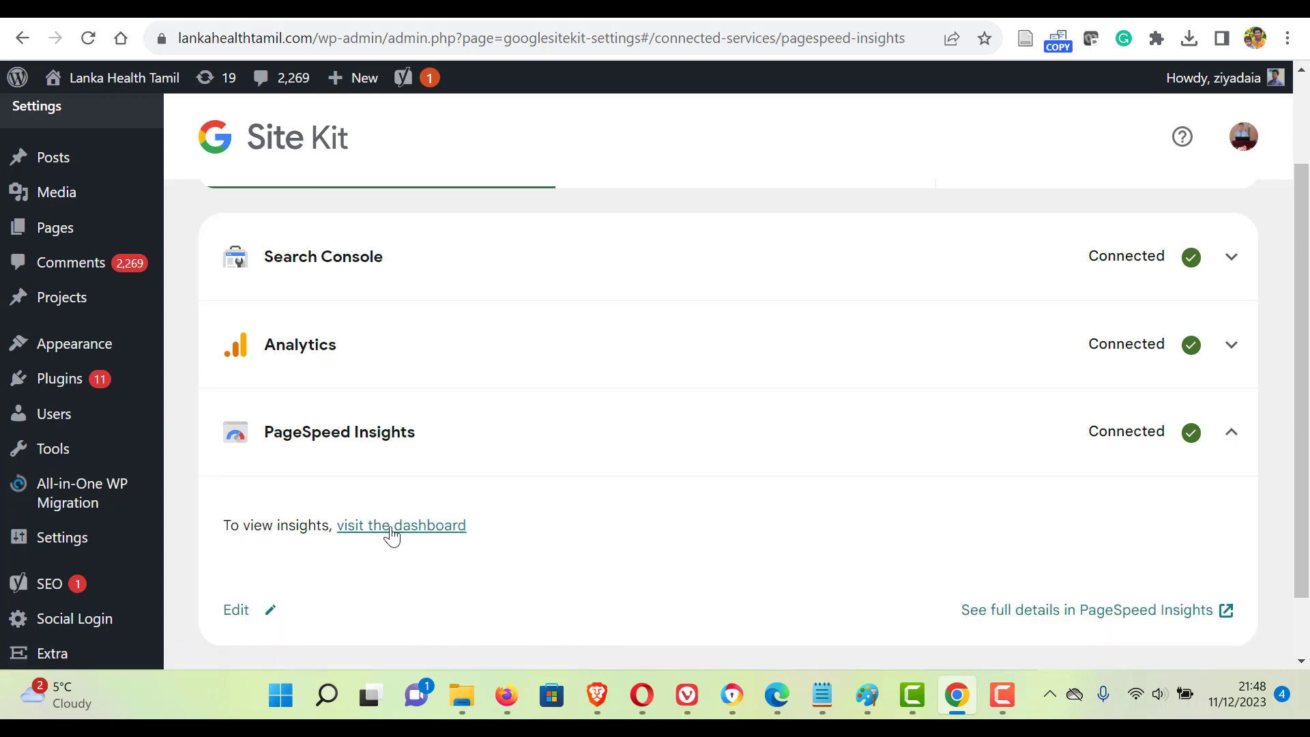
click(399, 524)
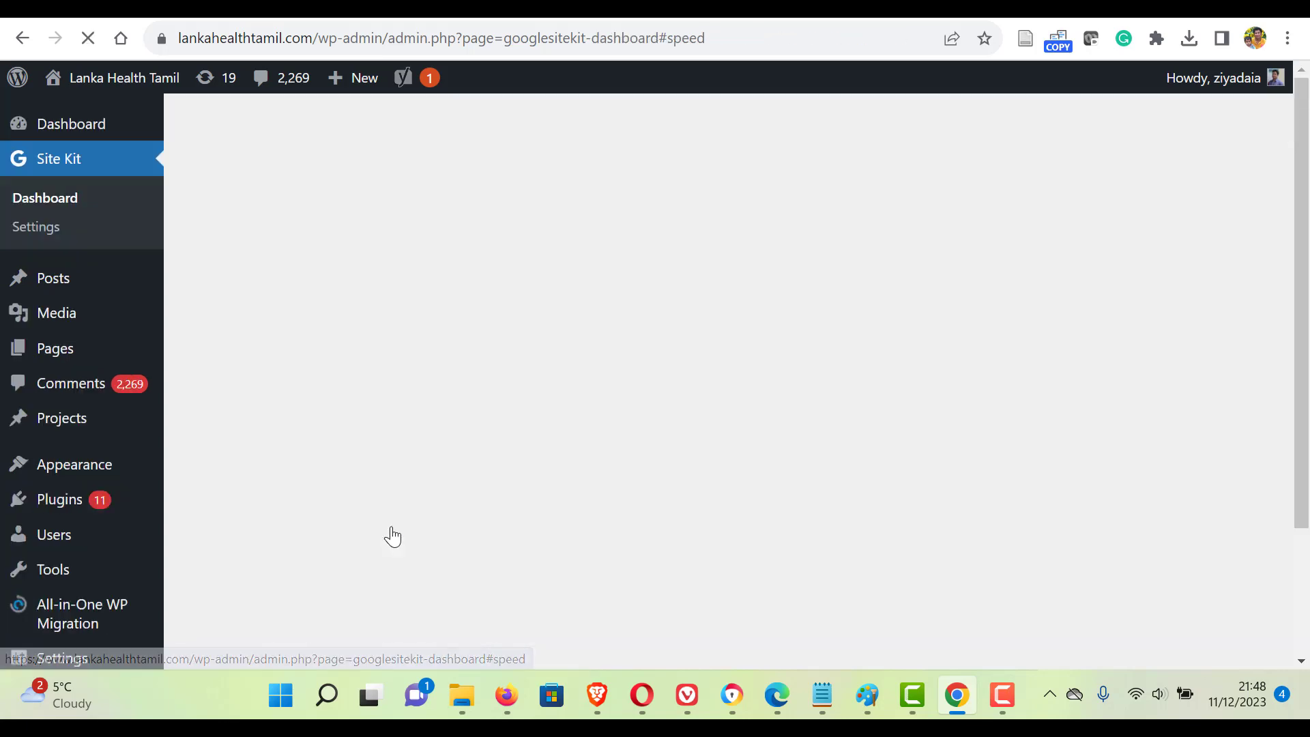
Review the lab speed results and scroll through the 'How to improve' recommendations.
click(642, 214)
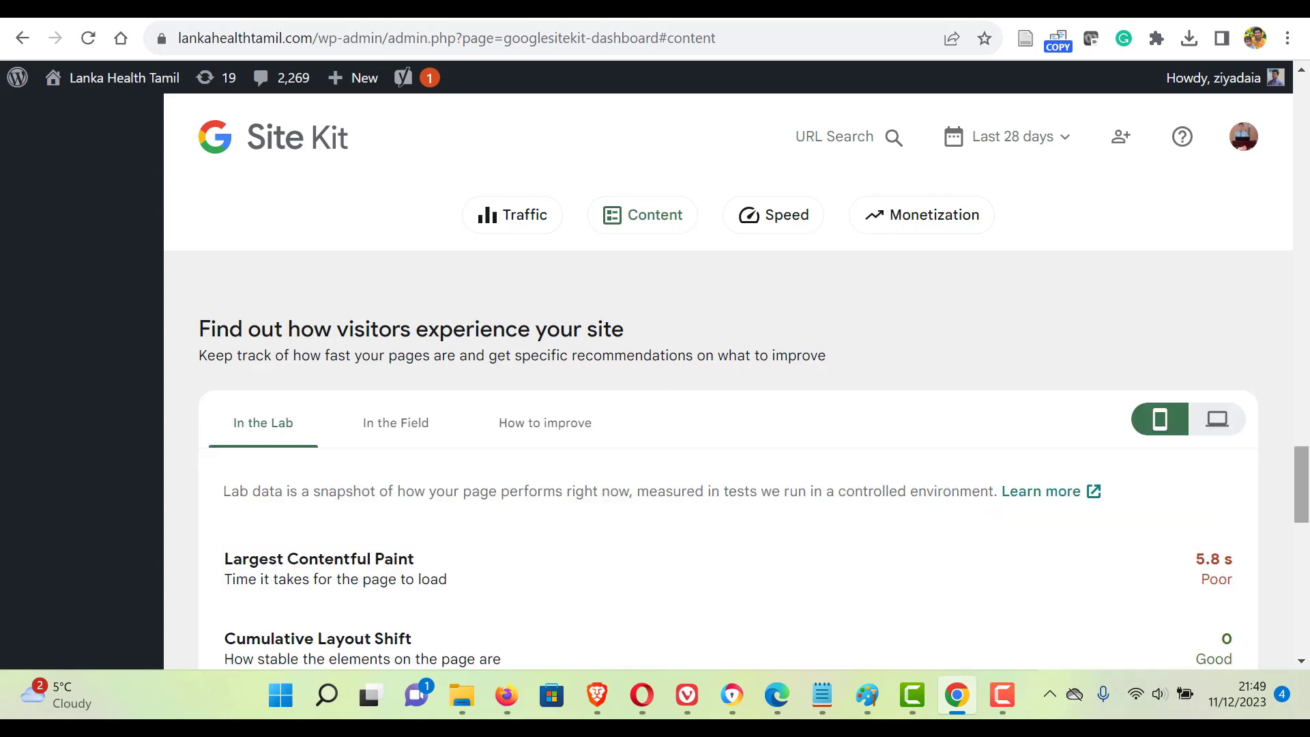
click(772, 214)
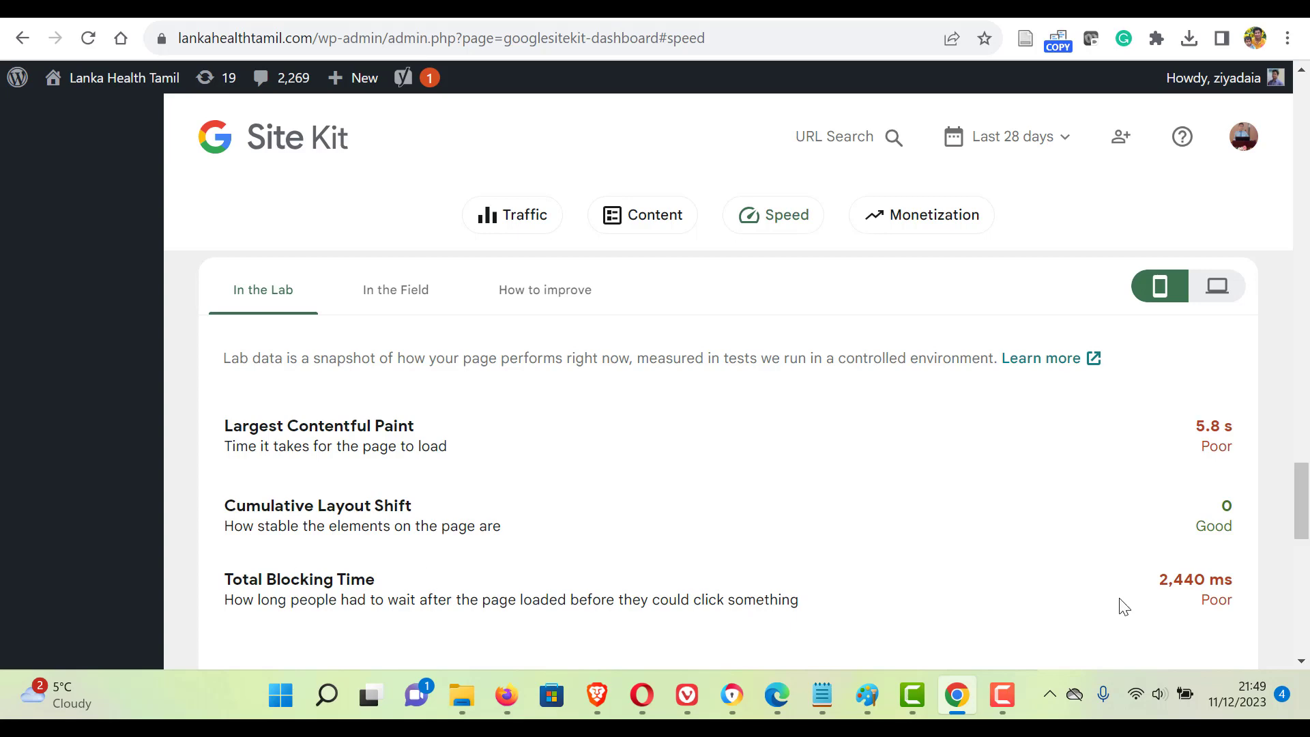
scroll(down, 3)
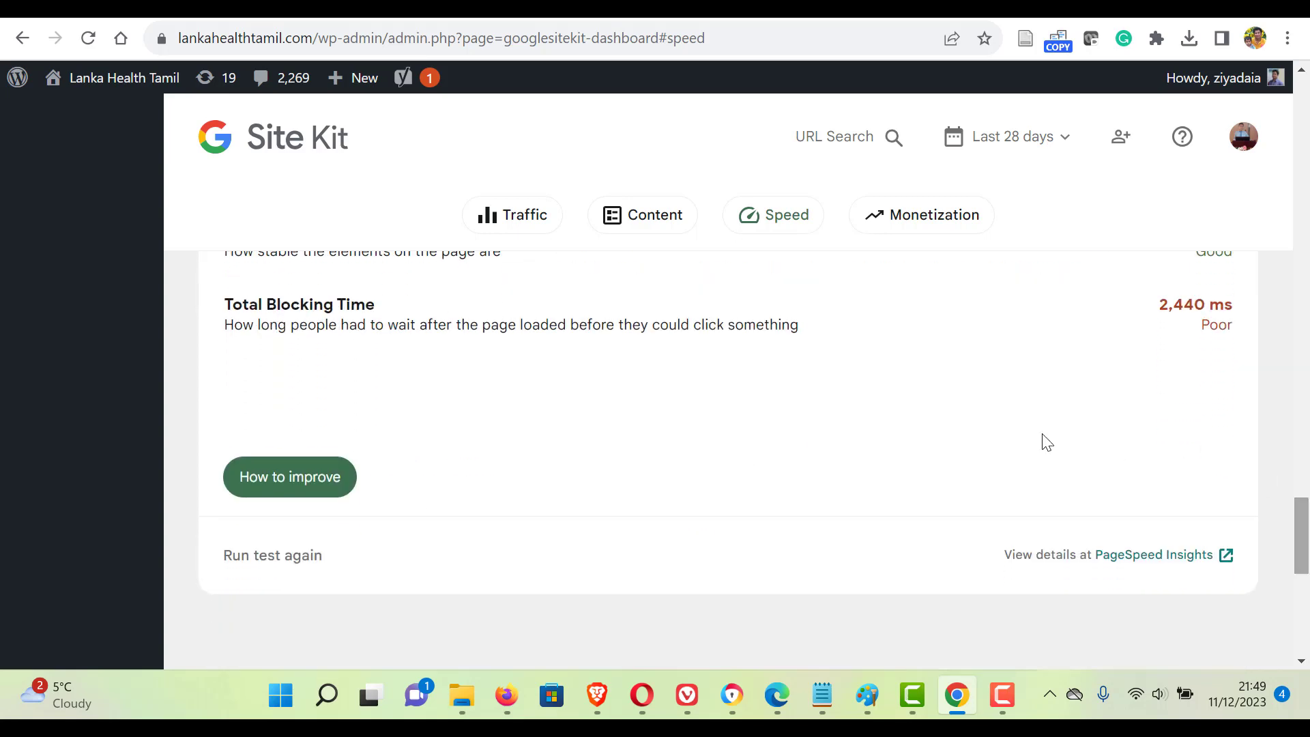
click(289, 476)
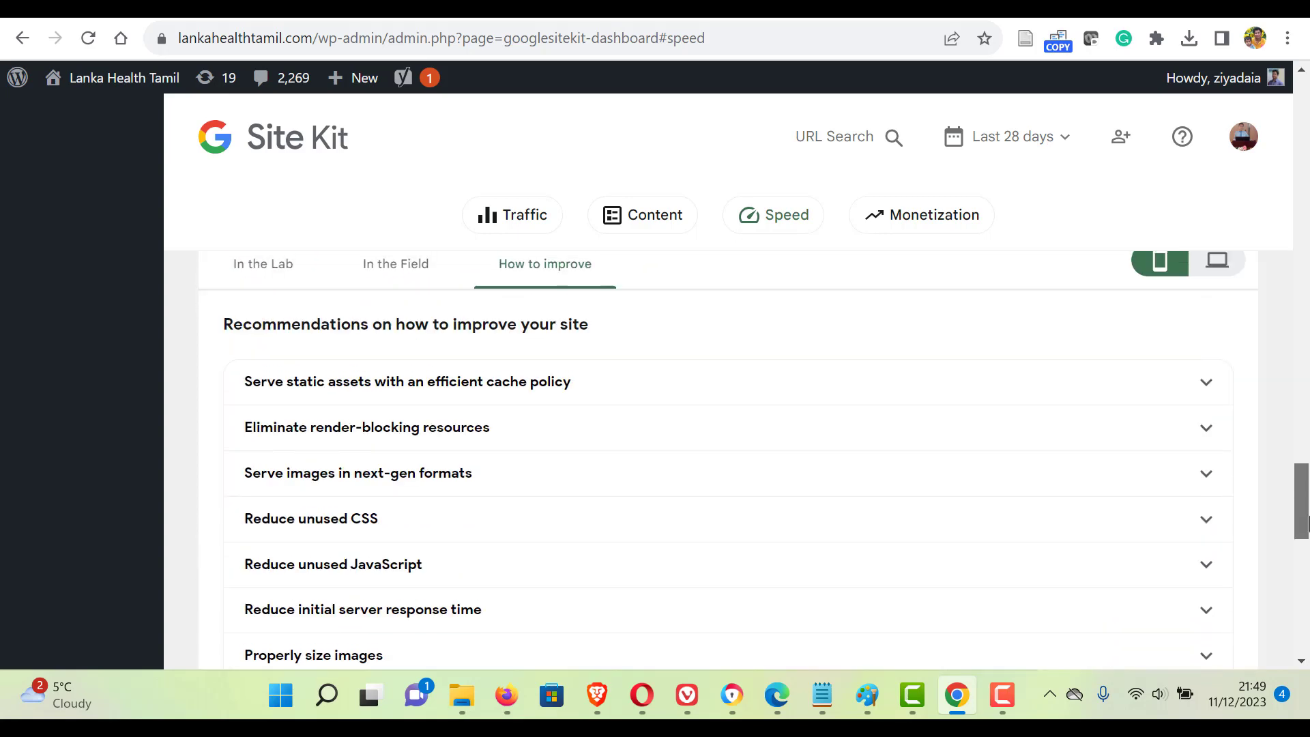
scroll(down, 3)
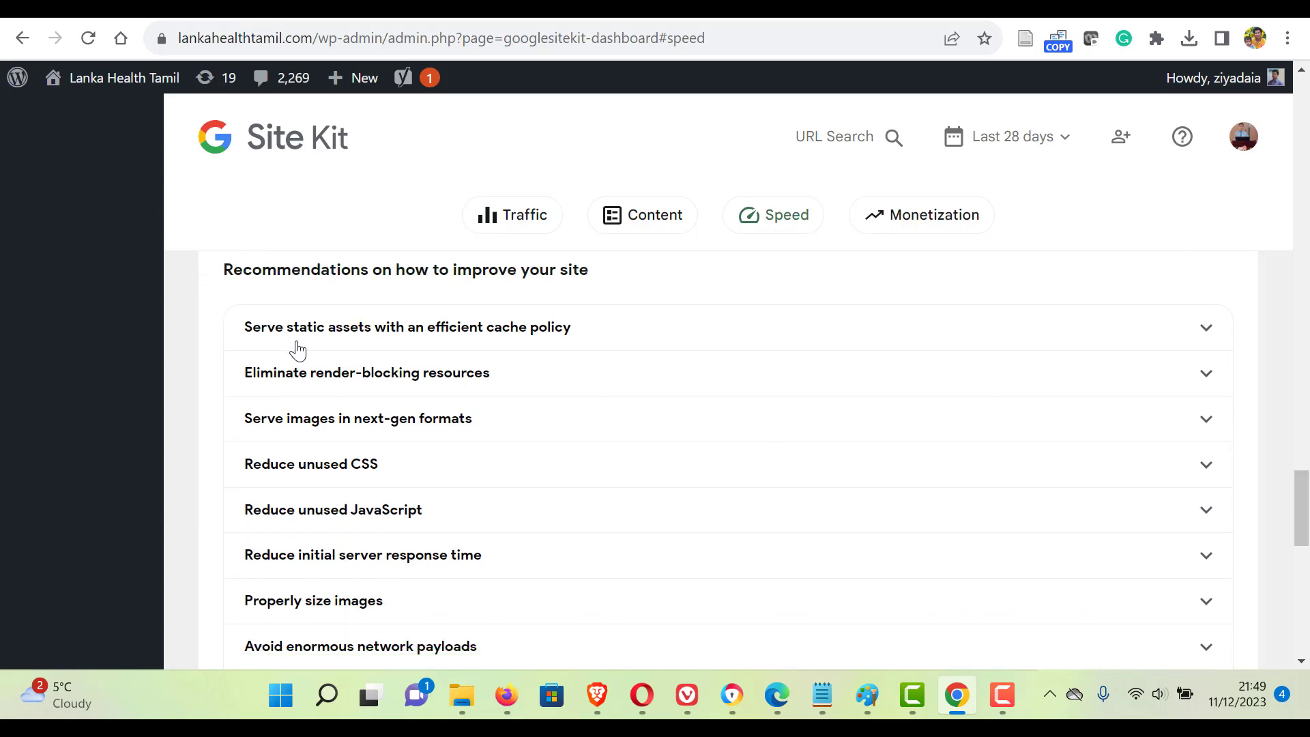
mouse_move(299, 388)
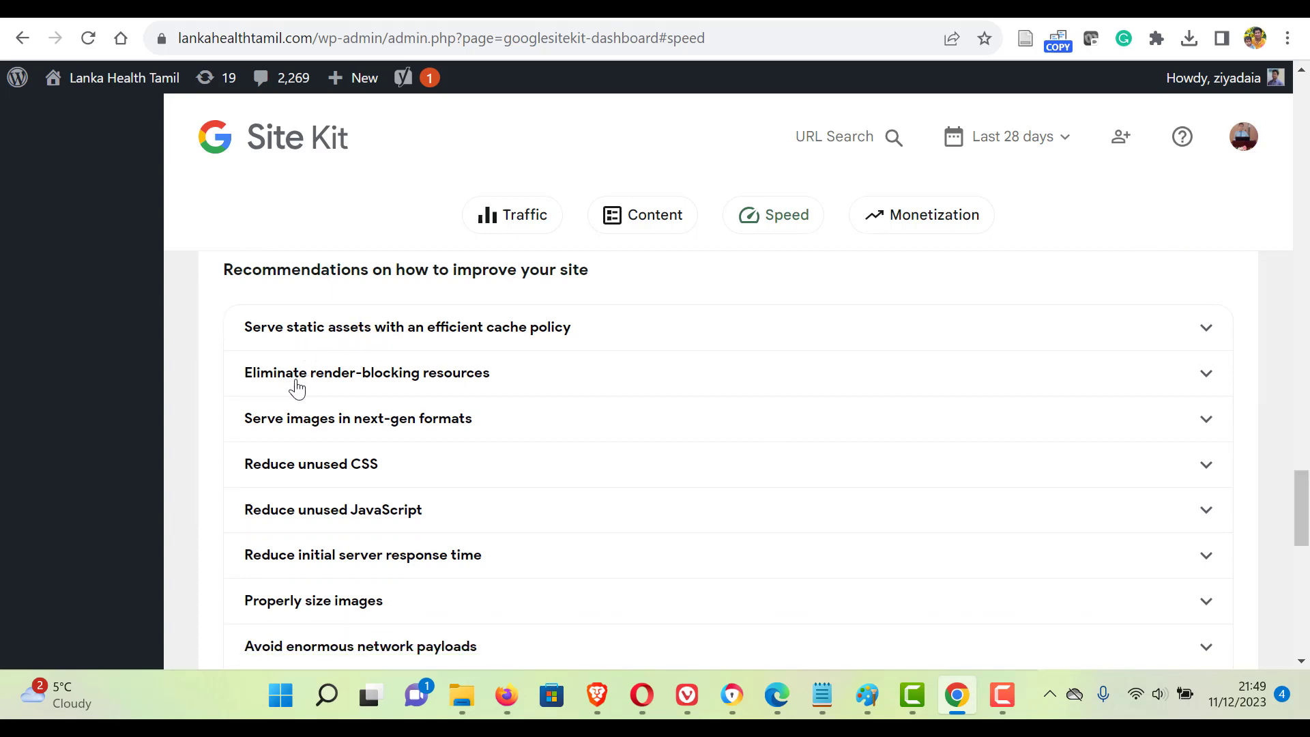
mouse_move(329, 478)
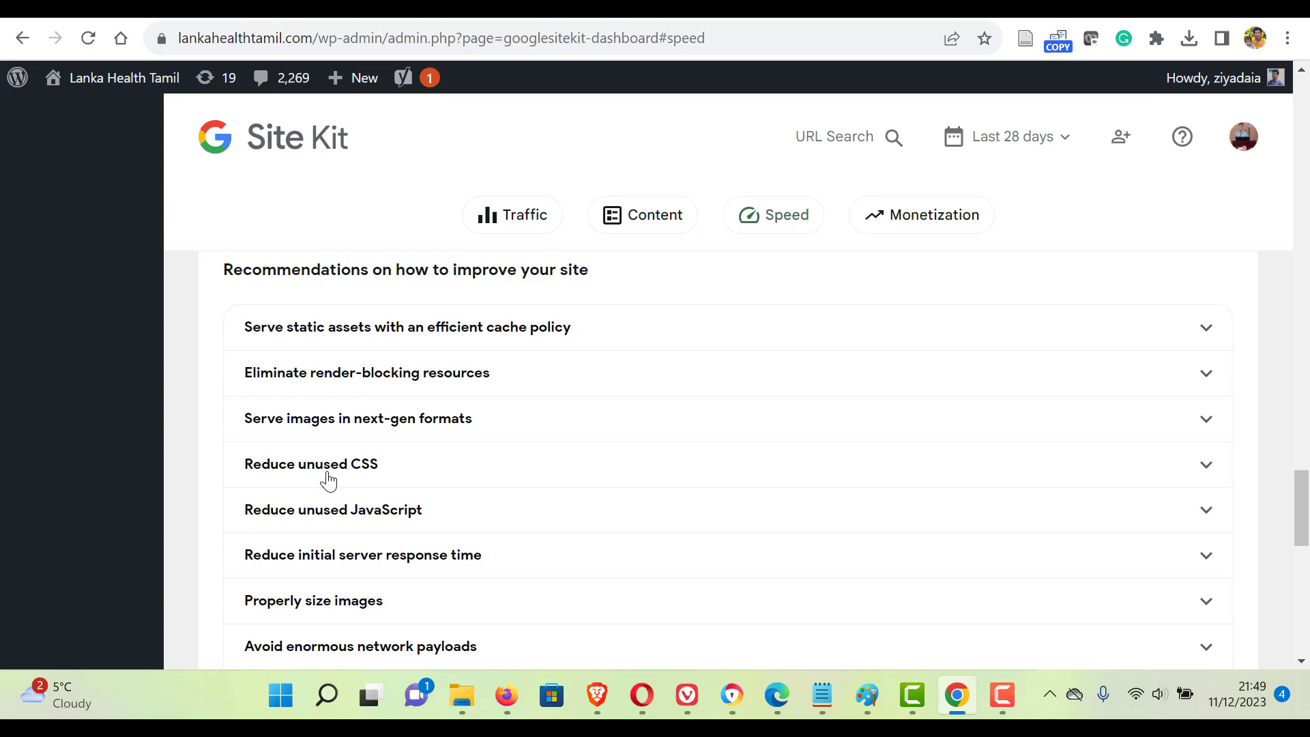
mouse_move(368, 520)
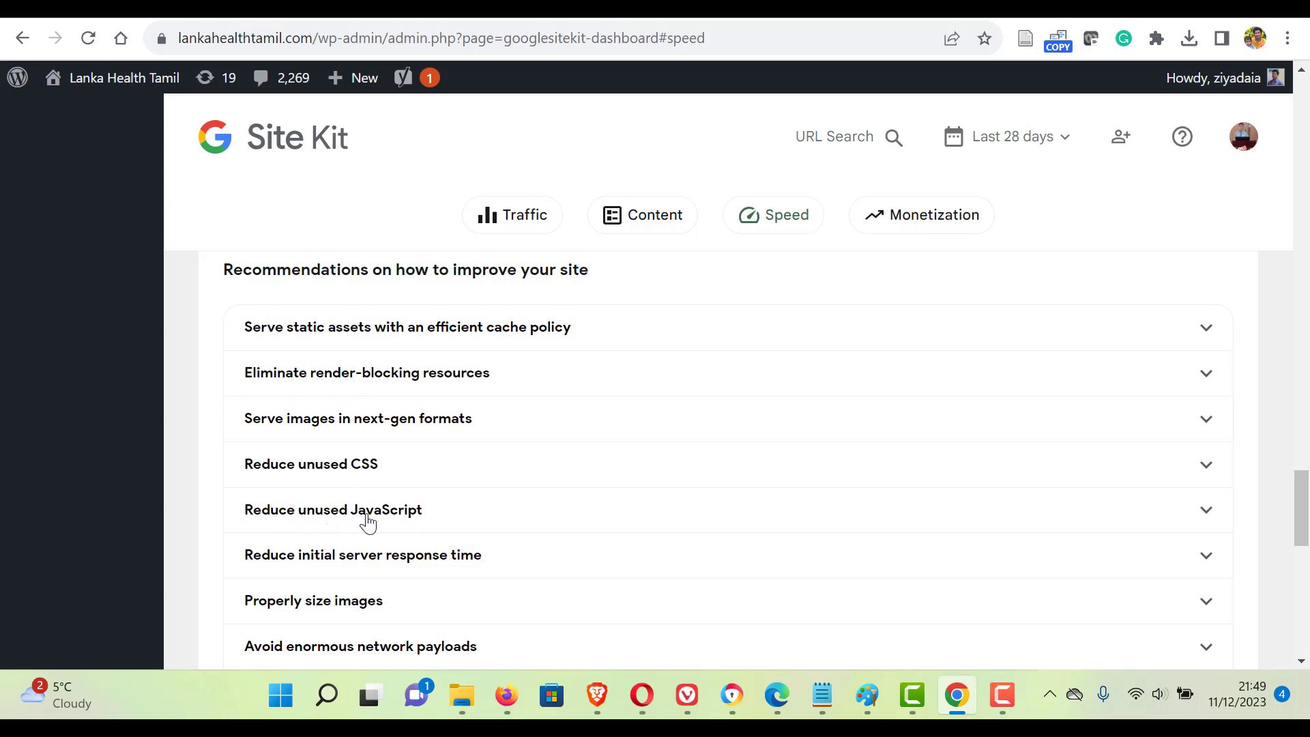
scroll(down, 3)
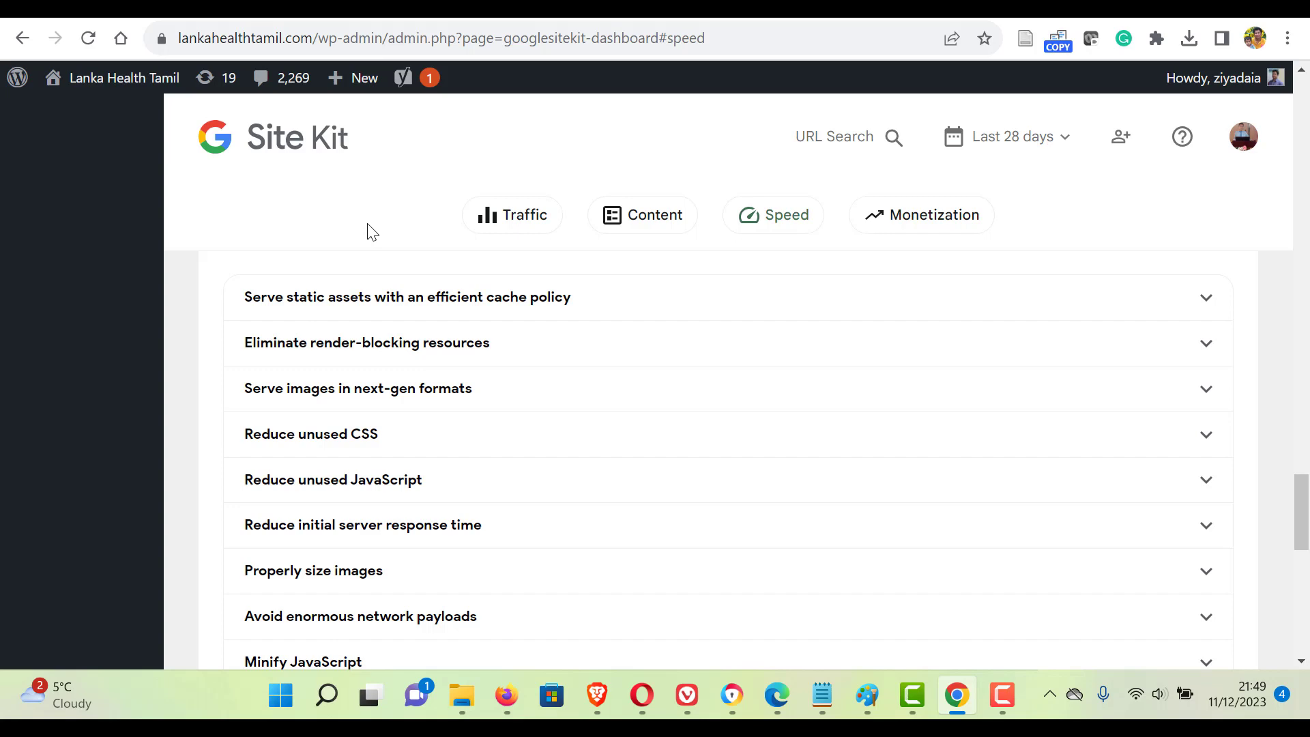
mouse_move(1047, 411)
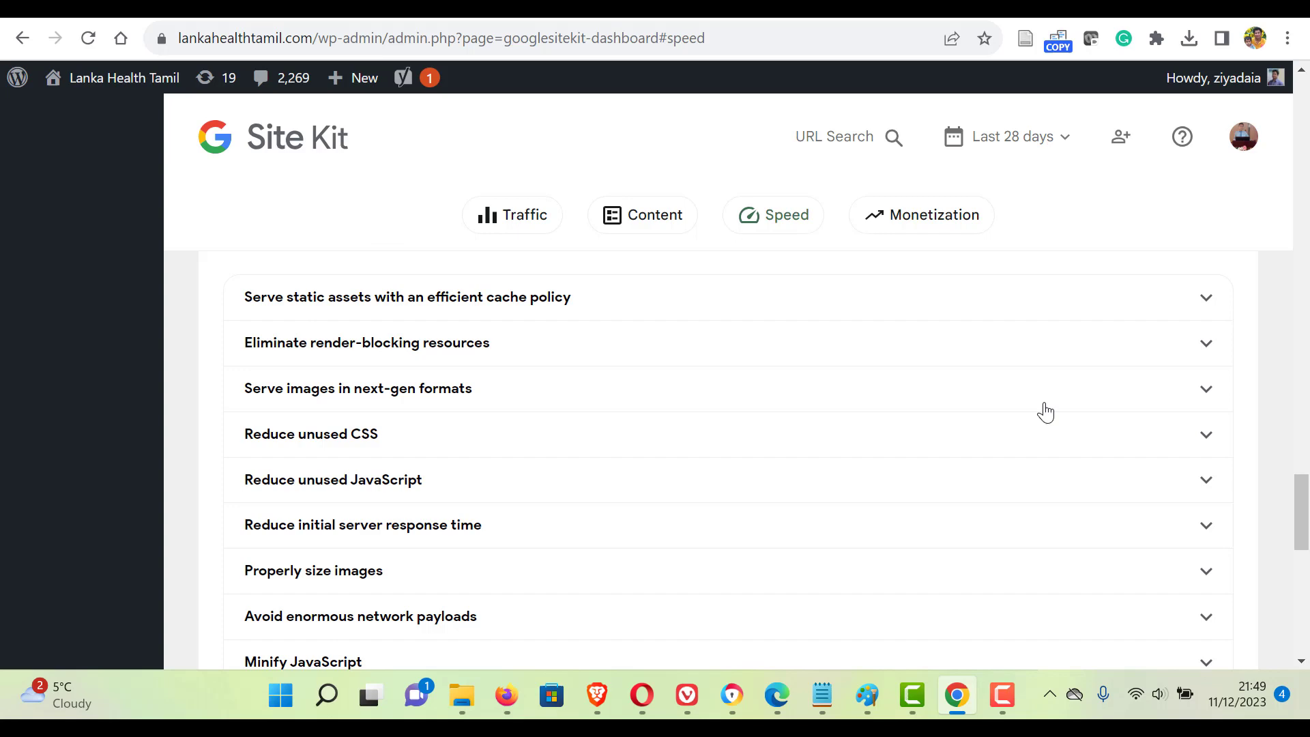
scroll(down, 3)
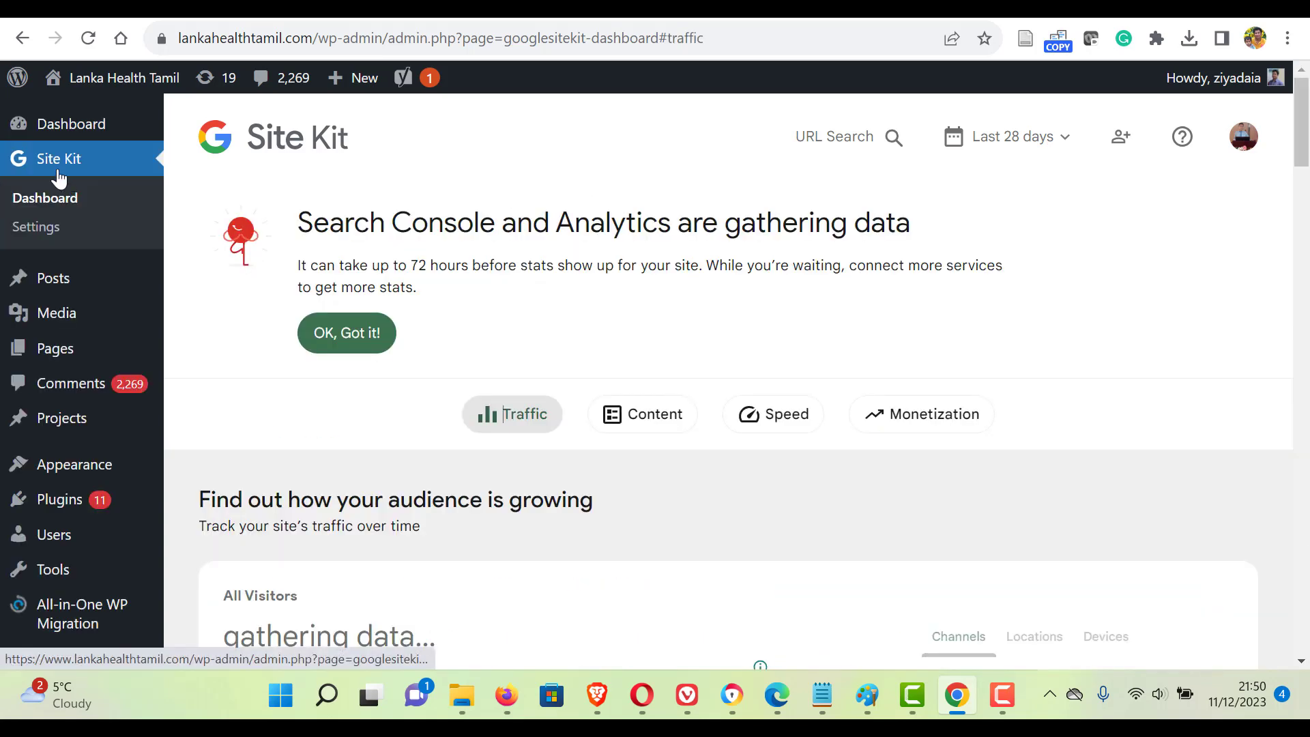
From Connect More Services in Site Kit settings, start the AdSense setup.
click(35, 226)
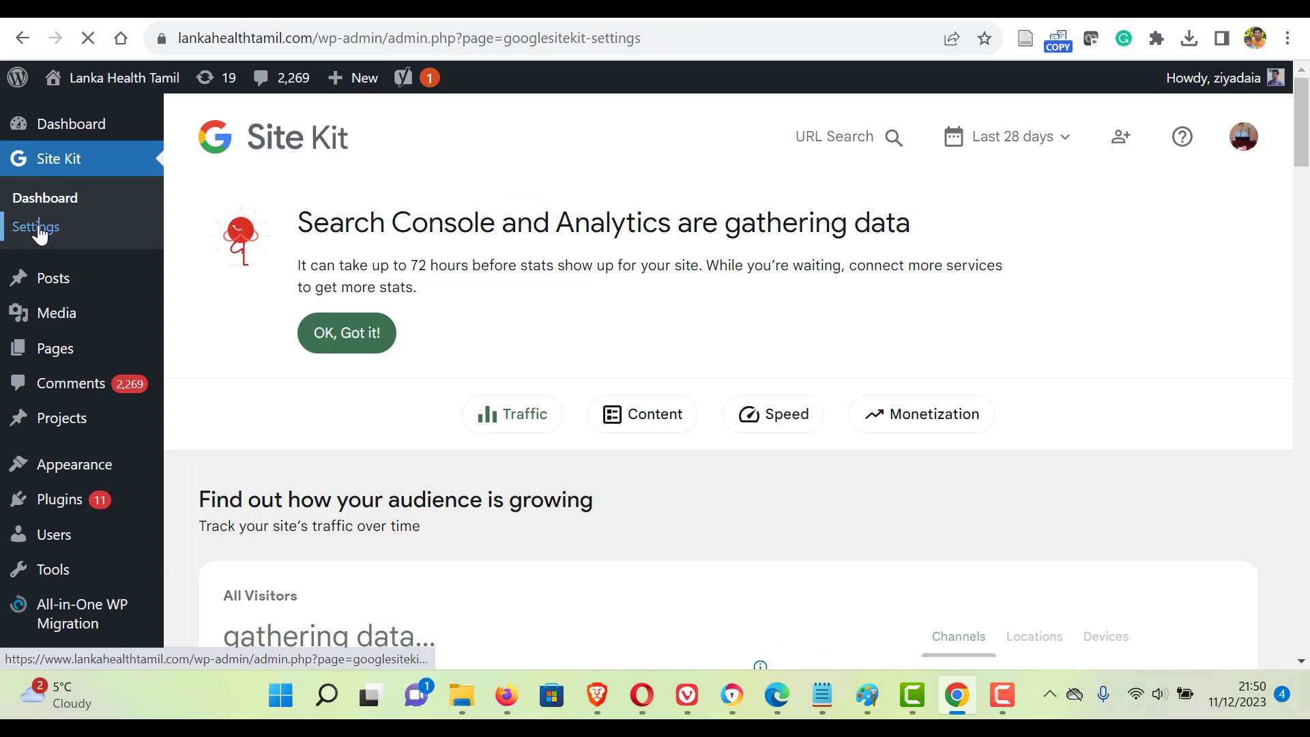
click(35, 226)
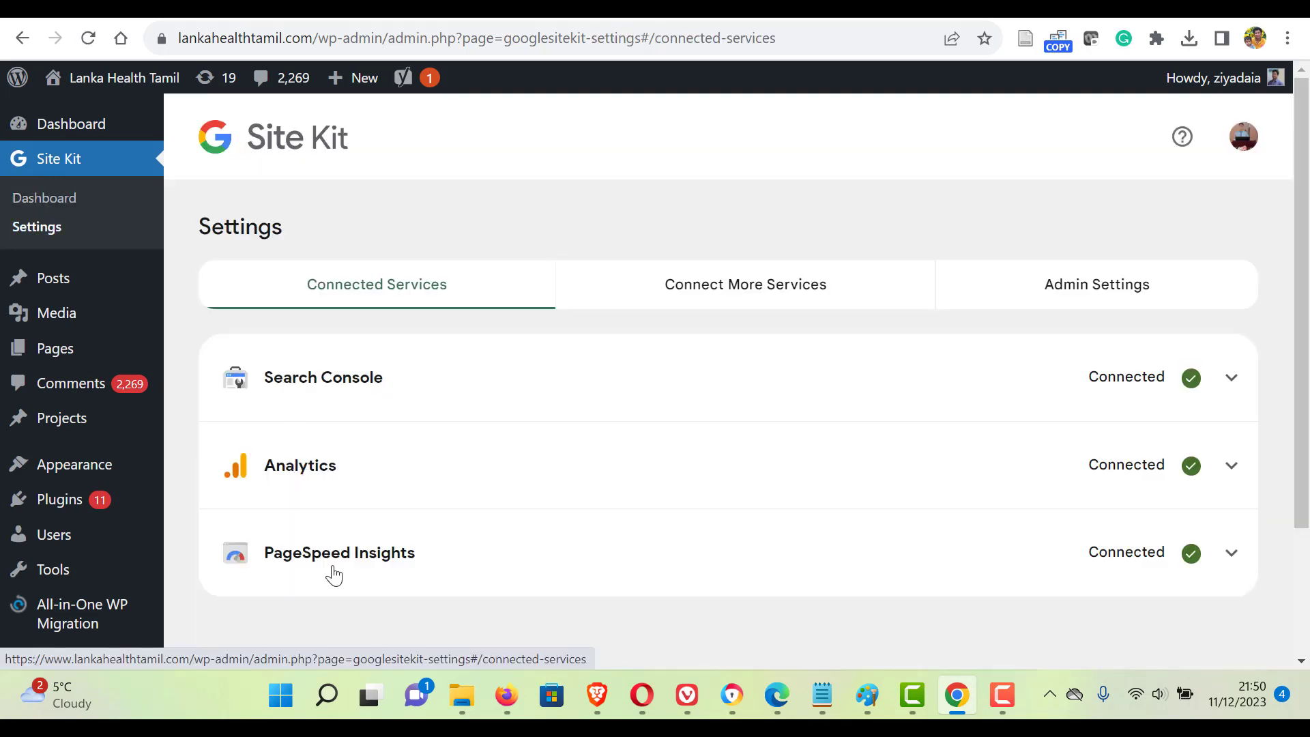
mouse_move(744, 284)
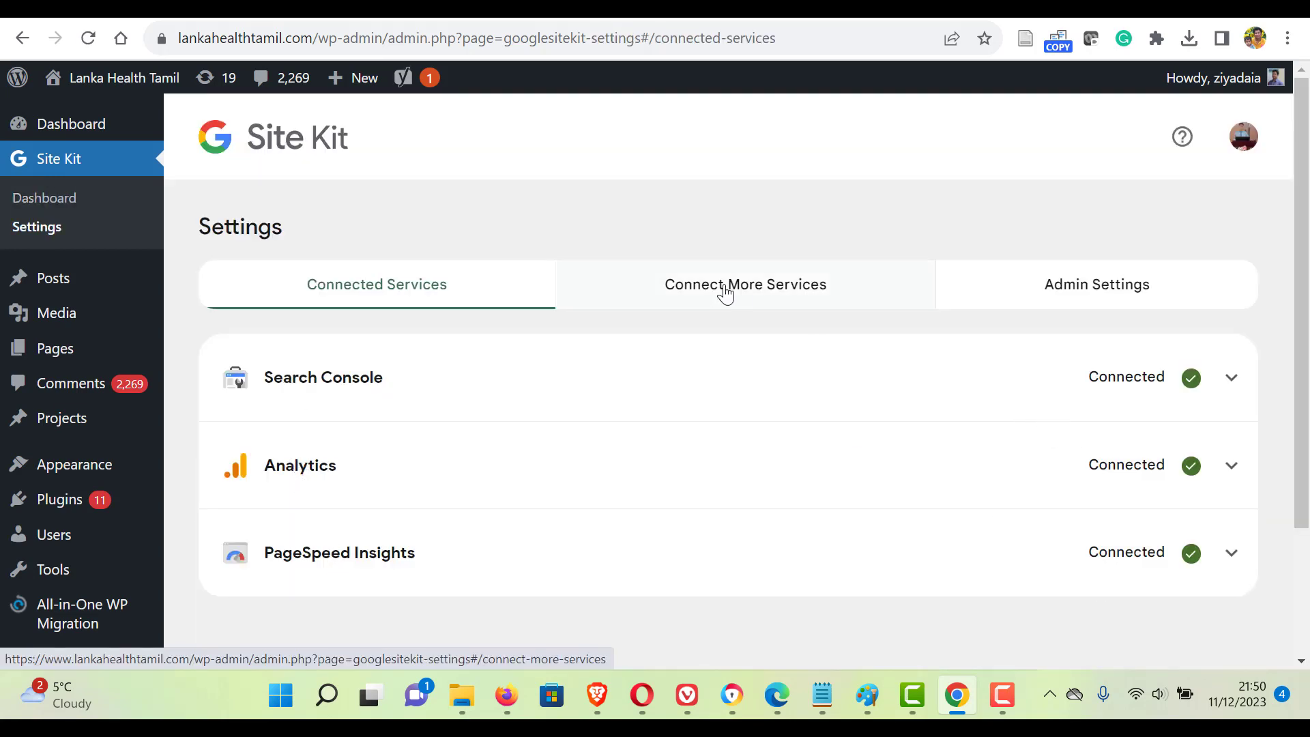
click(744, 284)
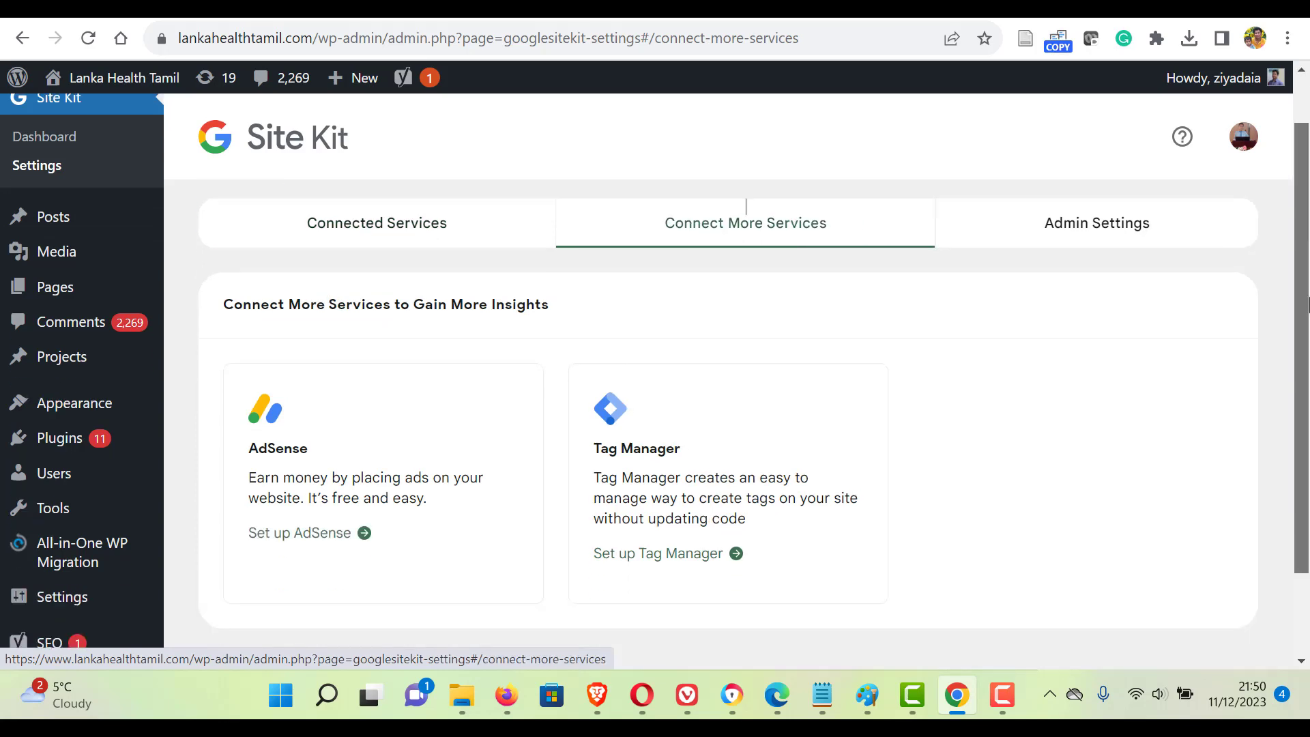
scroll(down, 3)
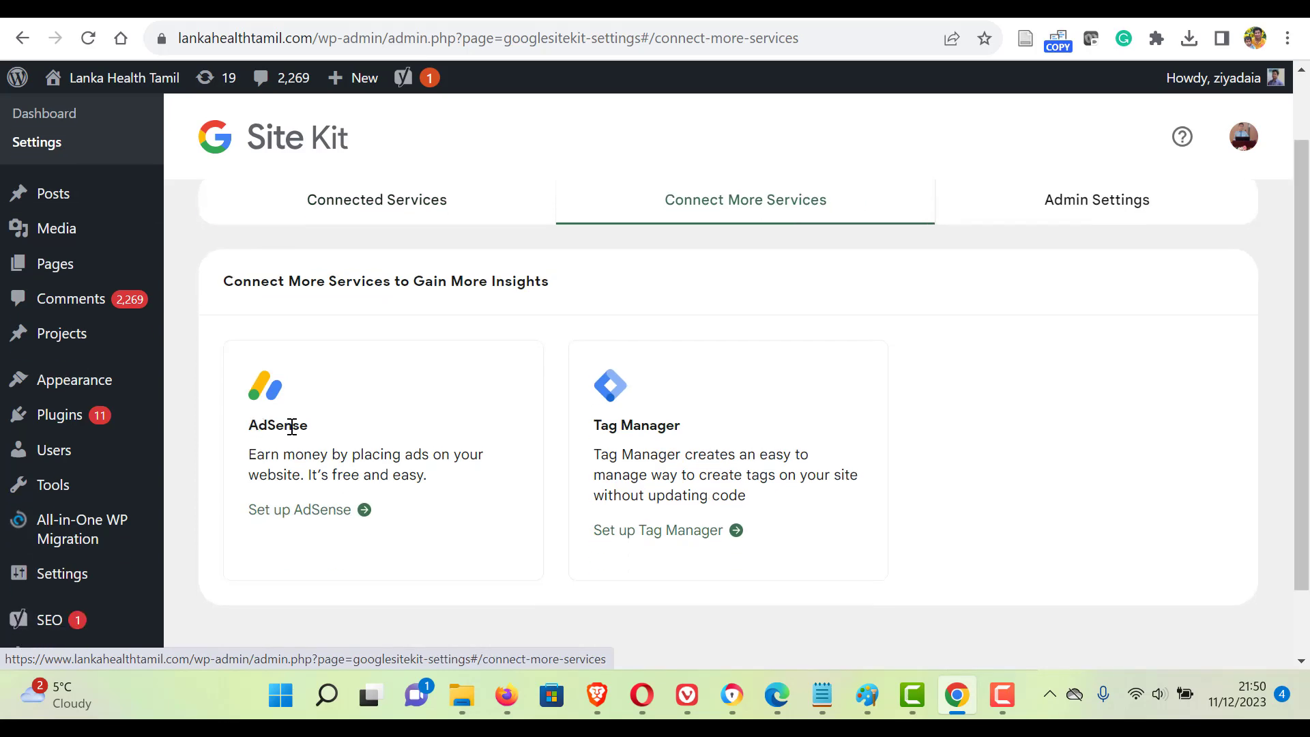
mouse_move(409, 487)
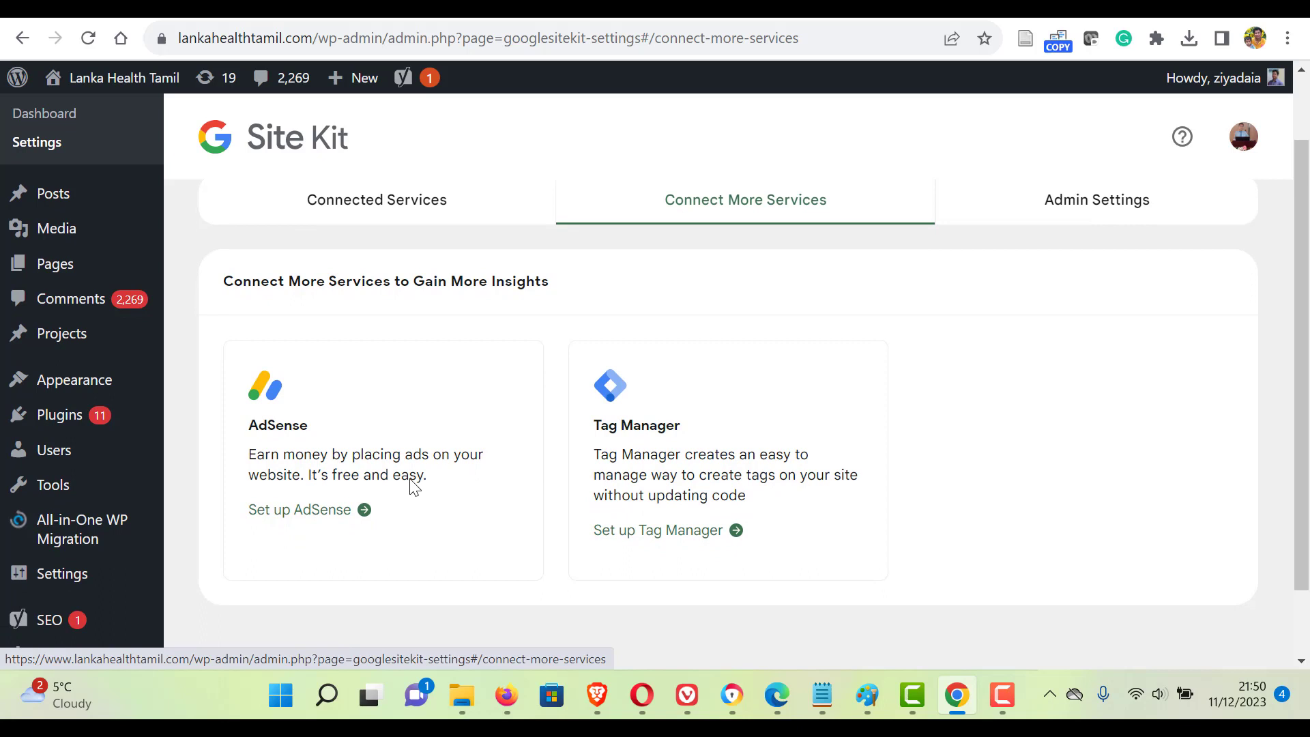
mouse_move(299, 509)
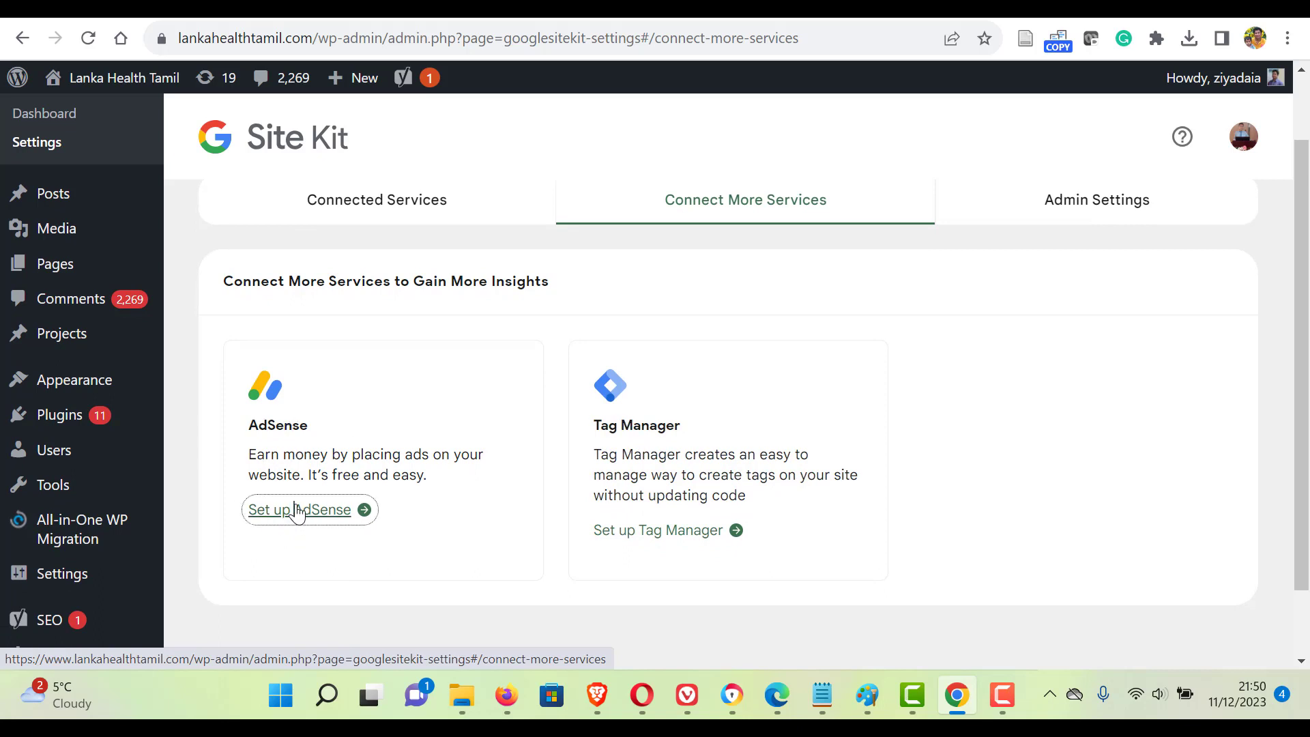
click(298, 509)
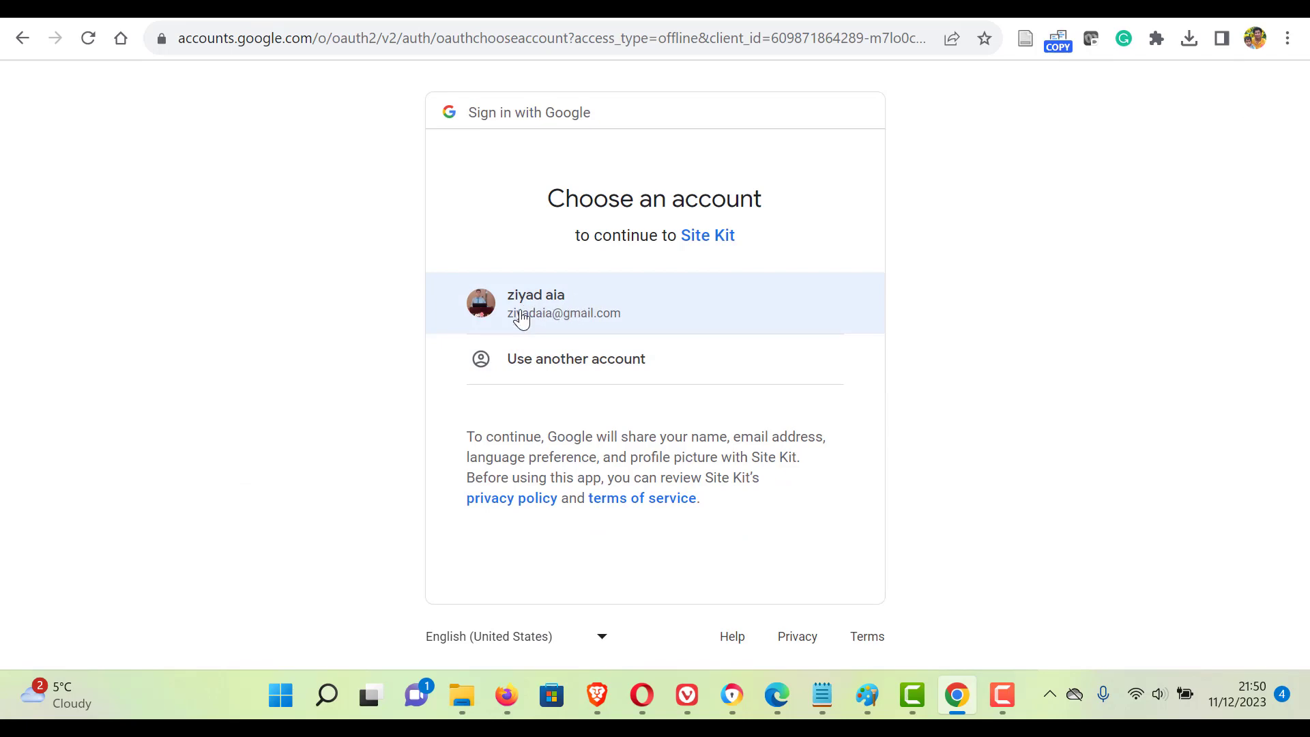
Choose the Google account and proceed to add the site to AdSense.
click(563, 303)
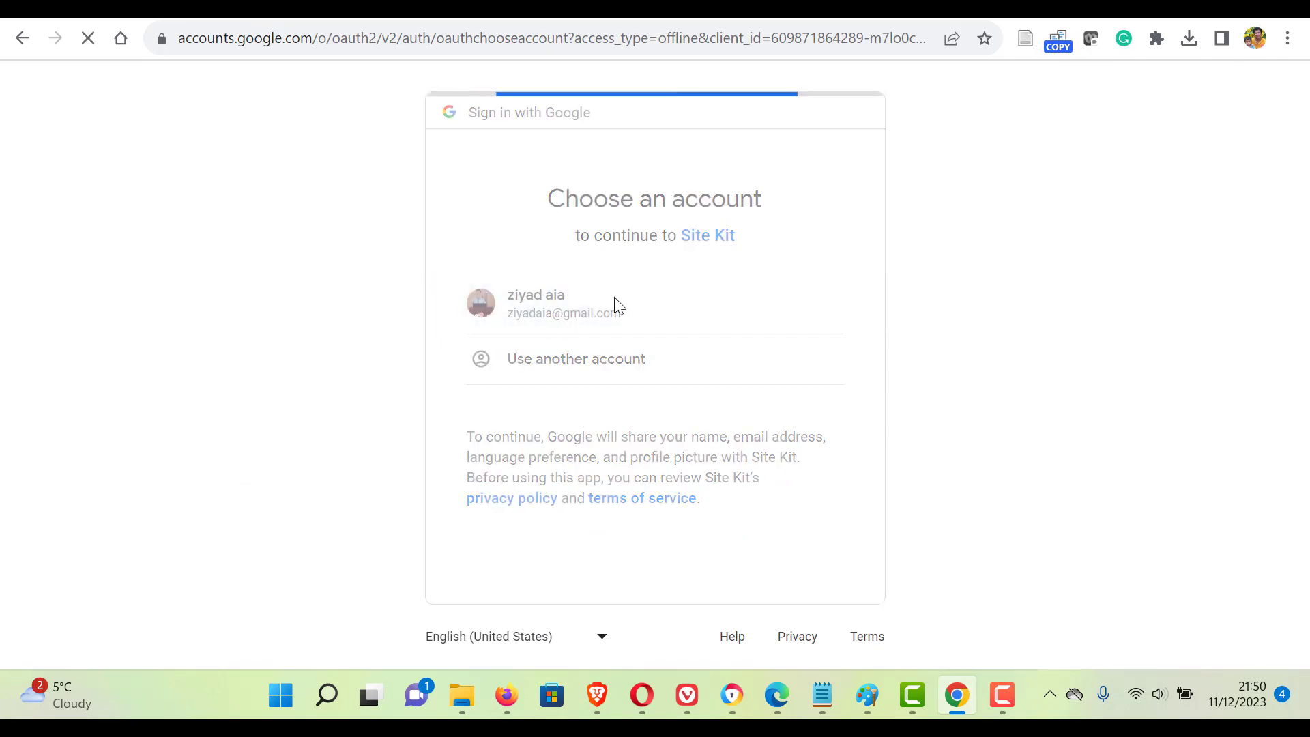
click(552, 303)
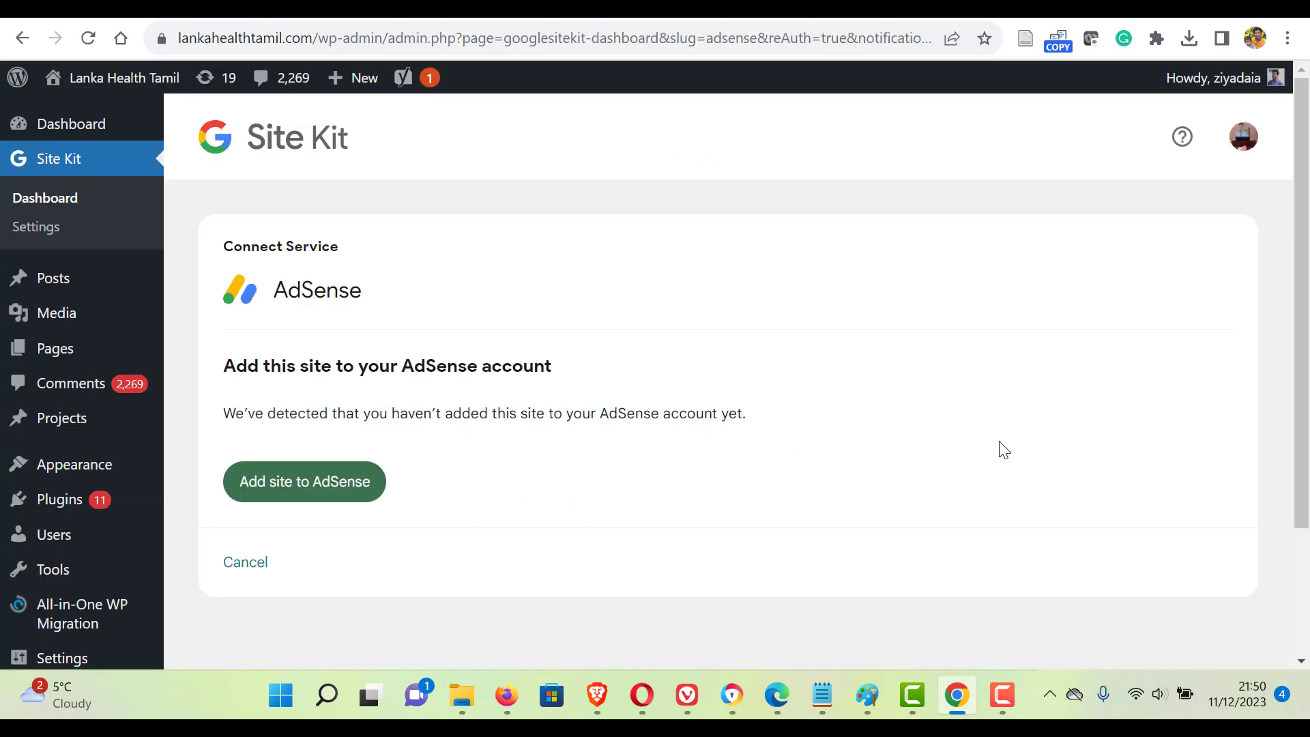
mouse_move(247, 451)
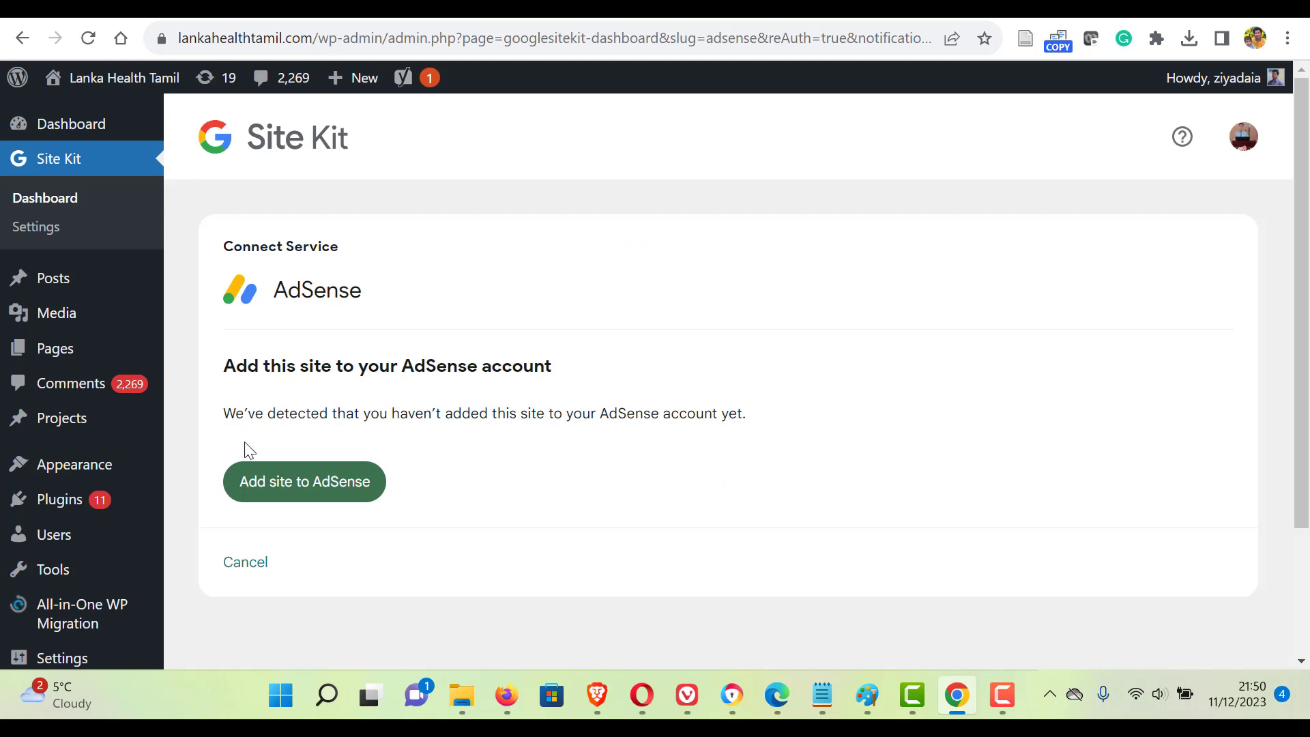
click(304, 481)
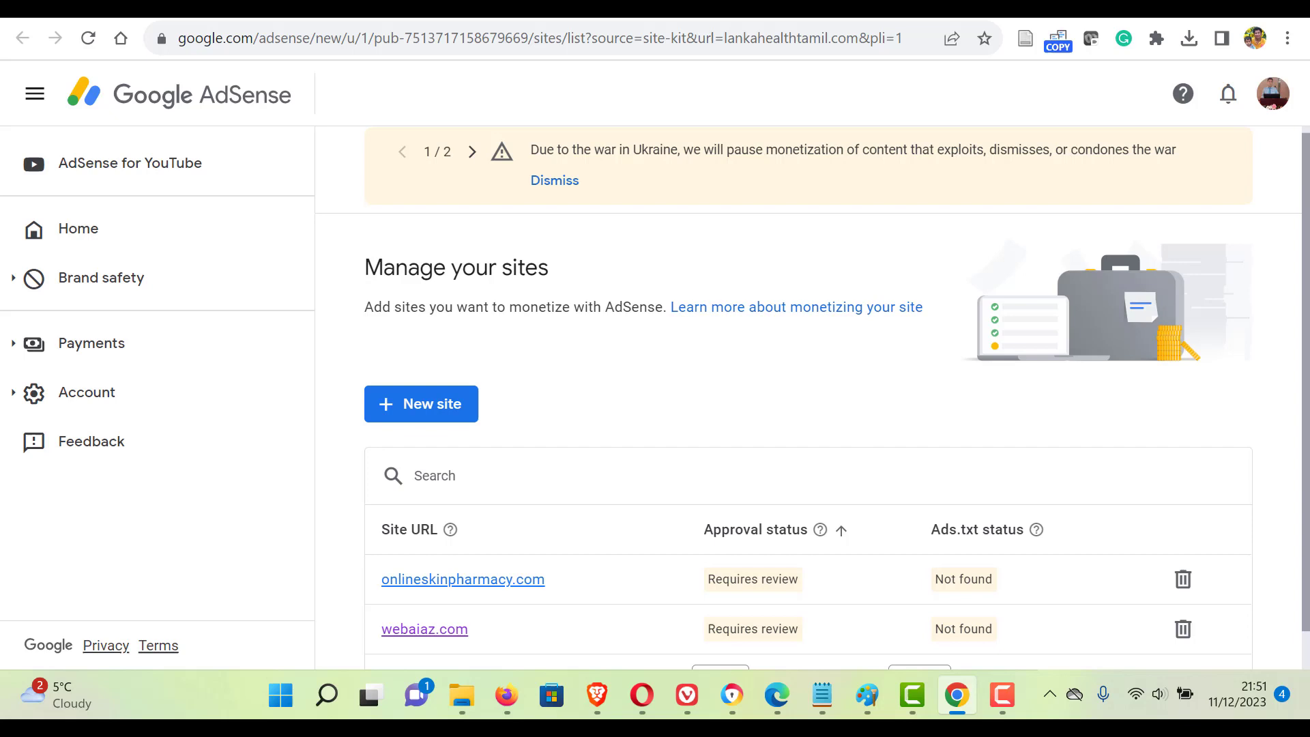
Add lankahealthtamil.com as a new AdSense site and save it.
scroll(down, 3)
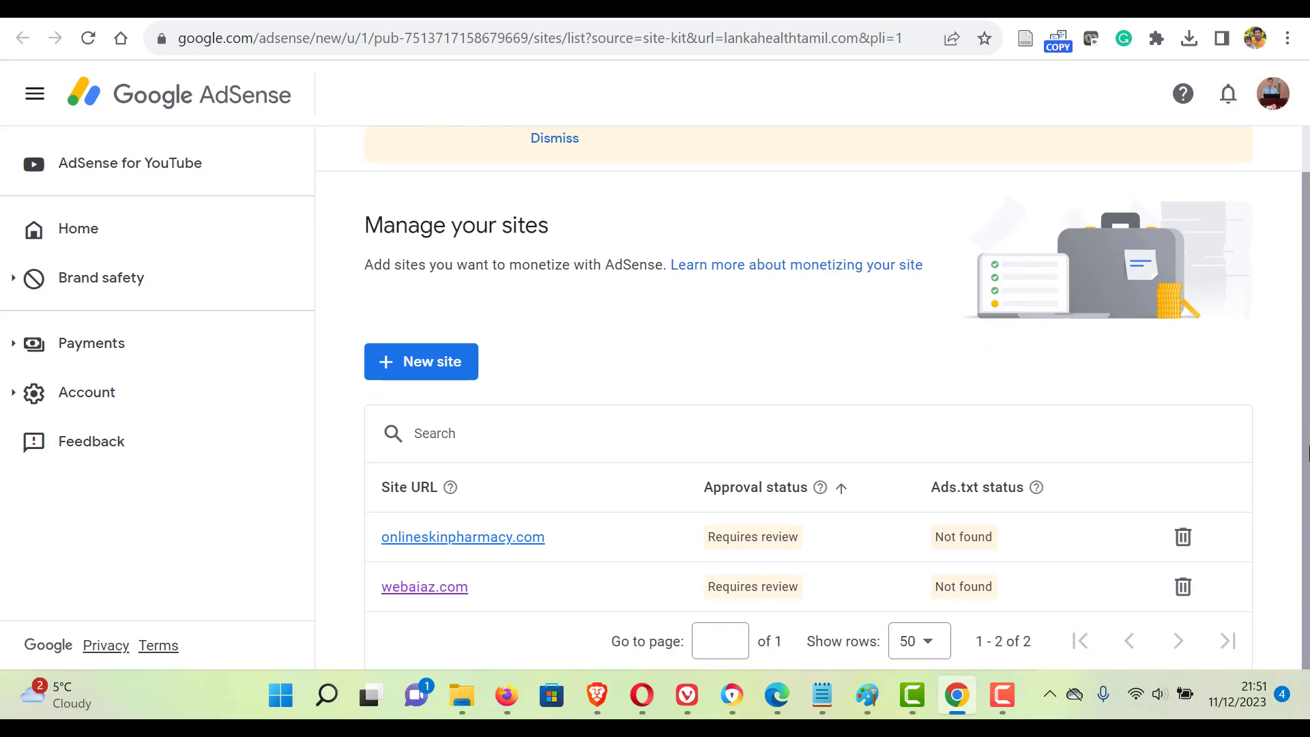
mouse_move(761, 360)
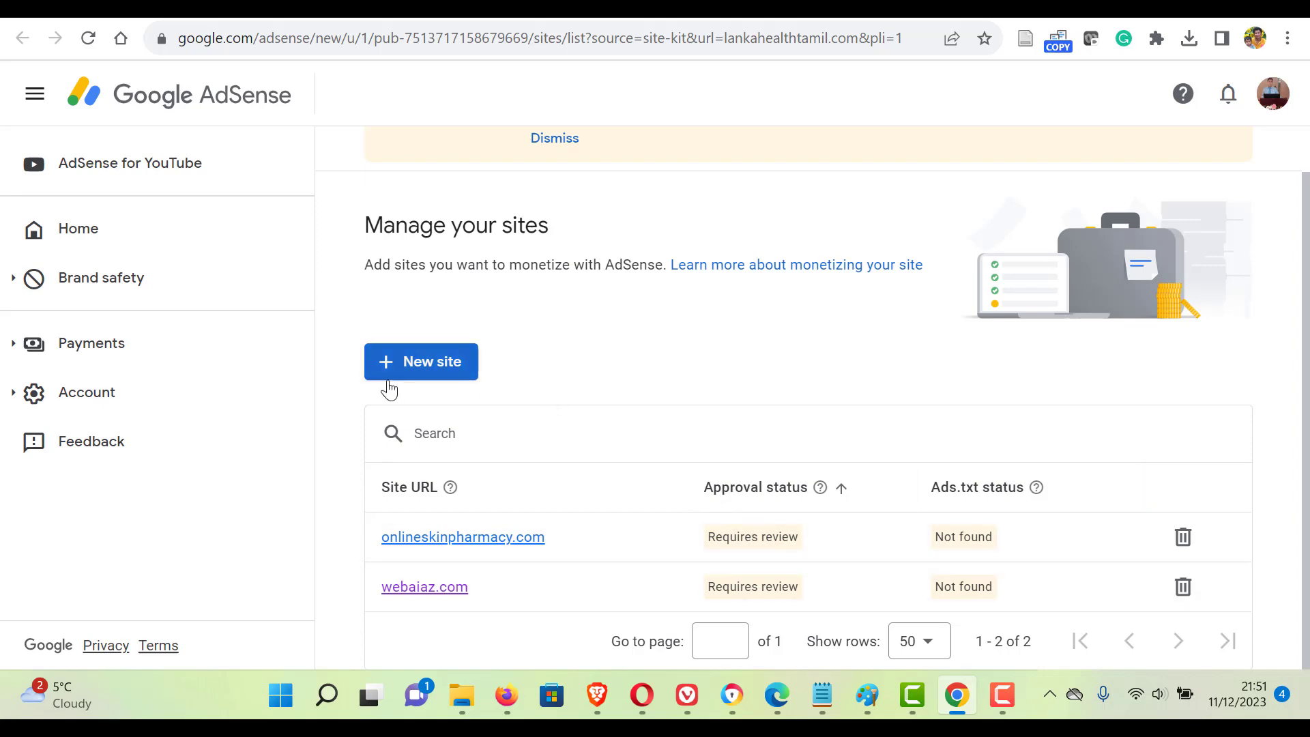
click(421, 361)
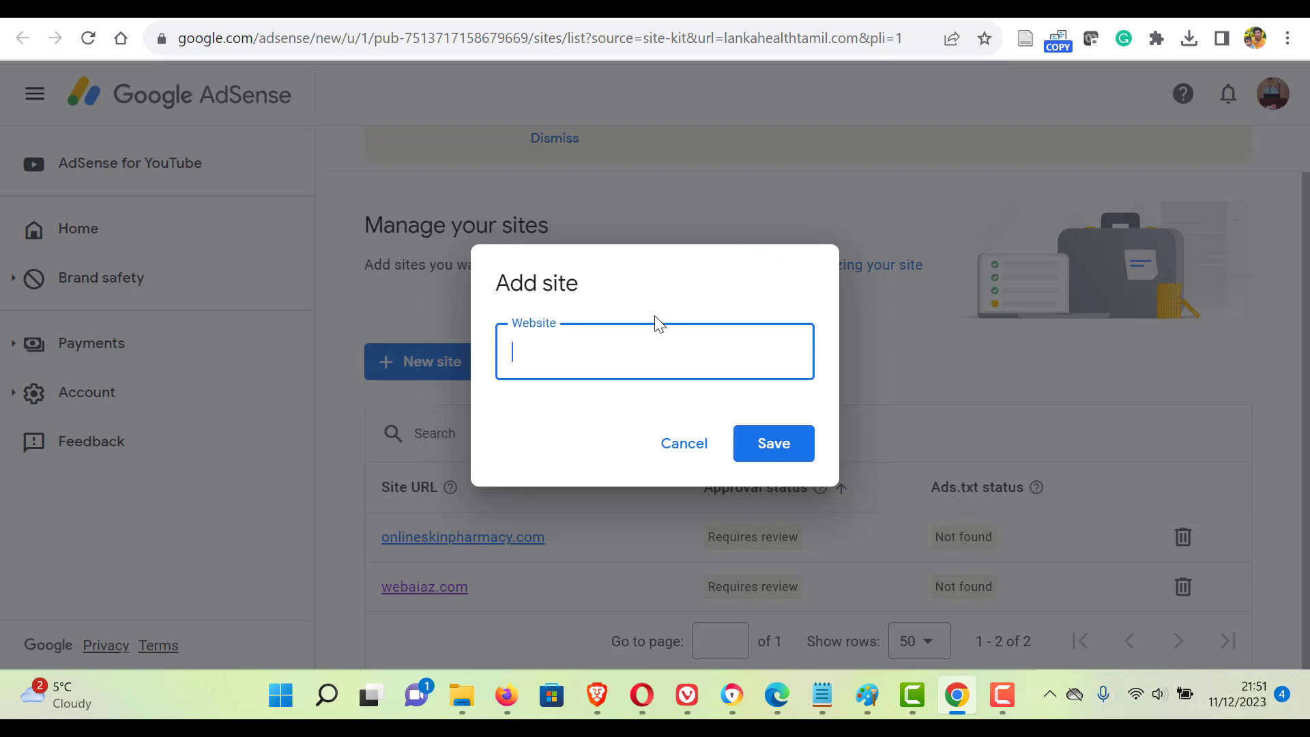
text(www.lankahealthtamil.com)
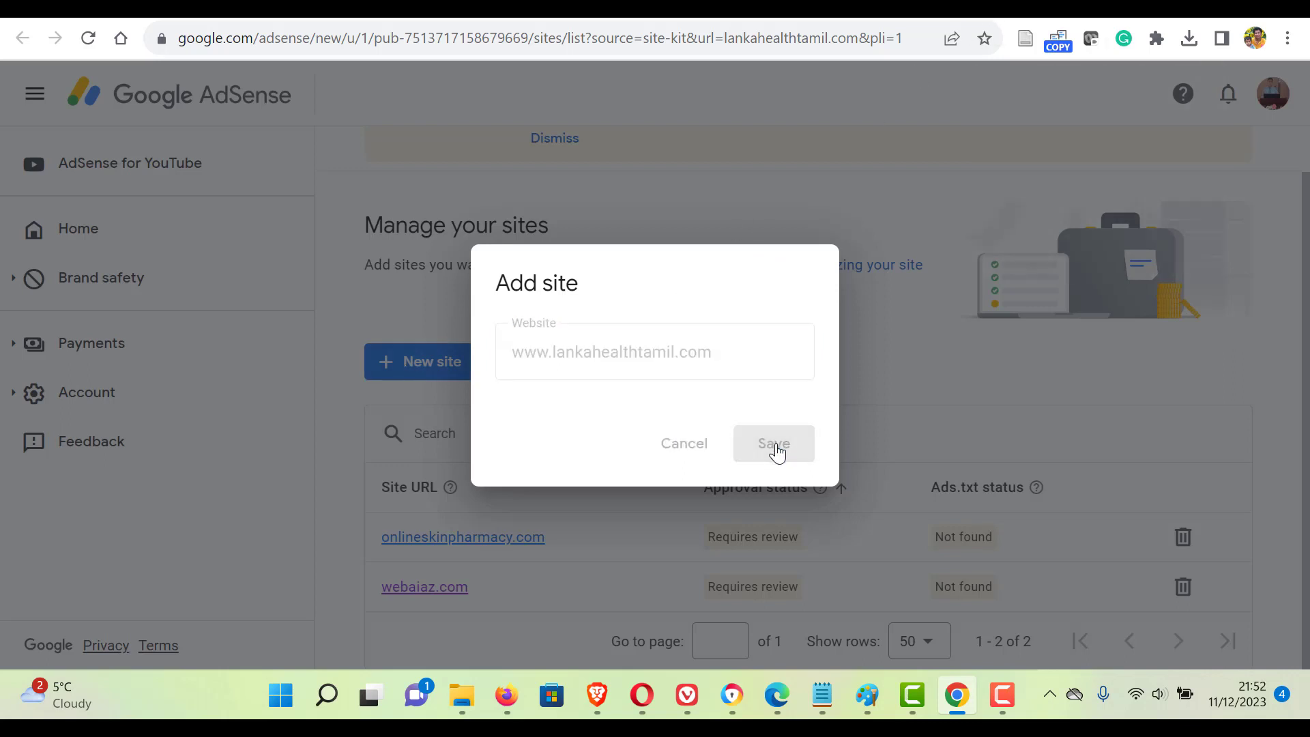
text(lankahealthtamil.com)
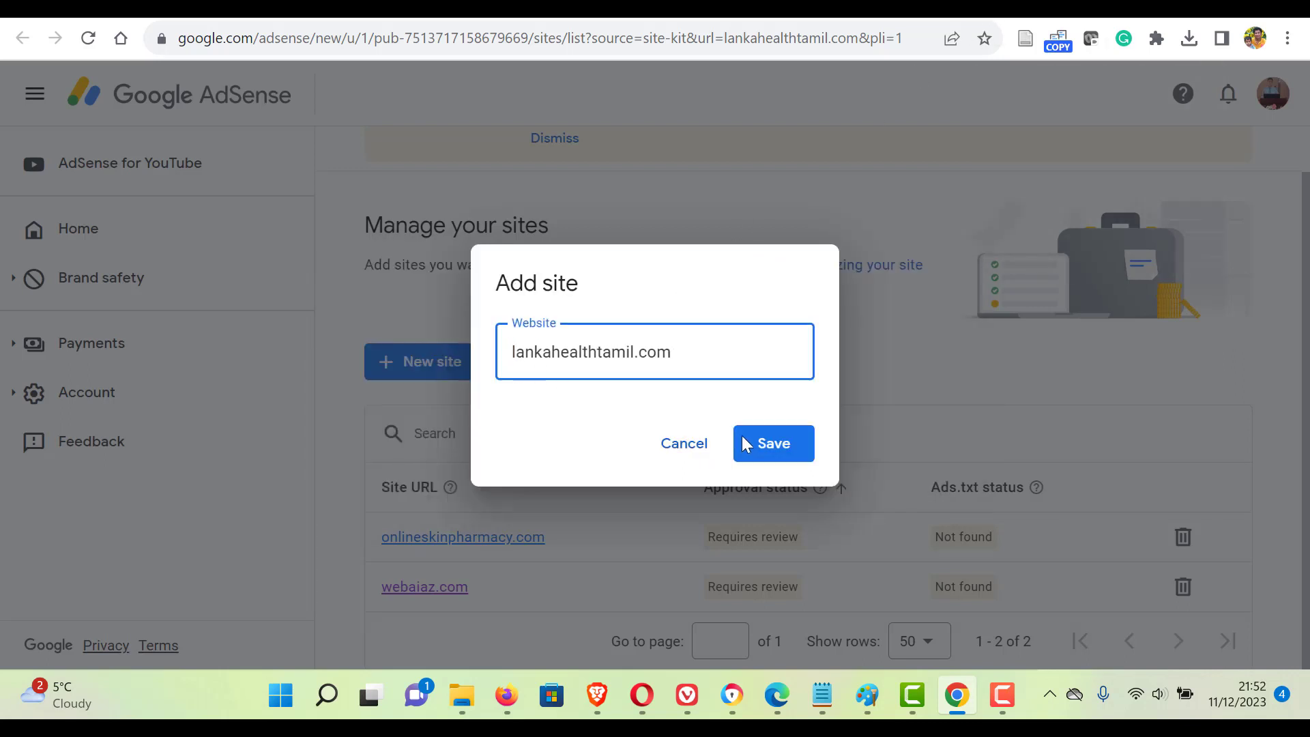
click(773, 442)
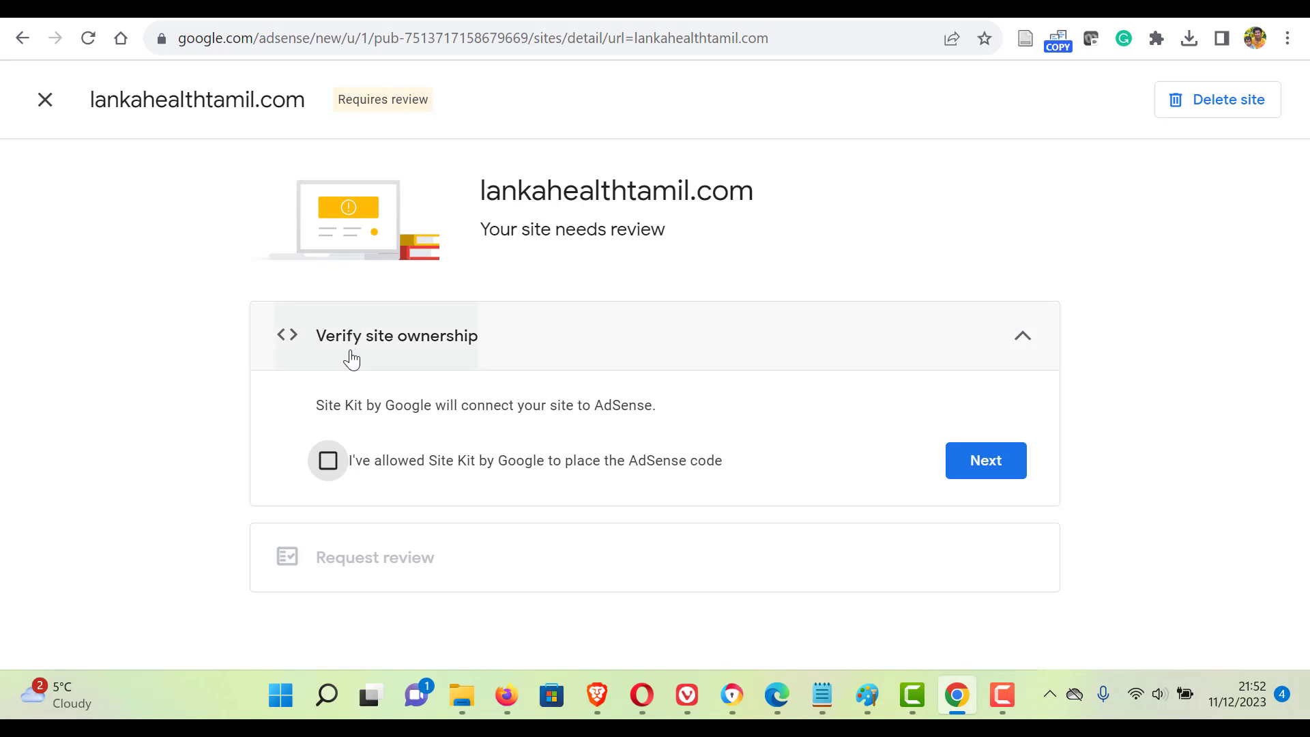
mouse_move(392, 392)
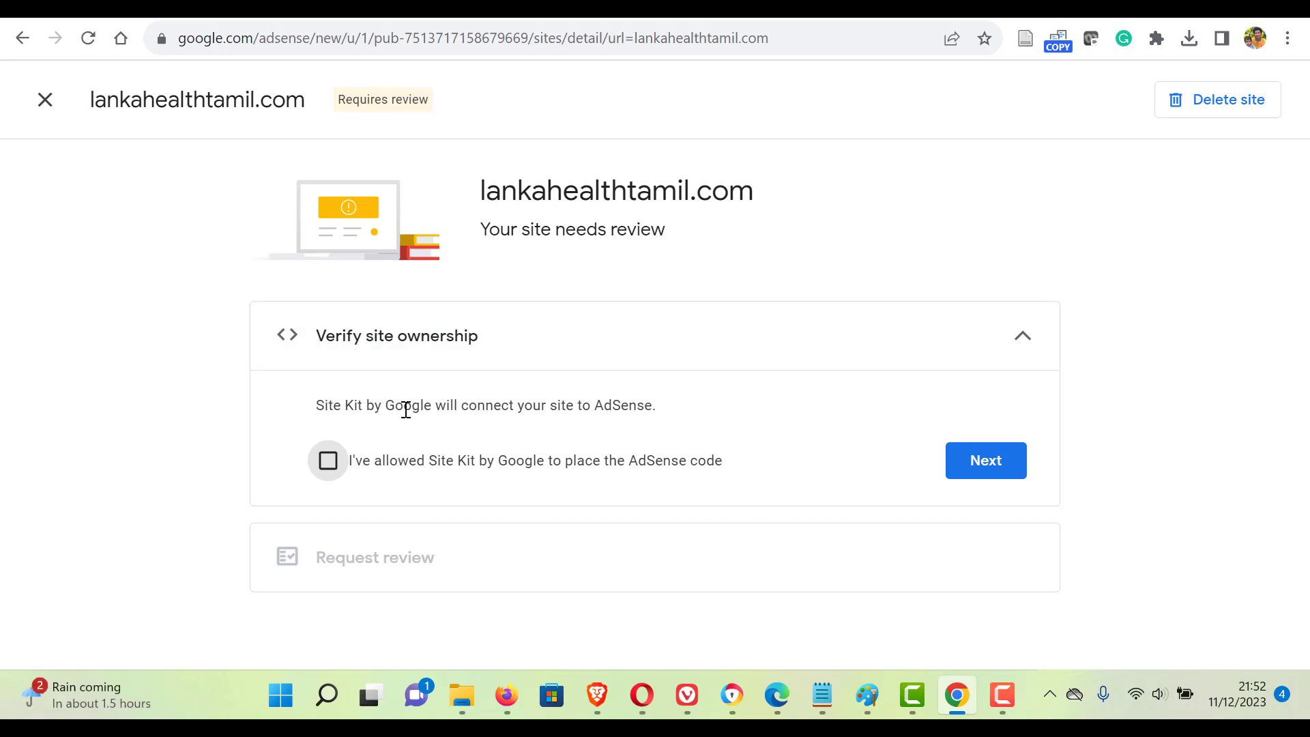
mouse_move(586, 427)
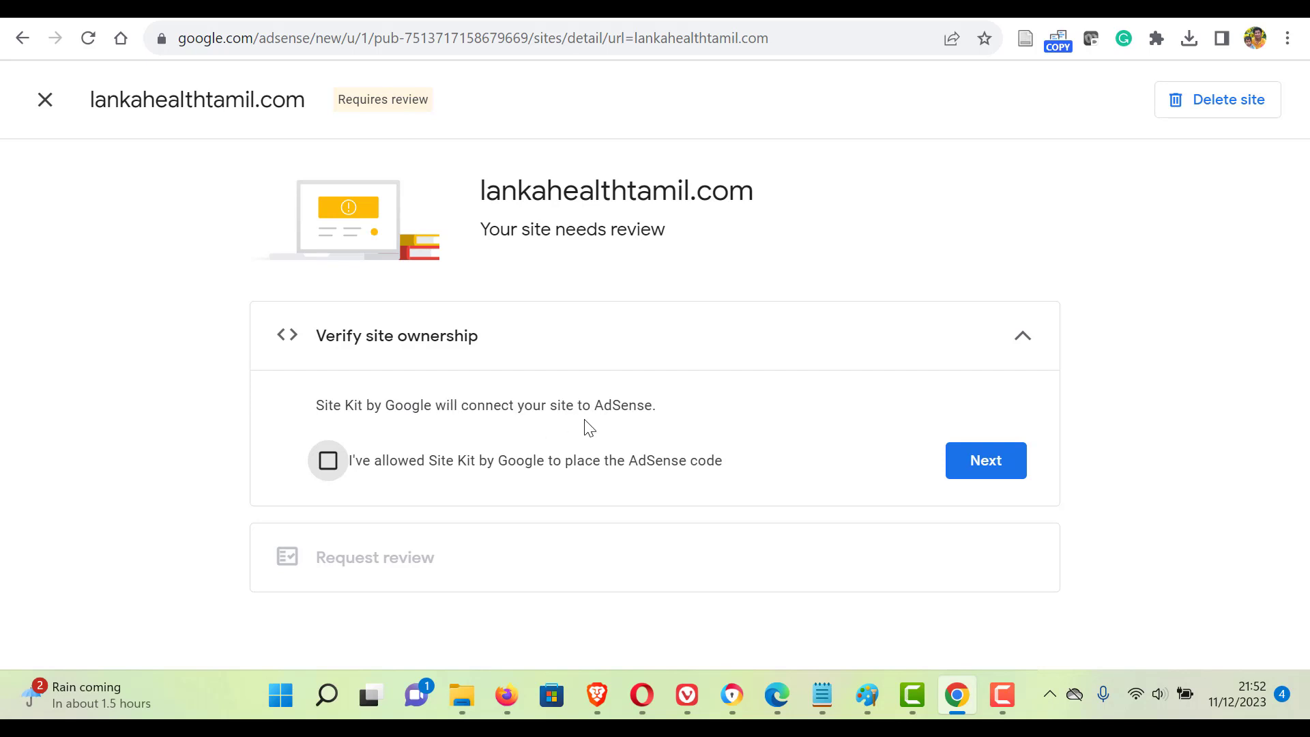
Confirm Site Kit places the AdSense code and request a review of lankahealthtamil.com.
click(327, 460)
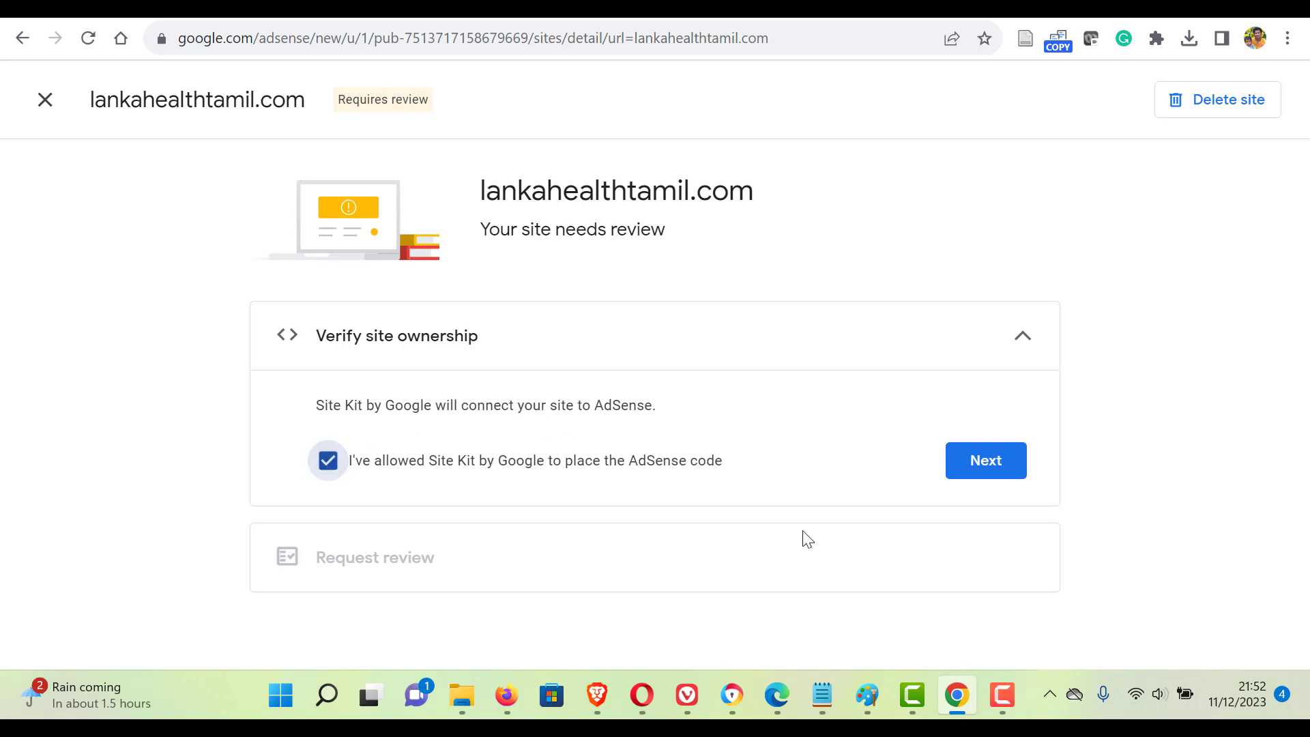
click(985, 460)
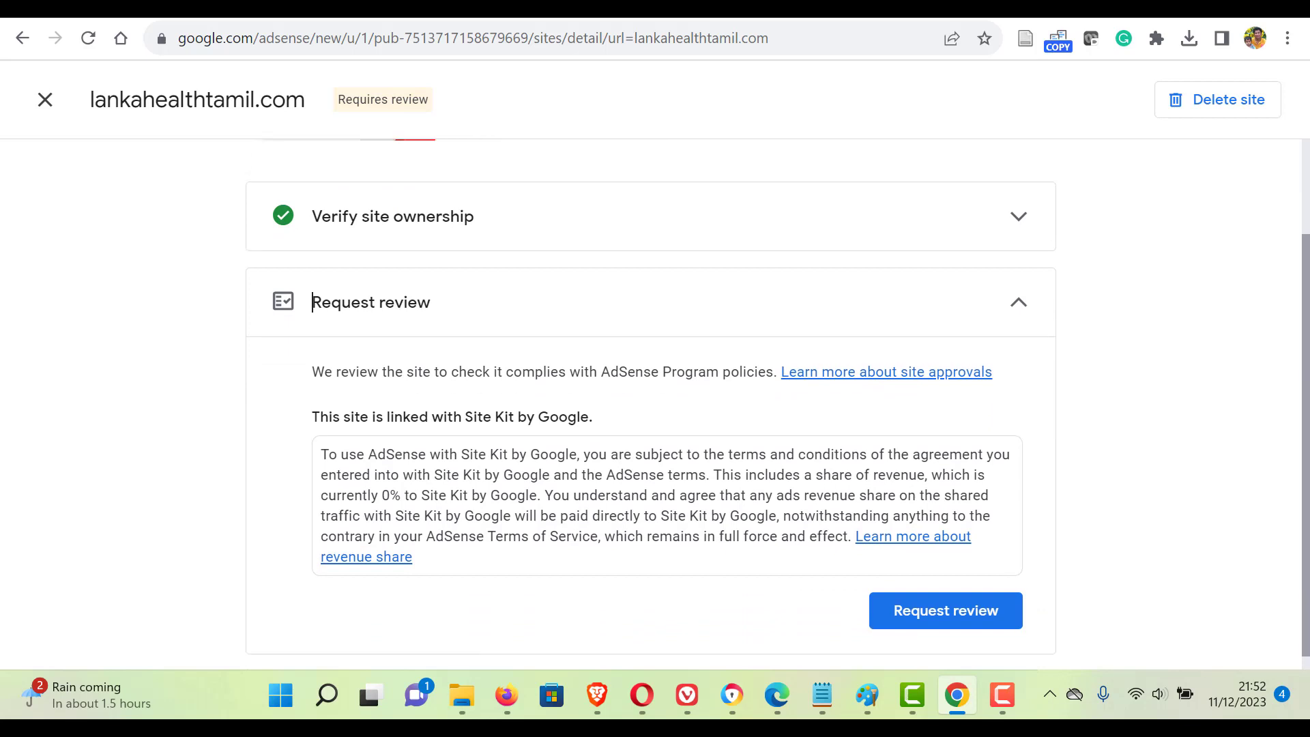
click(944, 610)
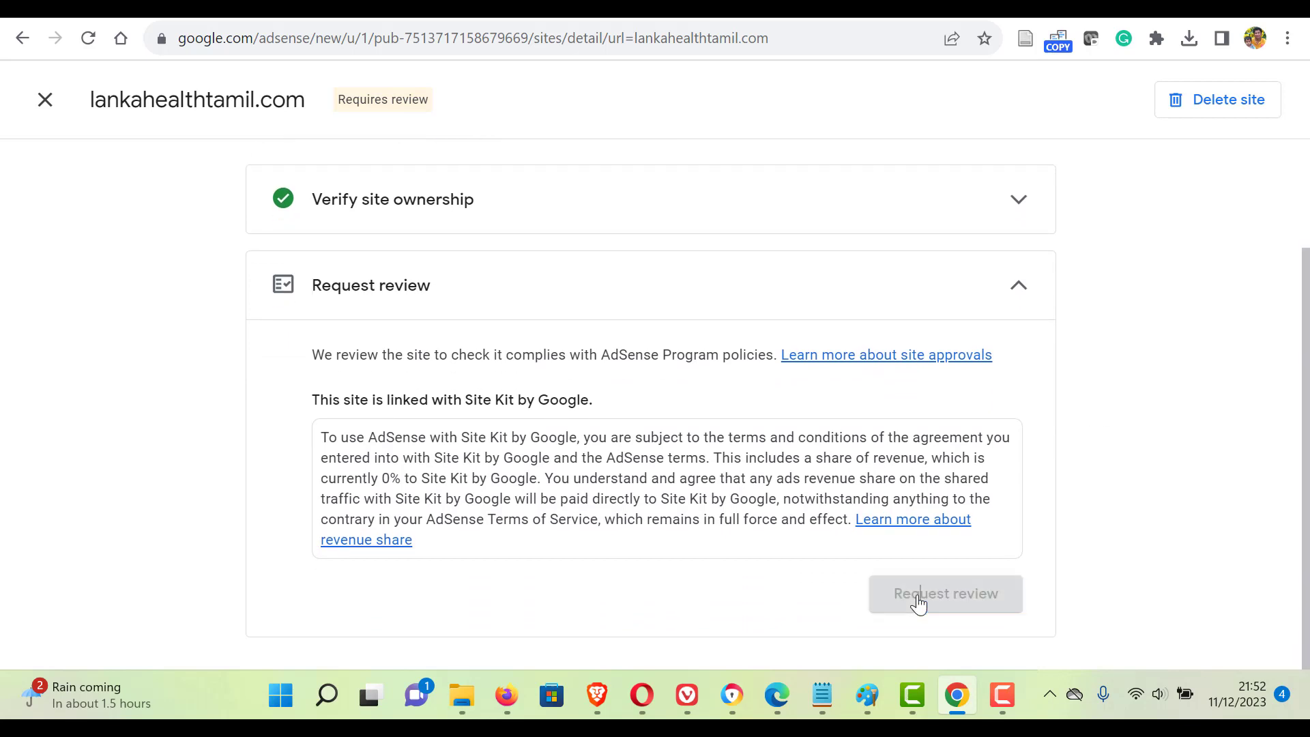
click(944, 593)
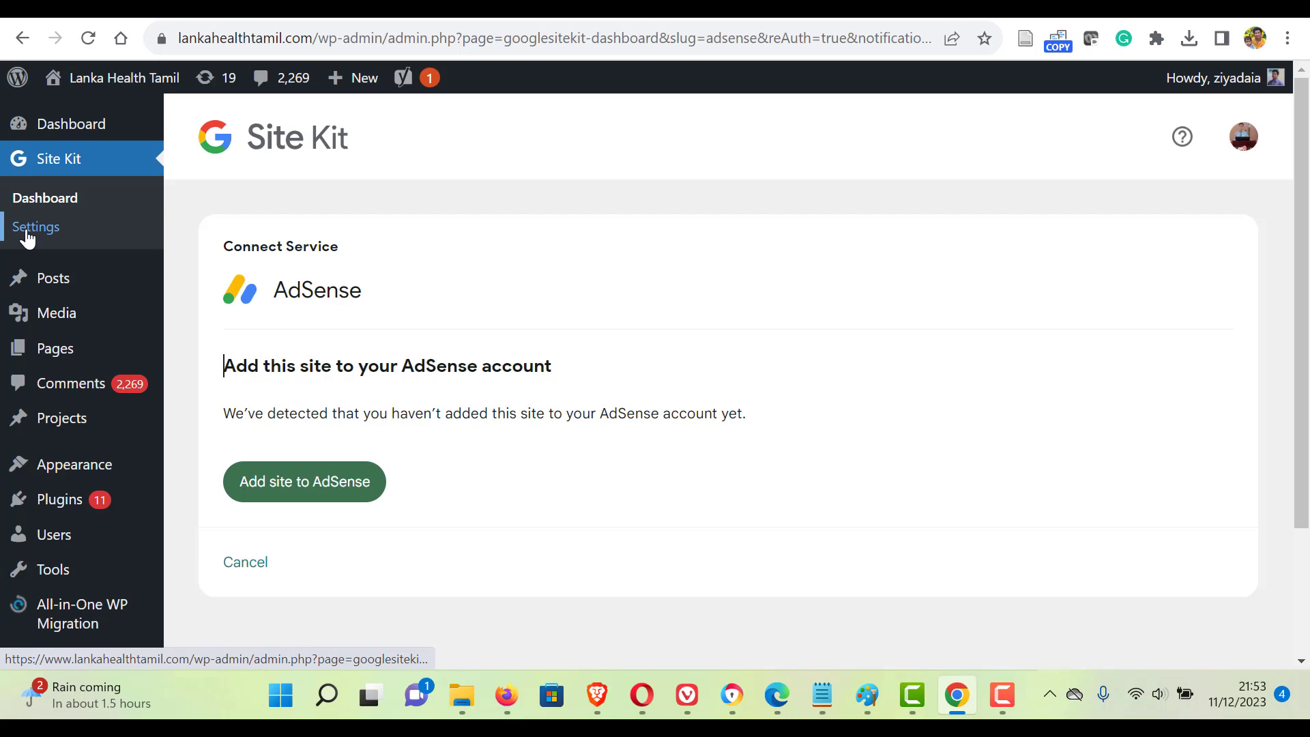
Review Connected Services in Site Kit settings, expanding Analytics, then return to the Site Kit dashboard.
click(35, 227)
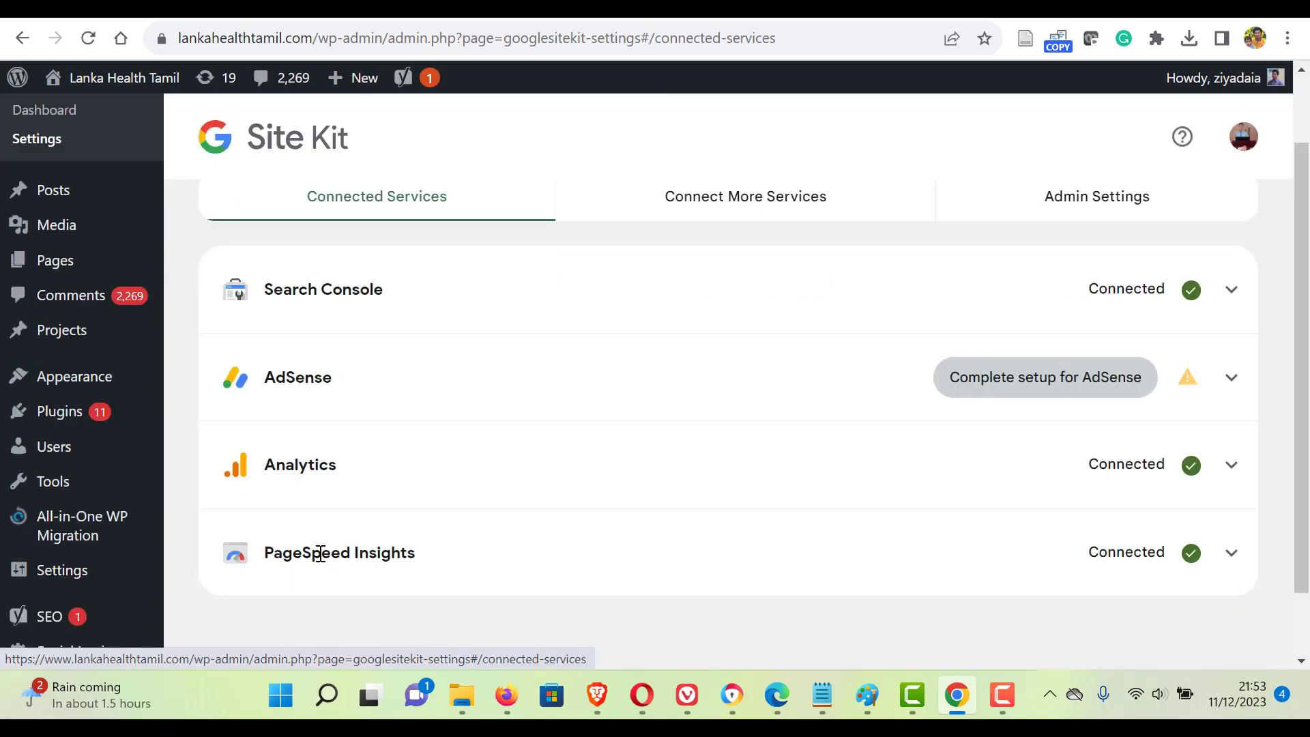
mouse_move(932, 585)
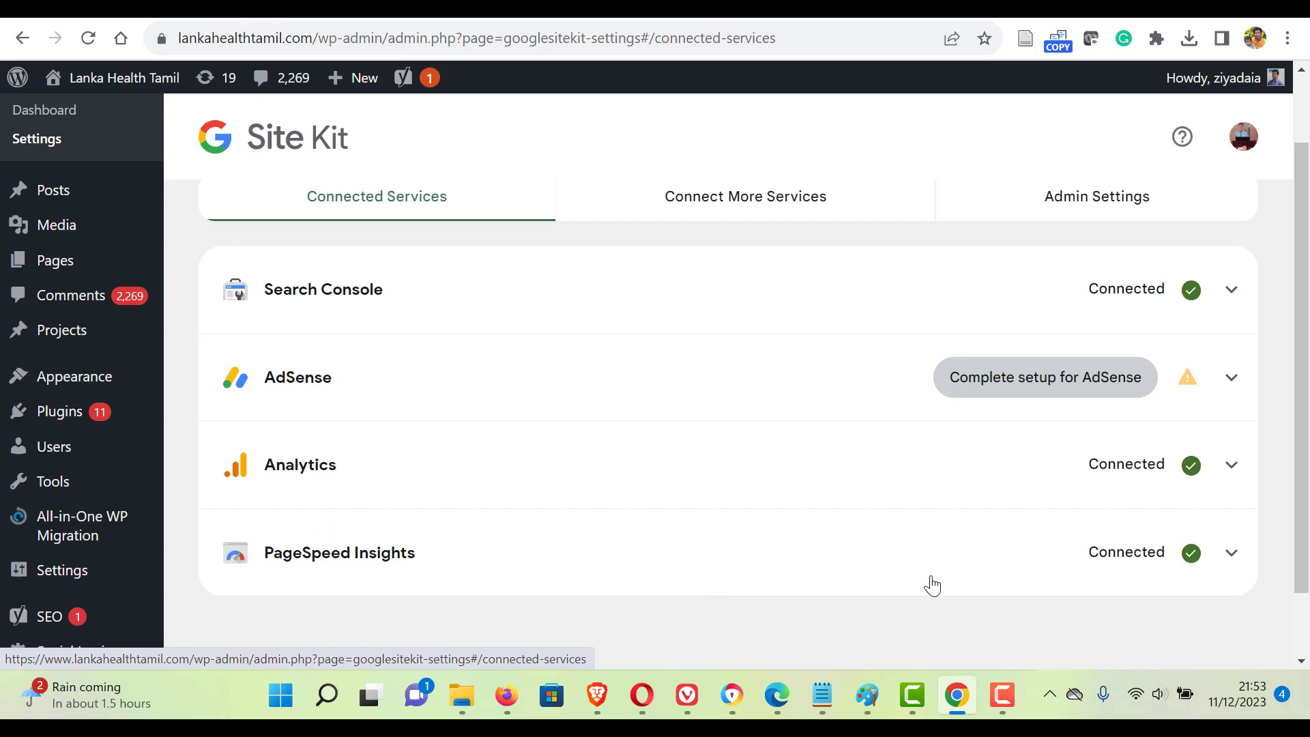
click(1229, 464)
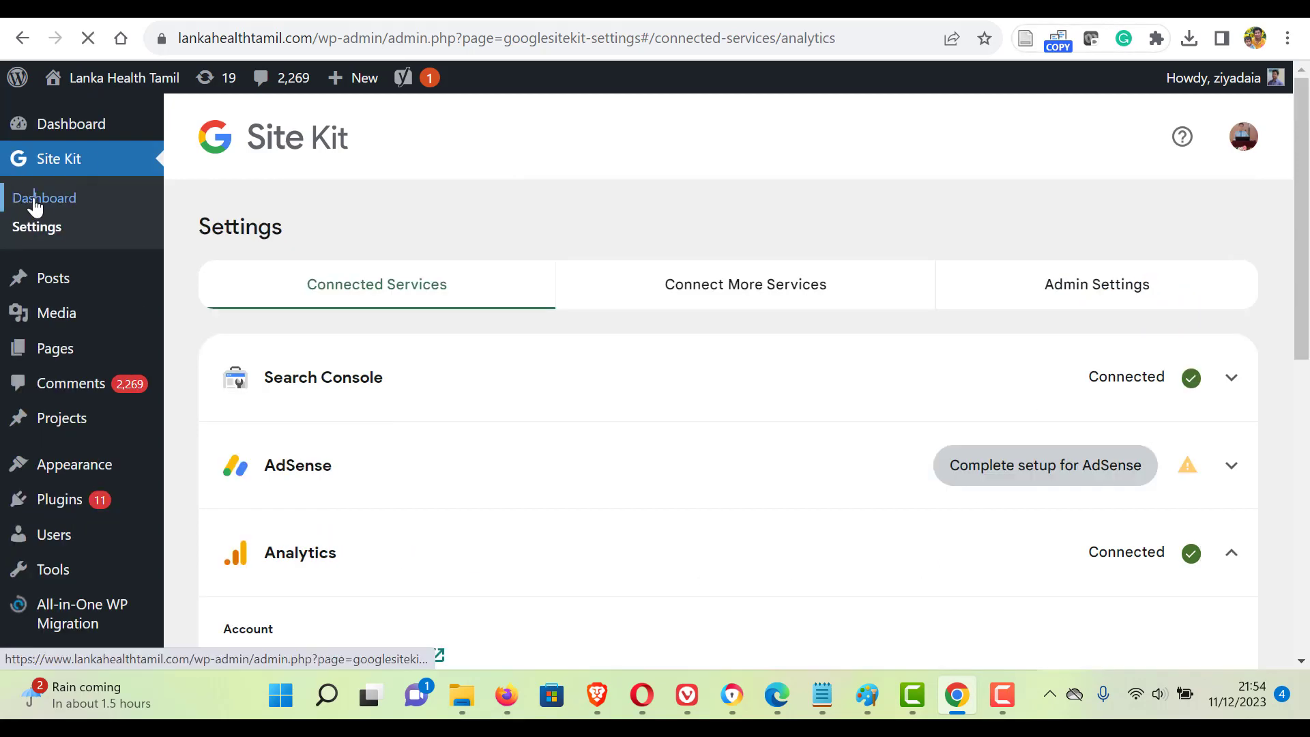
click(44, 198)
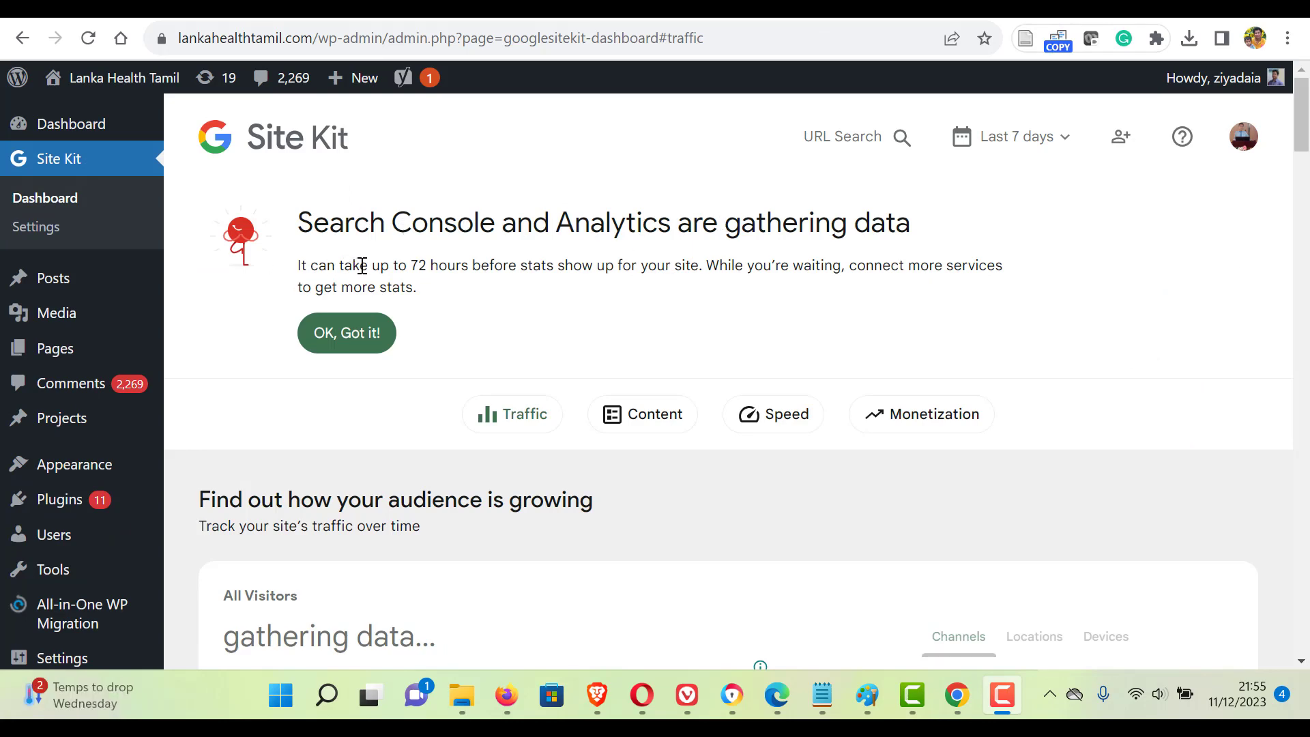
mouse_move(546, 271)
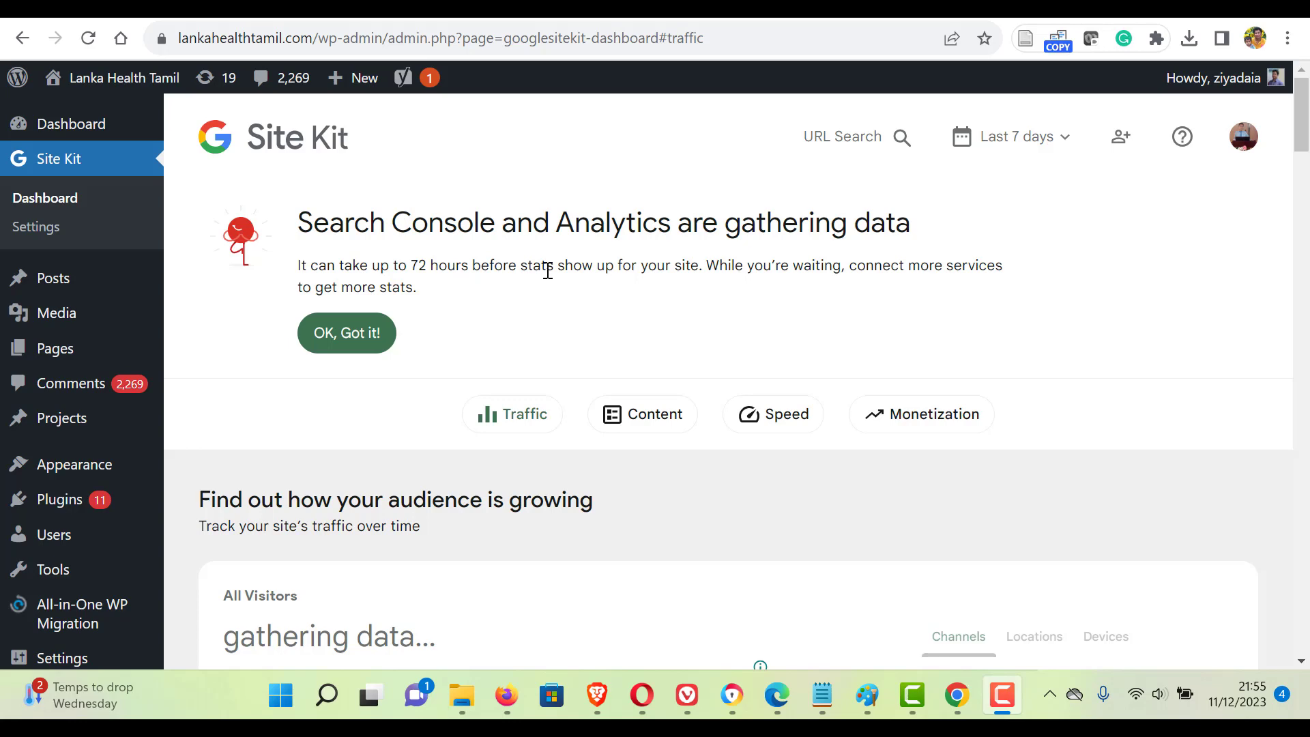
mouse_move(803, 299)
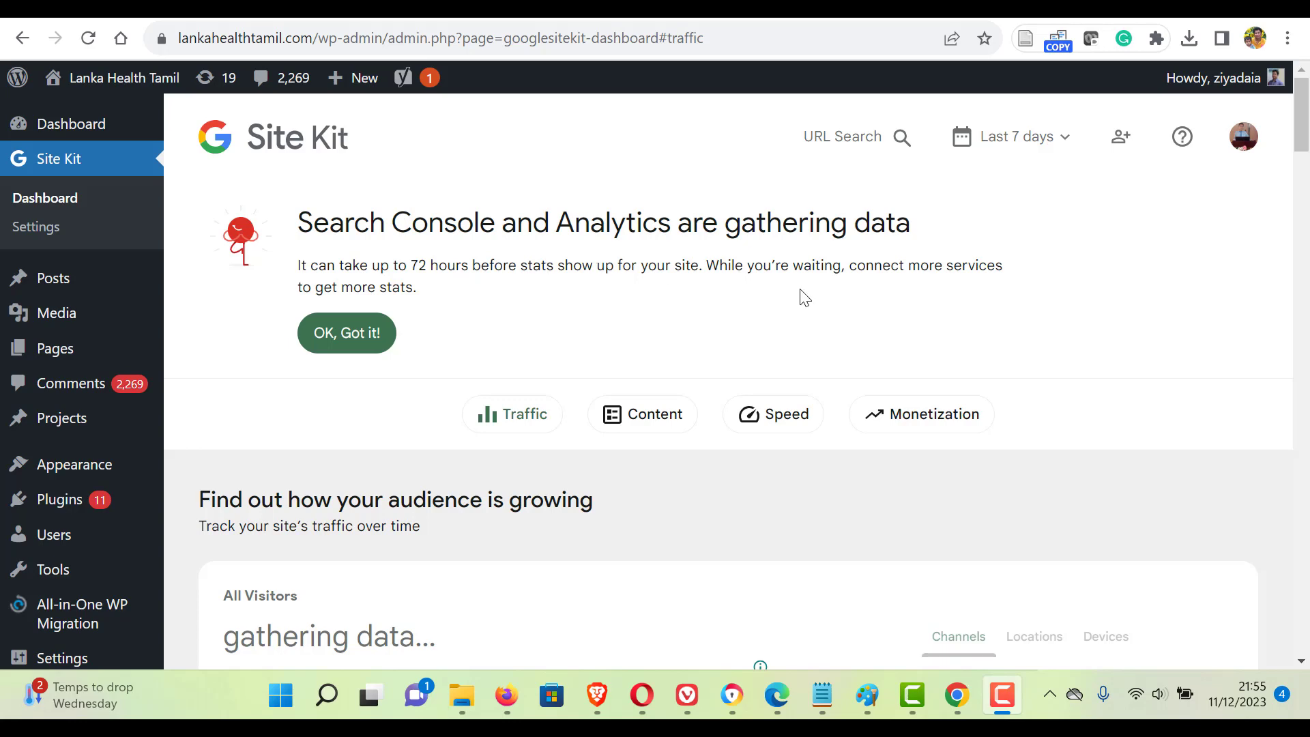